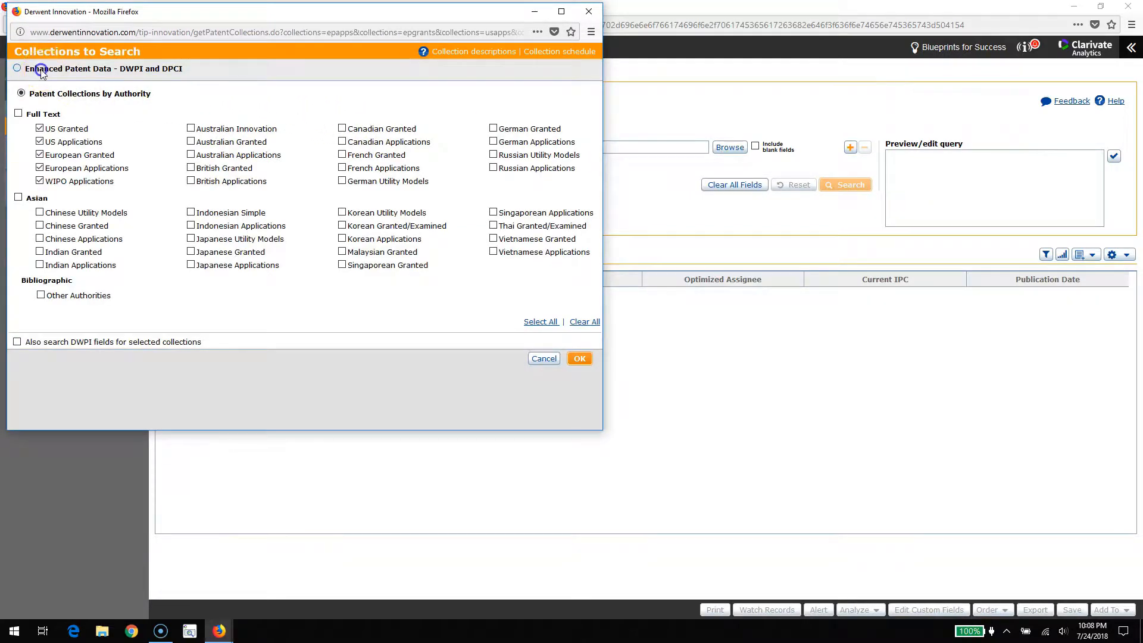
Target Enhanced Patent Data (DWPI and DPCI) and make the first criterion DWPI Manual Codes
{"action": "left_click", "coordinate": [17, 68]}
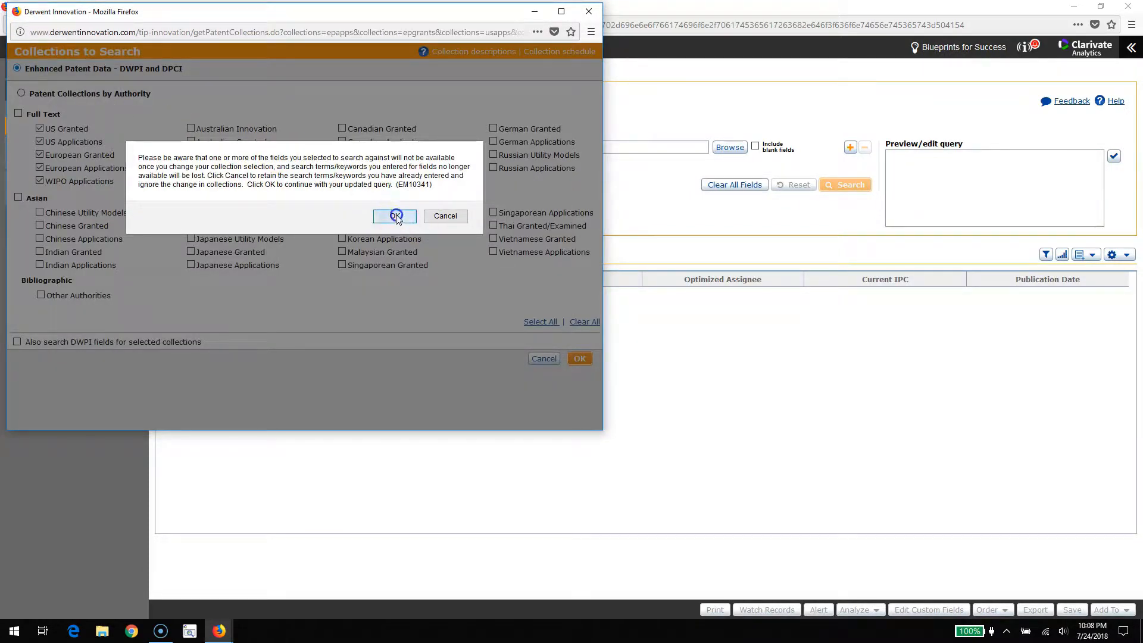
{"action": "left_click", "coordinate": [394, 215]}
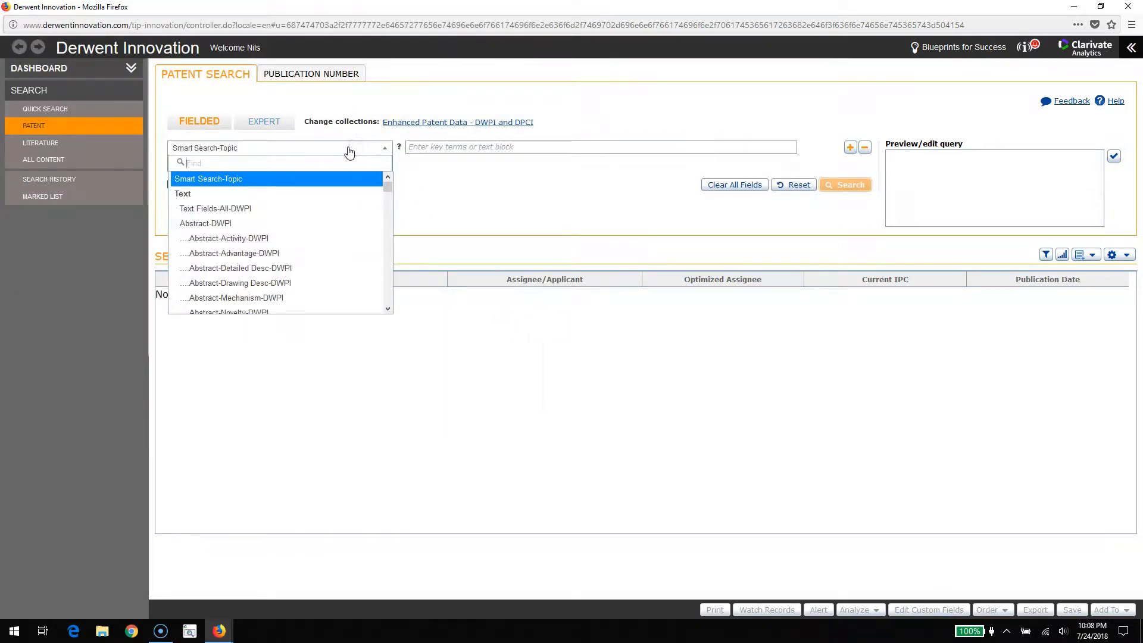
{"action": "type", "text": "ma"}
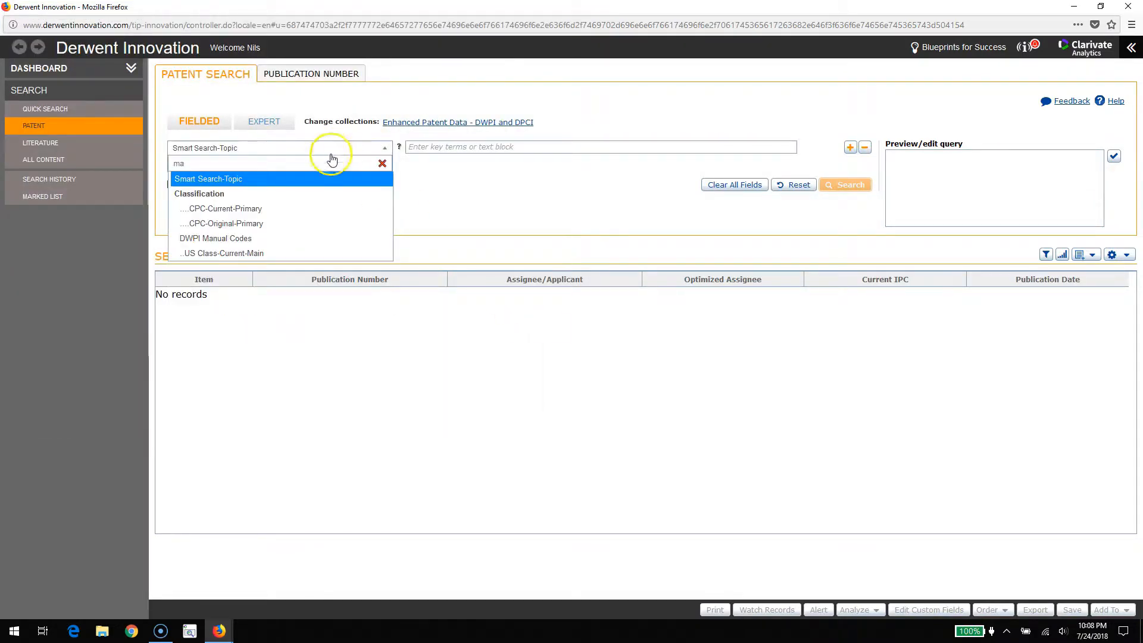
{"action": "left_click", "coordinate": [216, 238]}
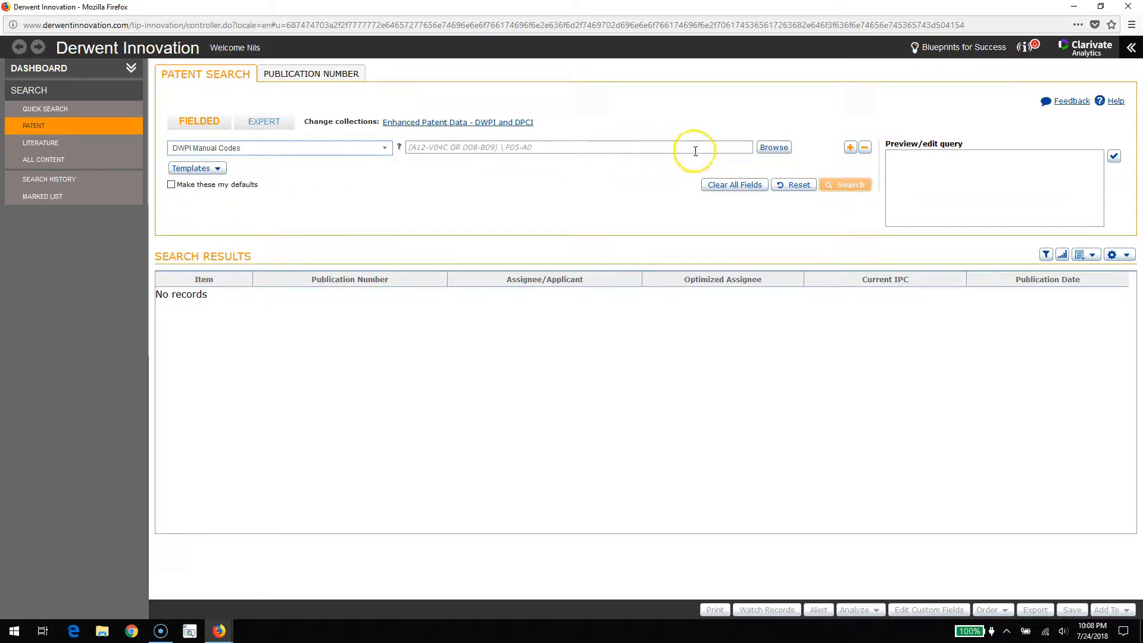
Browse manual codes for ice cream and insert D03-E08 so the query reads MC=(D03-E08)
{"action": "left_click", "coordinate": [773, 147]}
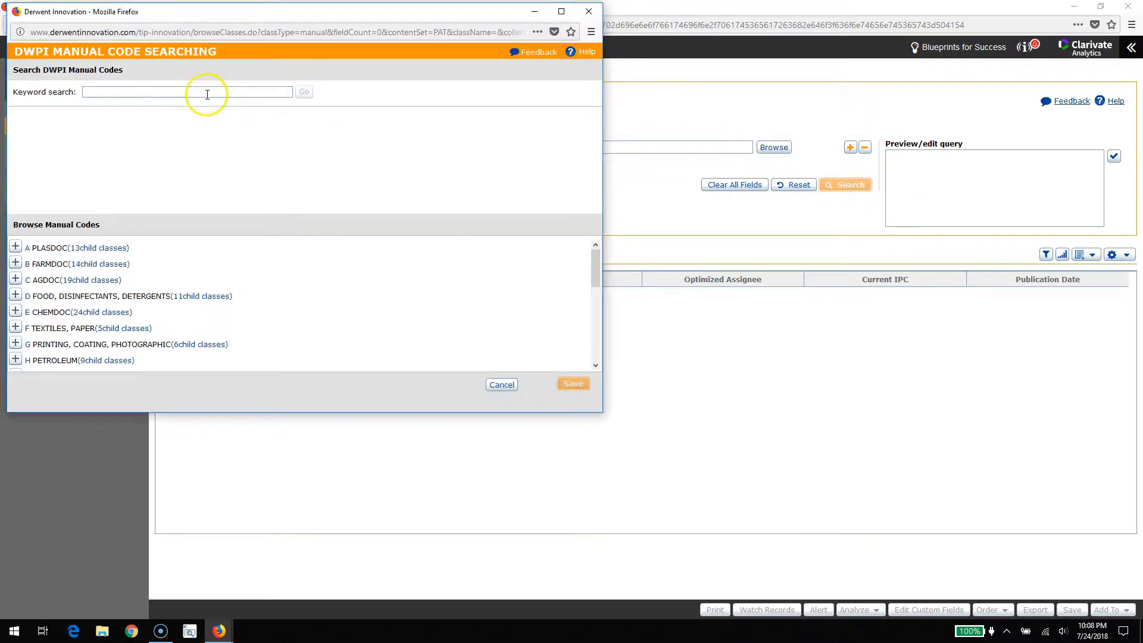
{"action": "type", "text": "id"}
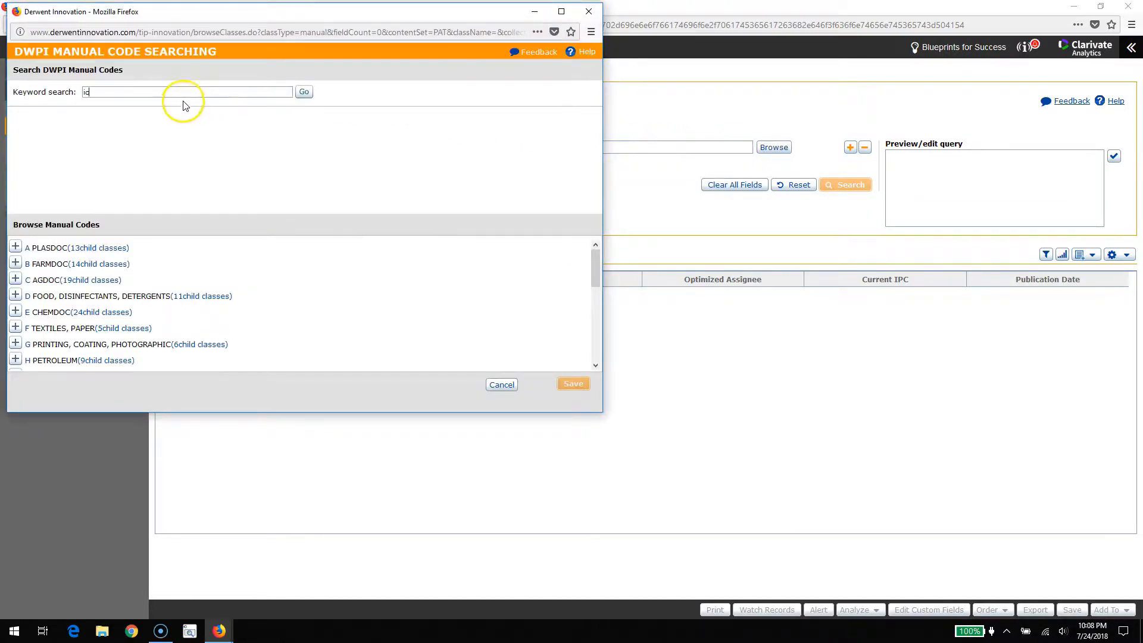
{"action": "type", "text": "ce cream"}
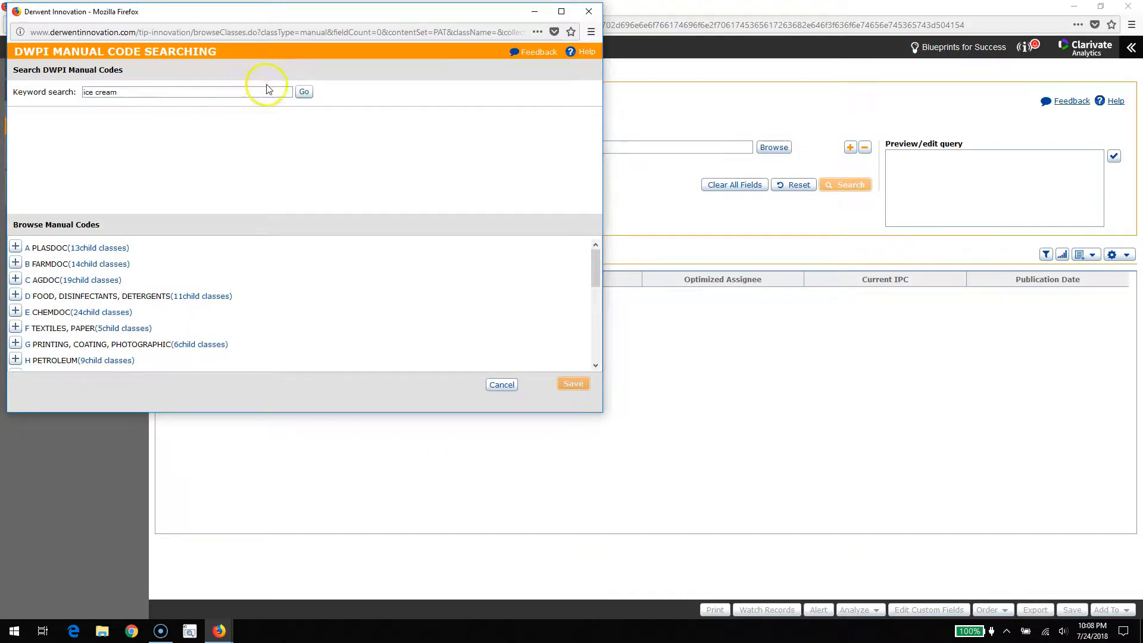
{"action": "left_click", "coordinate": [304, 91]}
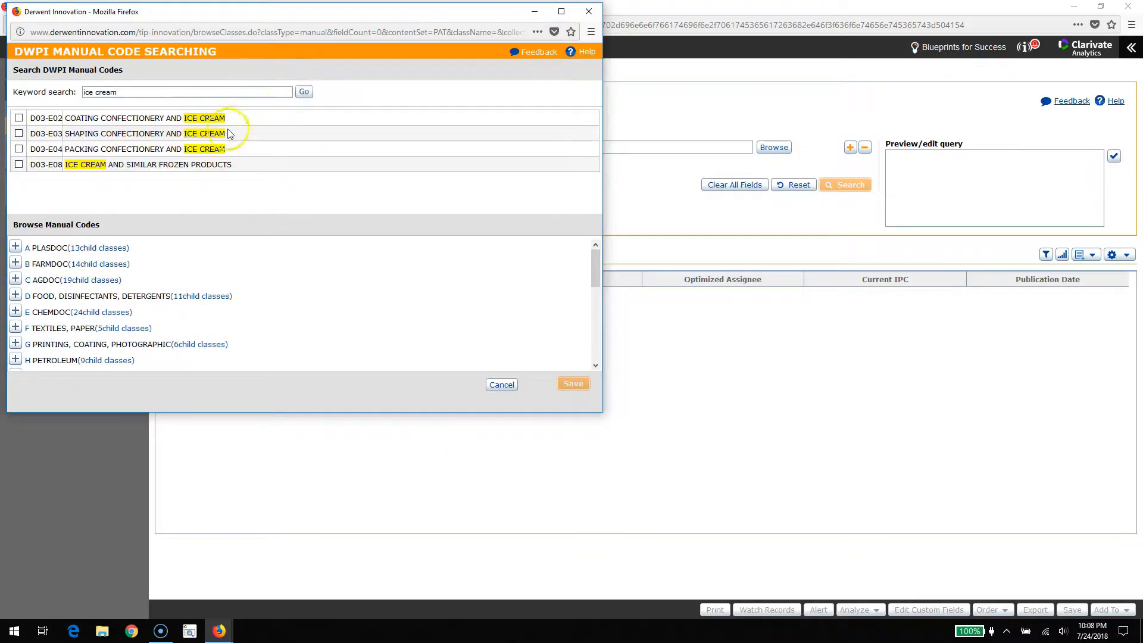
{"action": "left_click", "coordinate": [19, 165]}
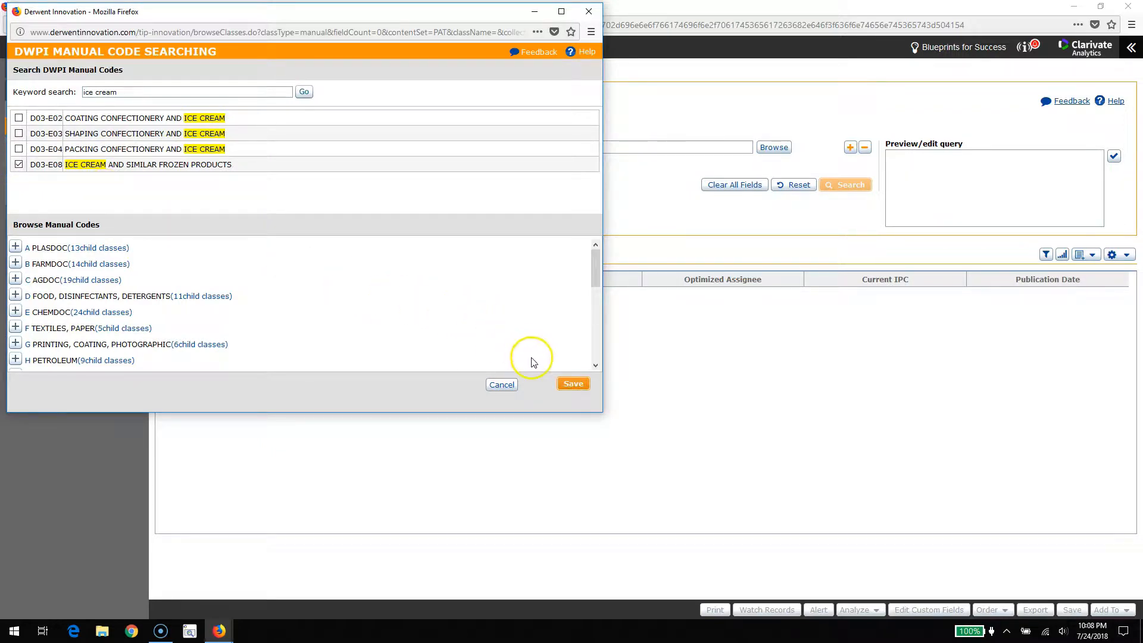
{"action": "left_click", "coordinate": [573, 383]}
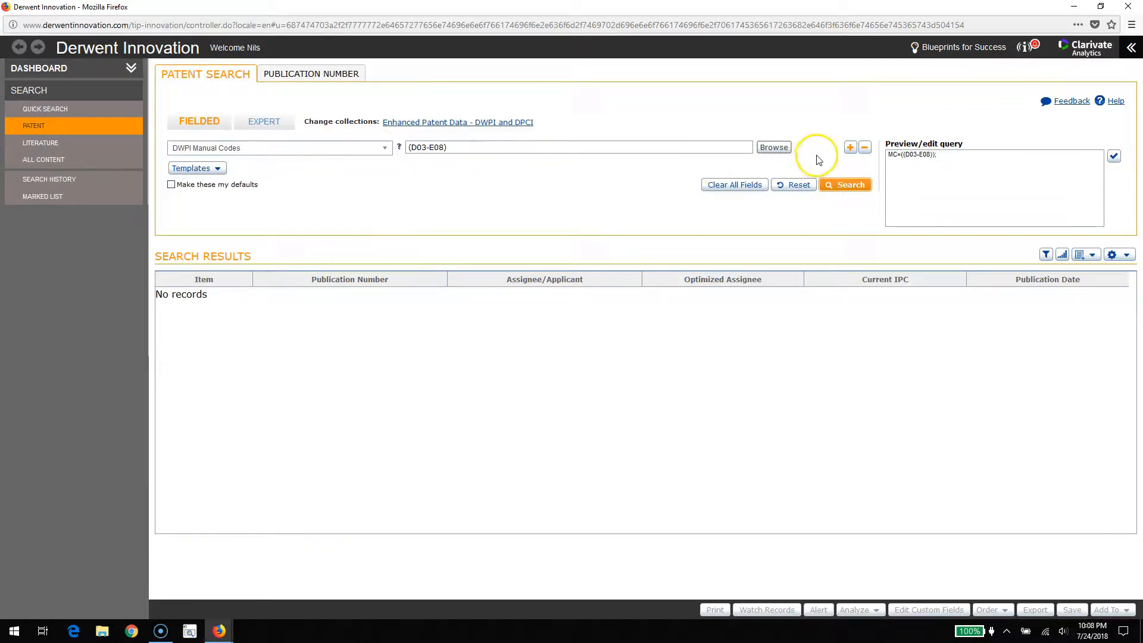
Add a second criterion row searching Publication Date (Basic)
{"action": "left_click", "coordinate": [850, 146]}
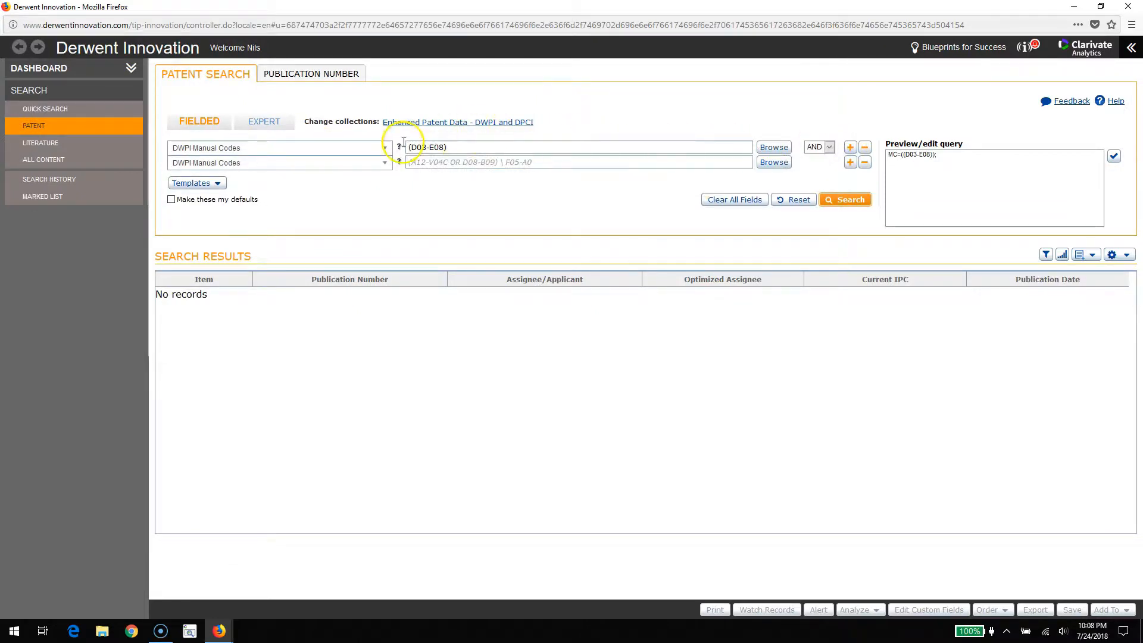
{"action": "left_click", "coordinate": [278, 163]}
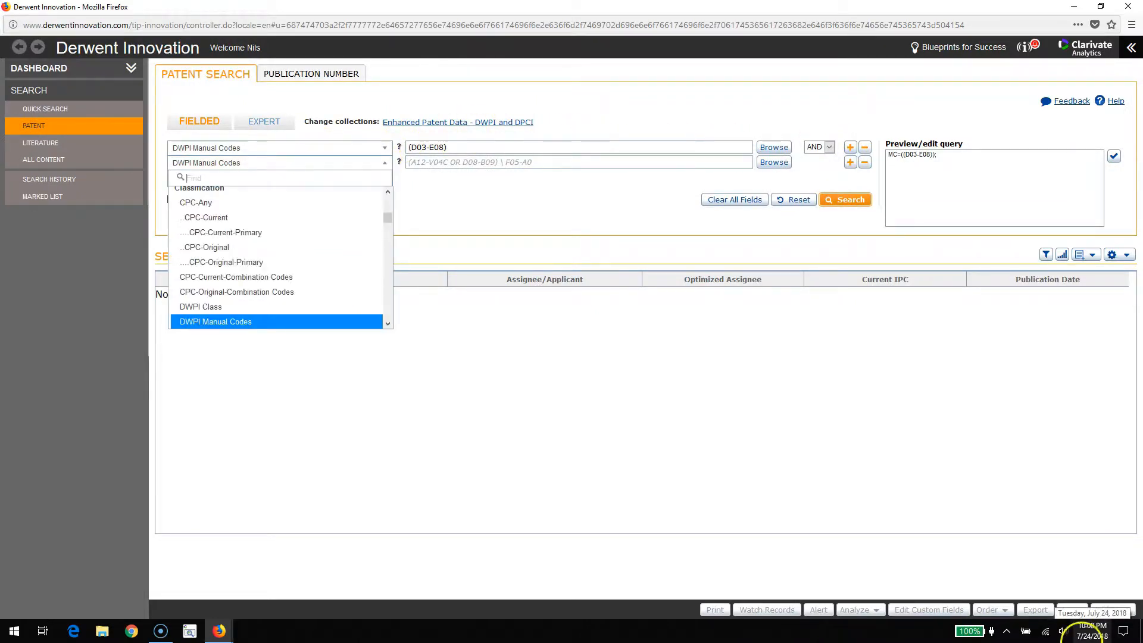
{"action": "type", "text": "ye"}
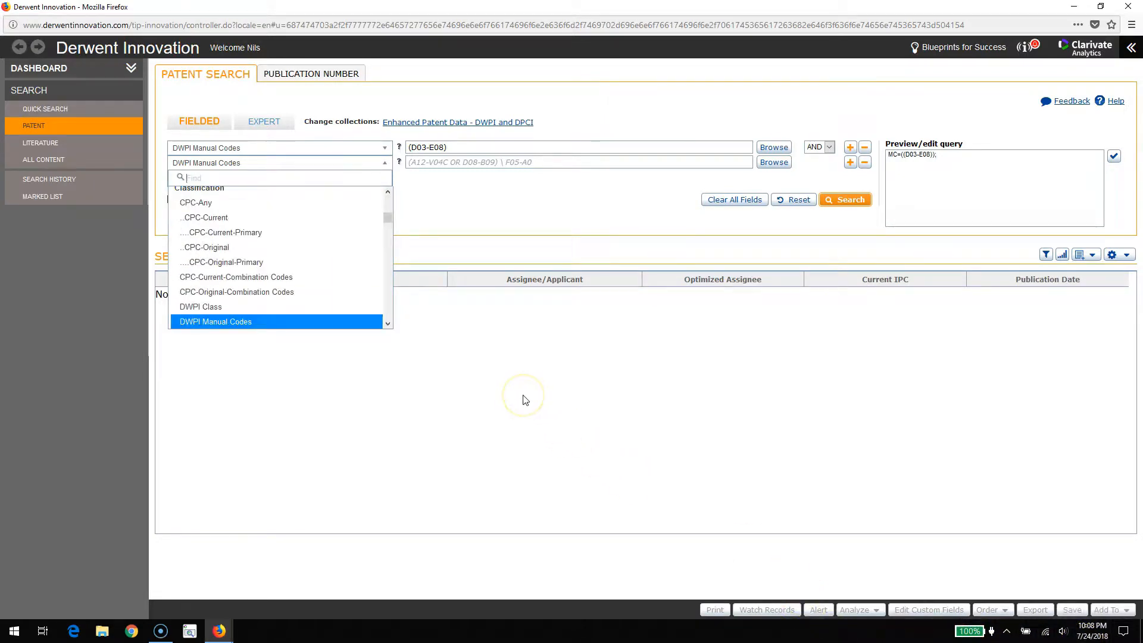
{"action": "type", "text": "c"}
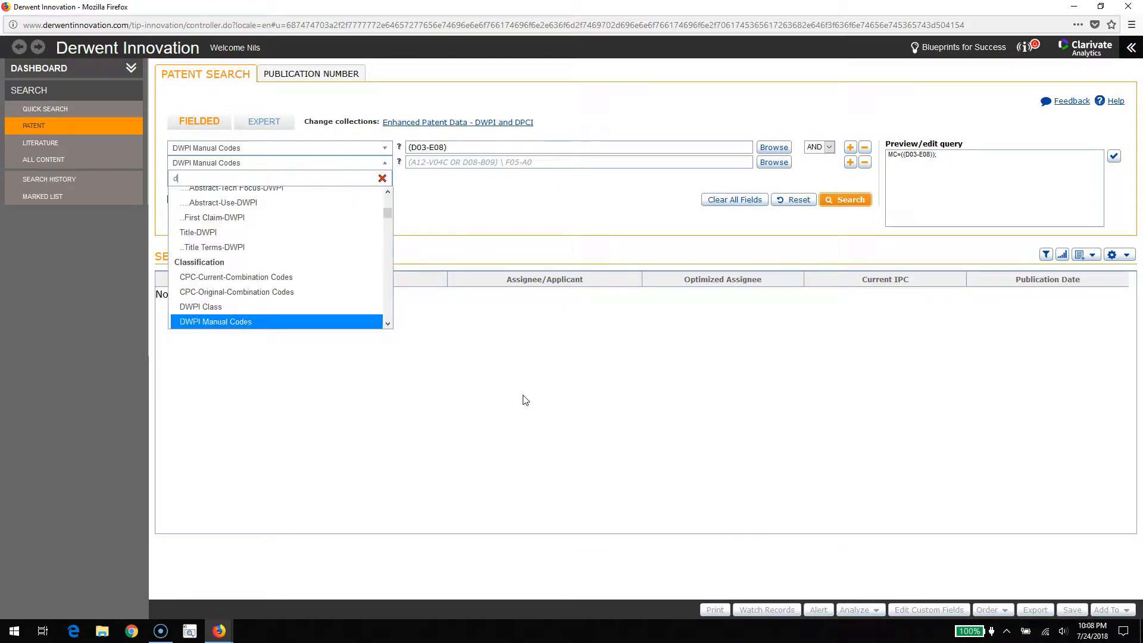
{"action": "type", "text": "at"}
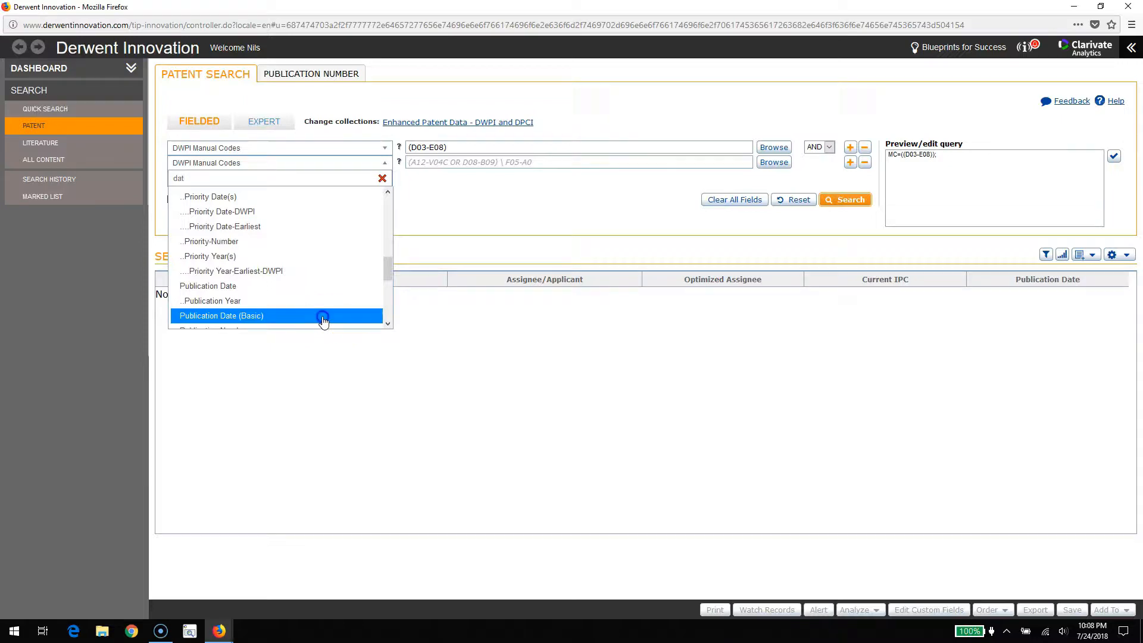
{"action": "left_click", "coordinate": [221, 315]}
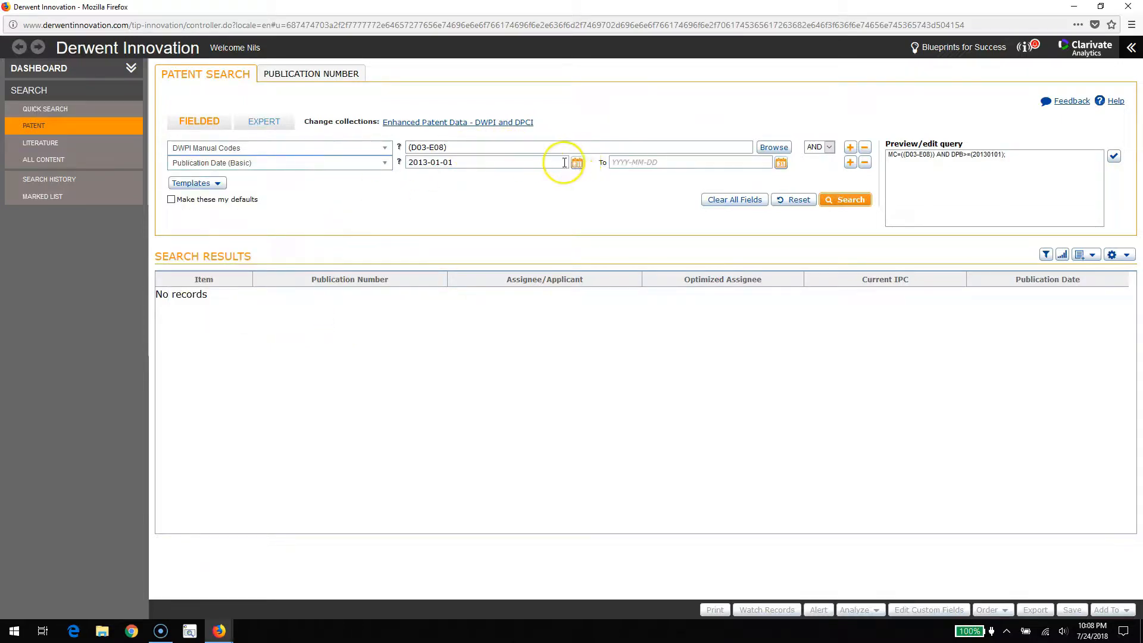
Set the publication date range from 2008-01-01 to 2017-12-31
{"action": "left_click", "coordinate": [576, 162]}
{"action": "type", "text": "08"}
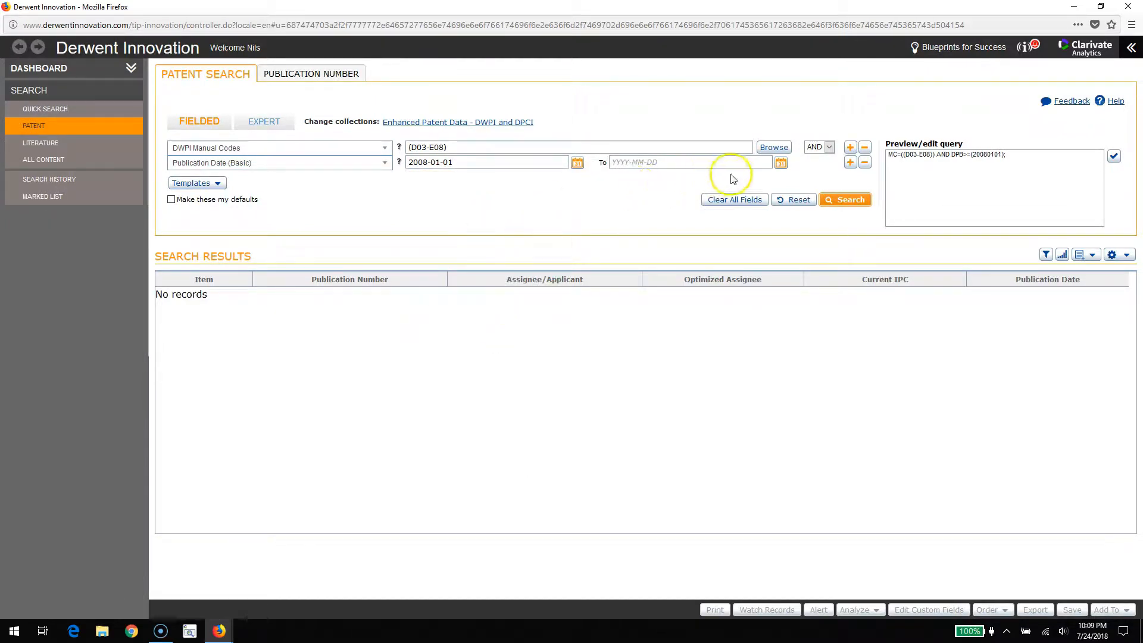
{"action": "left_click", "coordinate": [780, 163]}
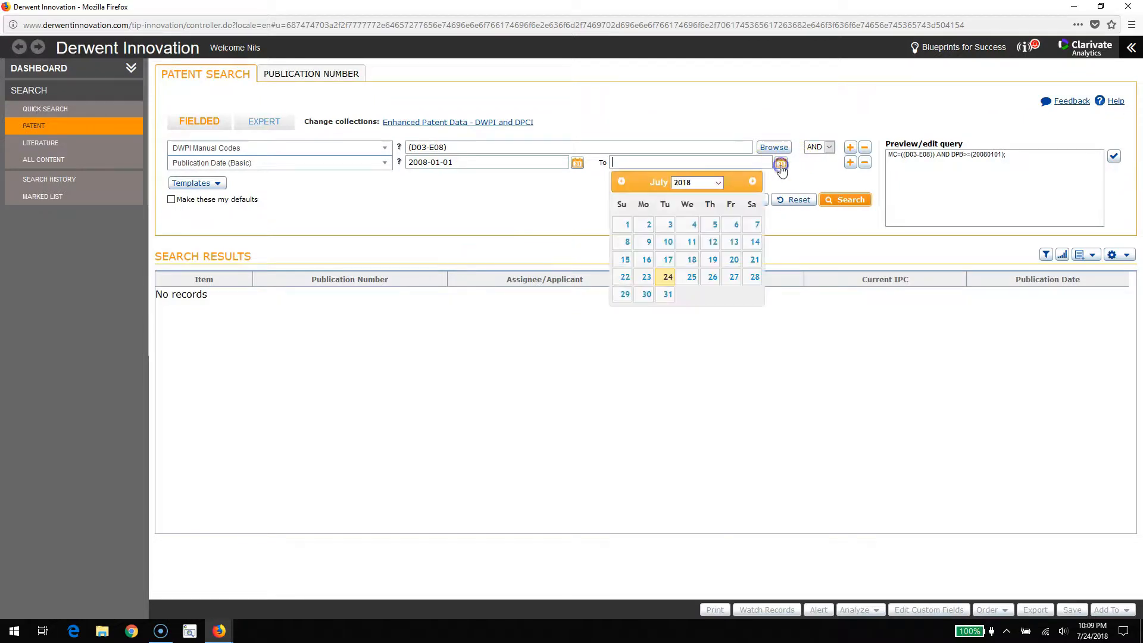
{"action": "left_click", "coordinate": [622, 181]}
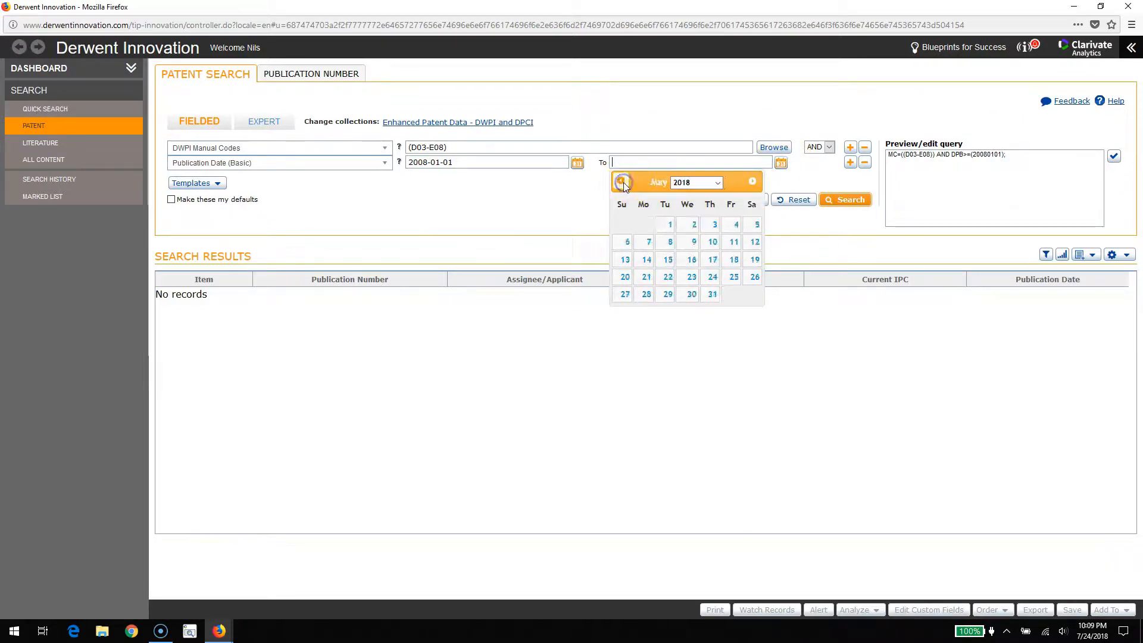
{"action": "left_click", "coordinate": [622, 182]}
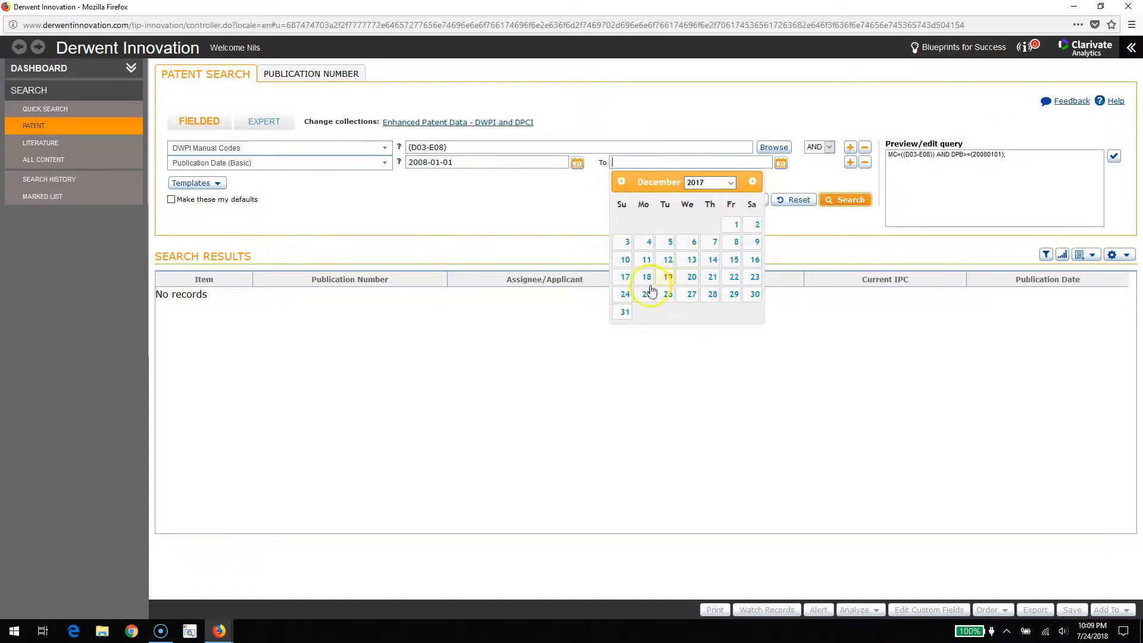
{"action": "left_click", "coordinate": [623, 294]}
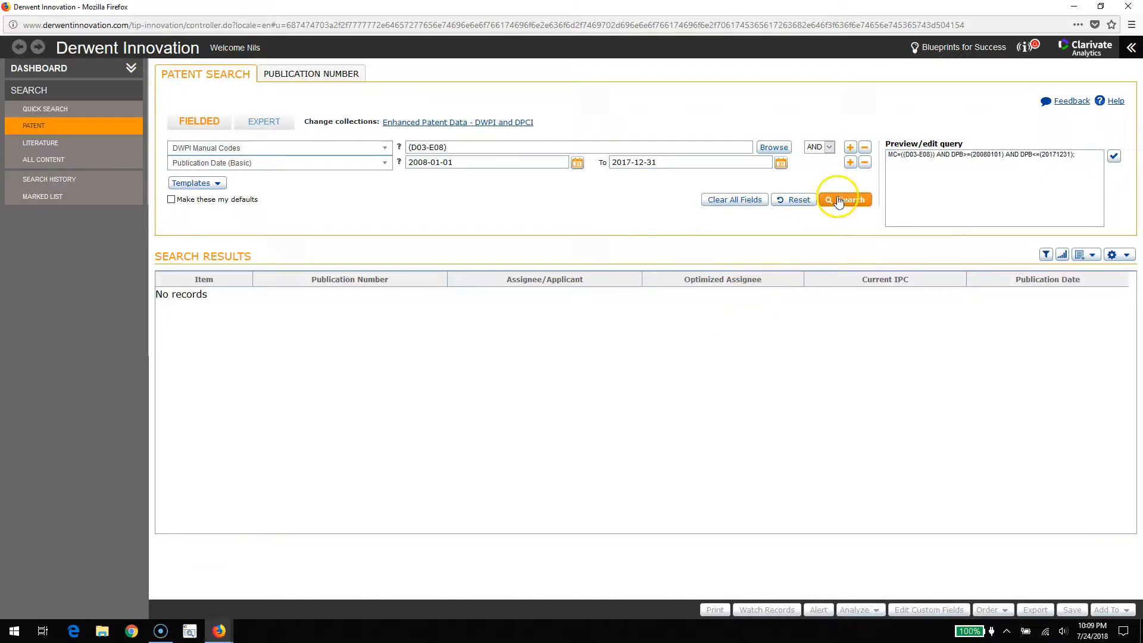
Run the ice-cream patent search, returning 7,126 records with charts
{"action": "left_click", "coordinate": [844, 198]}
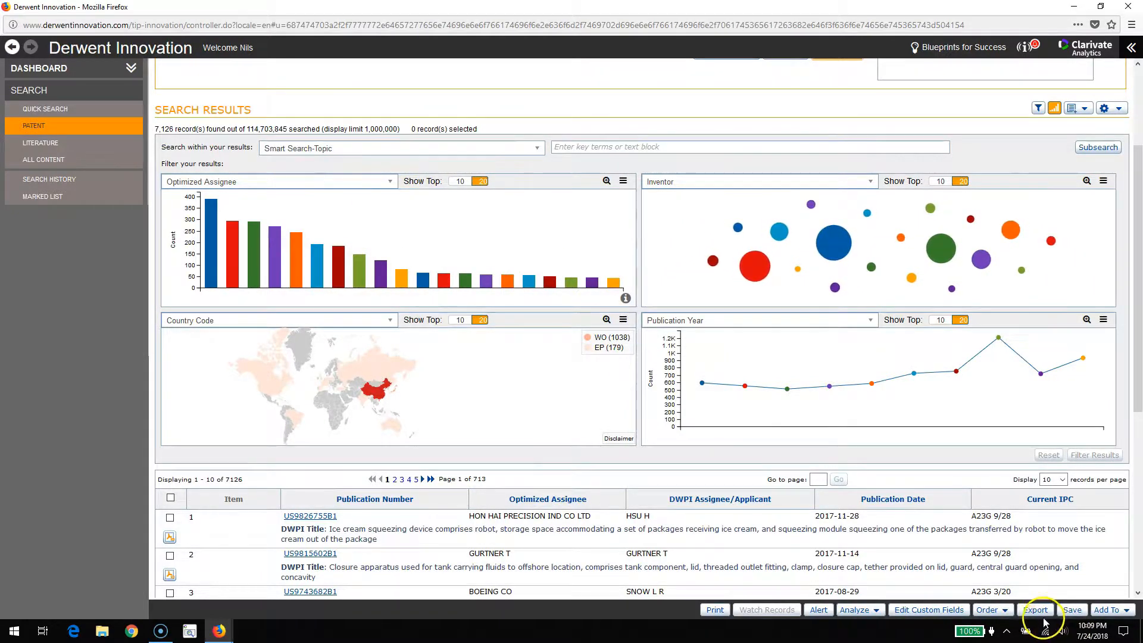
Export all 7,126 records in Derwent Data Analyzer format
{"action": "left_click", "coordinate": [1036, 609]}
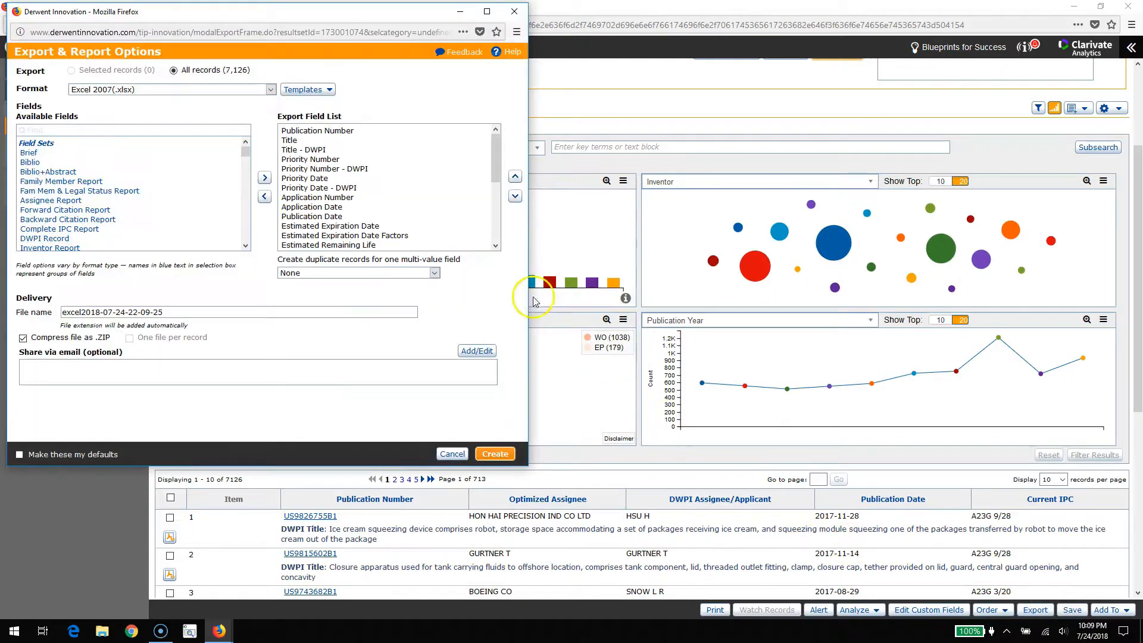
{"action": "left_click", "coordinate": [269, 89]}
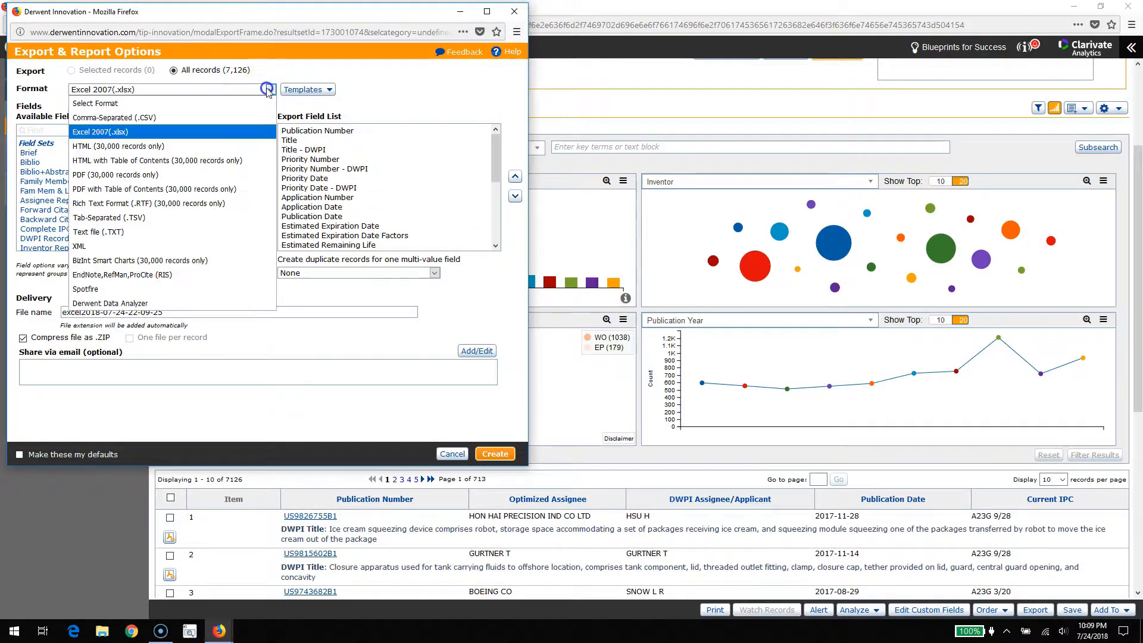
{"action": "mouse_move", "coordinate": [223, 240]}
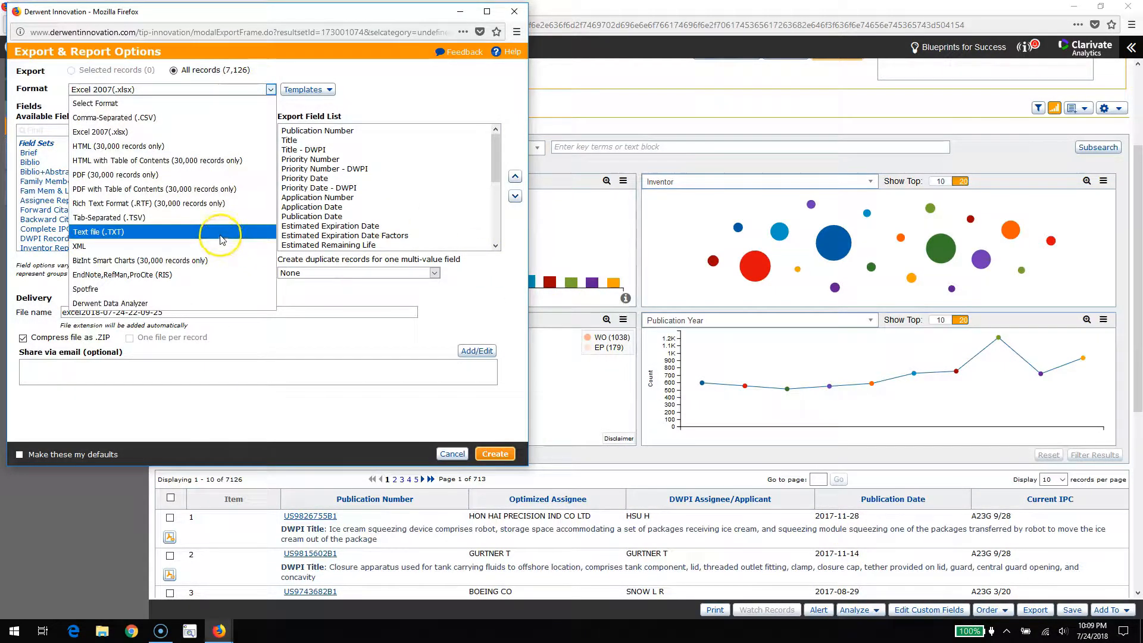
{"action": "left_click", "coordinate": [110, 304]}
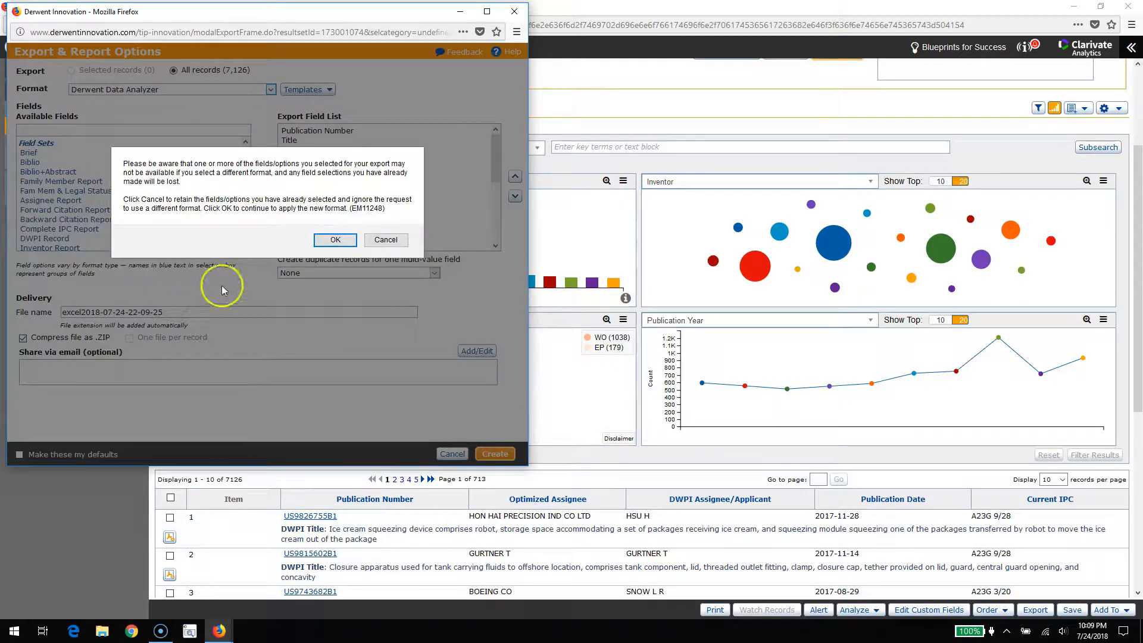
{"action": "left_click", "coordinate": [333, 240]}
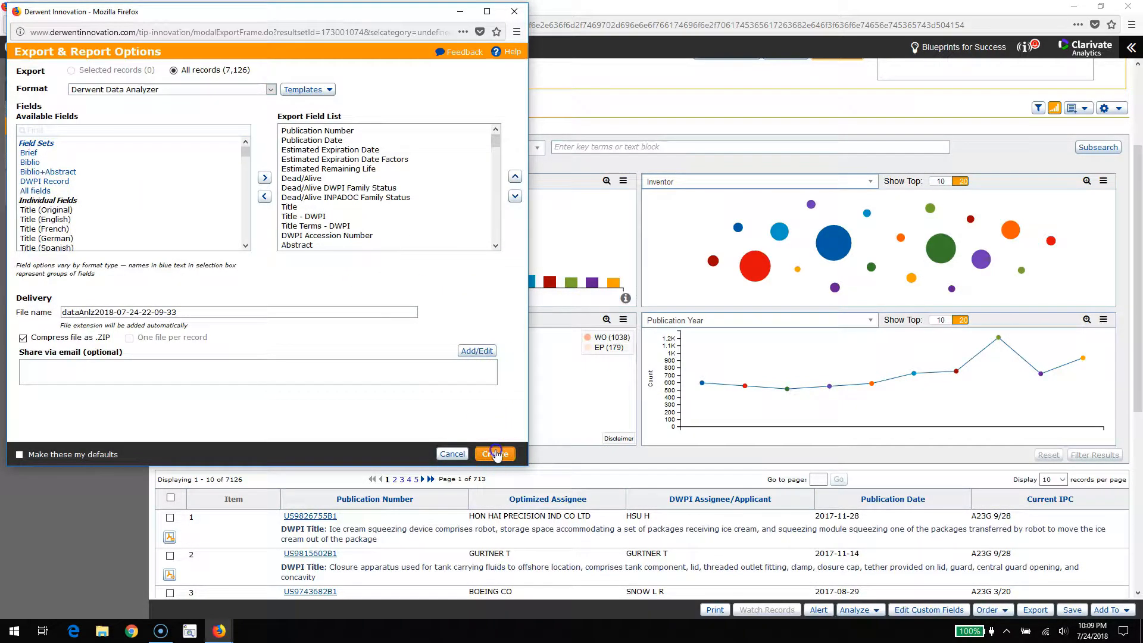
{"action": "left_click", "coordinate": [495, 453]}
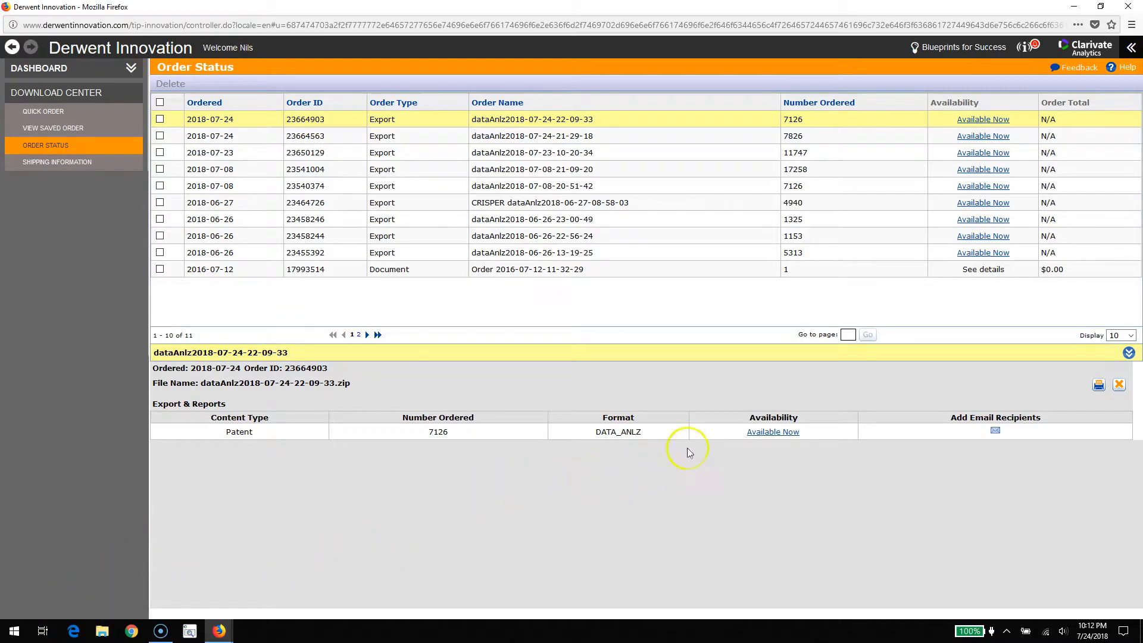
Open the newest dataAnlz zip from Downloads as a Derwent Data Analyzer dataset
{"action": "left_click", "coordinate": [773, 431]}
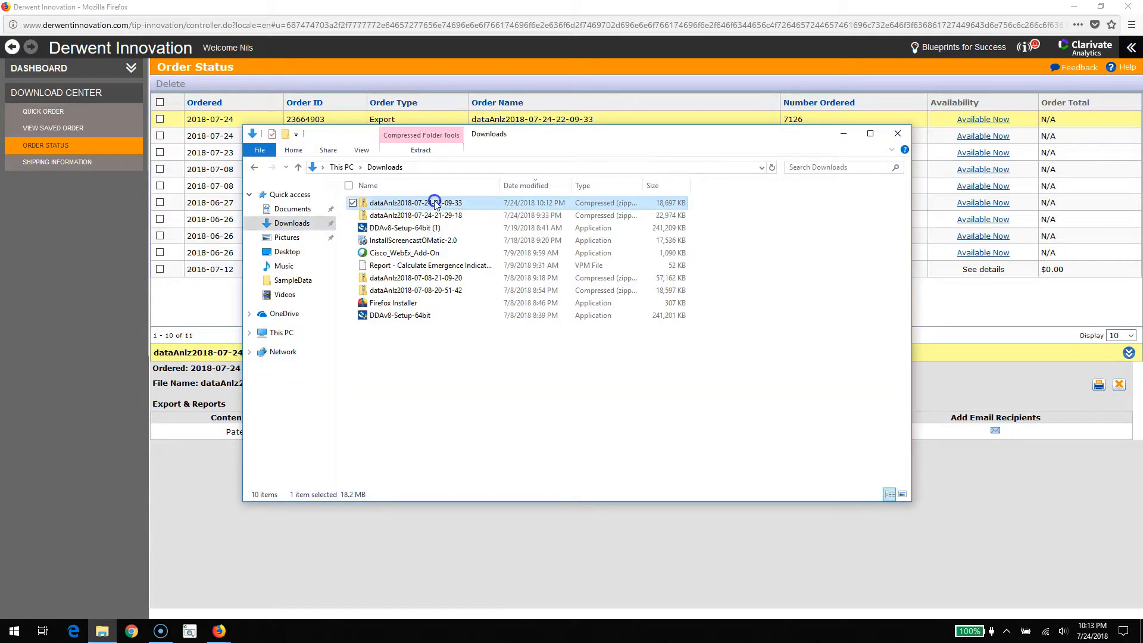
{"action": "double_click", "coordinate": [414, 202]}
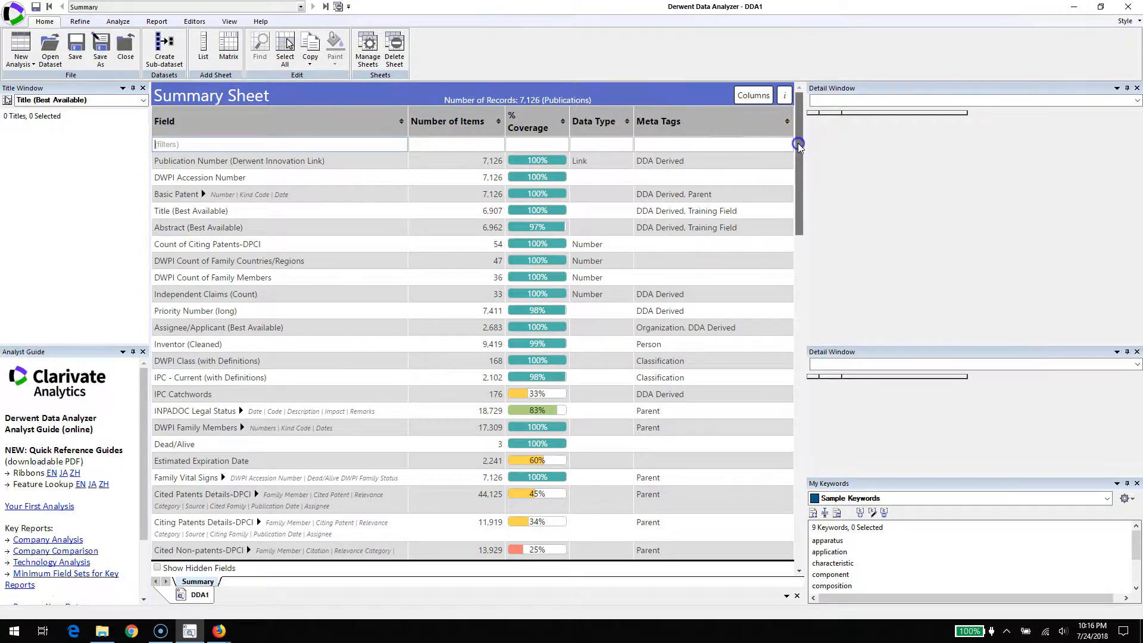
Filter the Summary Sheet fields to title for the title NLP phrases list, then to abs
{"action": "scroll", "scroll_direction": "down", "scroll_amount": 3}
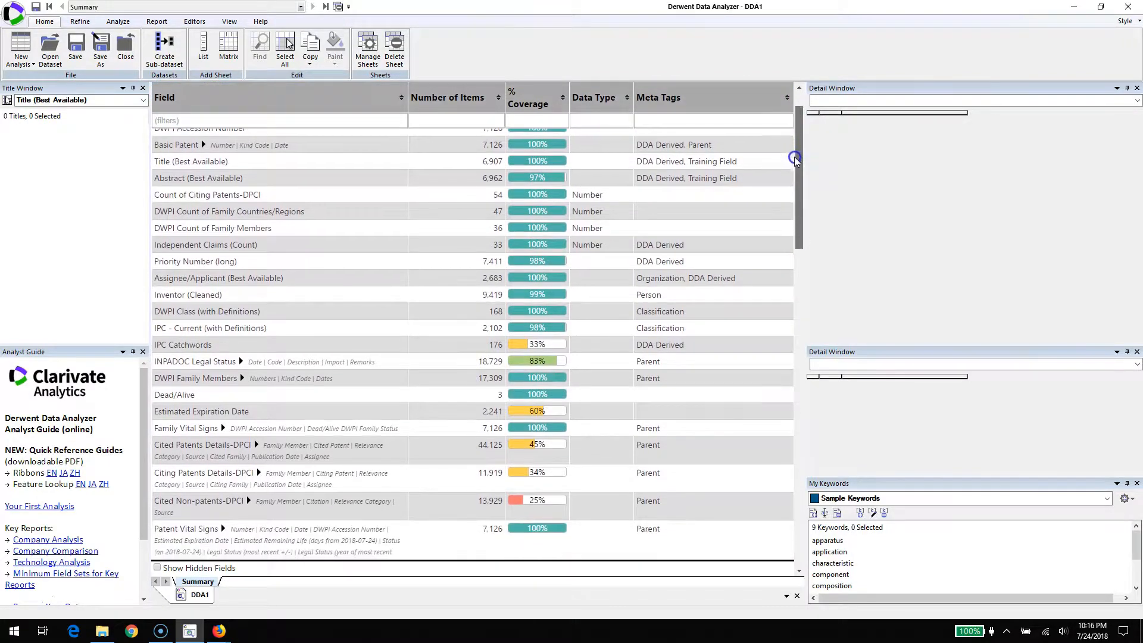
{"action": "scroll", "scroll_direction": "down", "scroll_amount": 3}
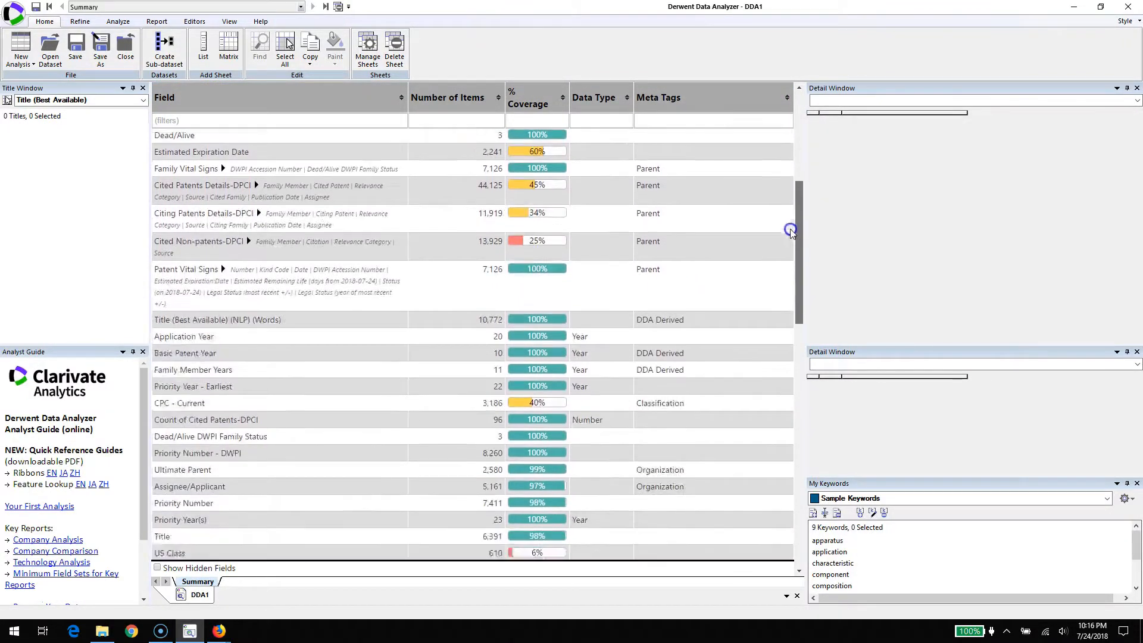
{"action": "scroll", "scroll_direction": "down", "scroll_amount": 3}
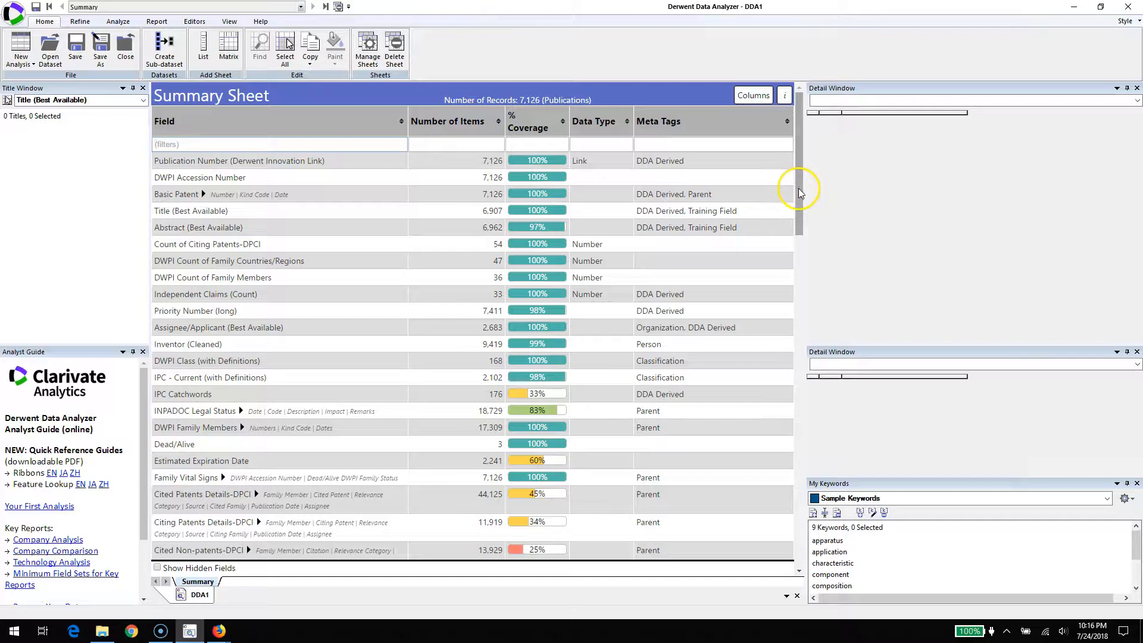
{"action": "scroll", "scroll_direction": "down", "scroll_amount": 3}
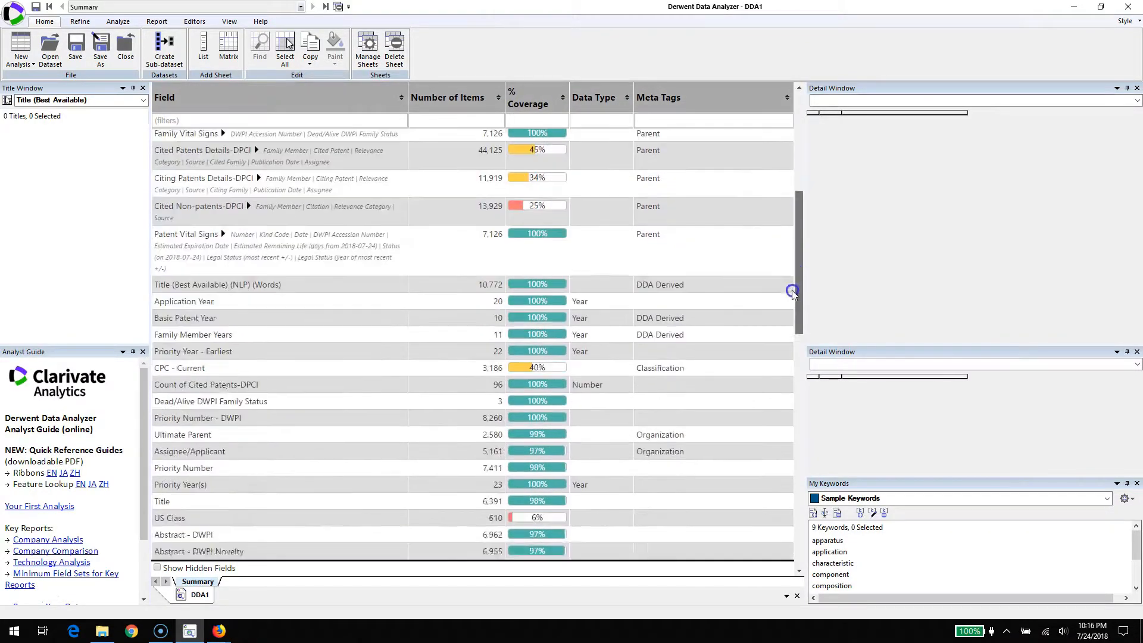
{"action": "scroll", "scroll_direction": "down", "scroll_amount": 3}
{"action": "type", "text": "t"}
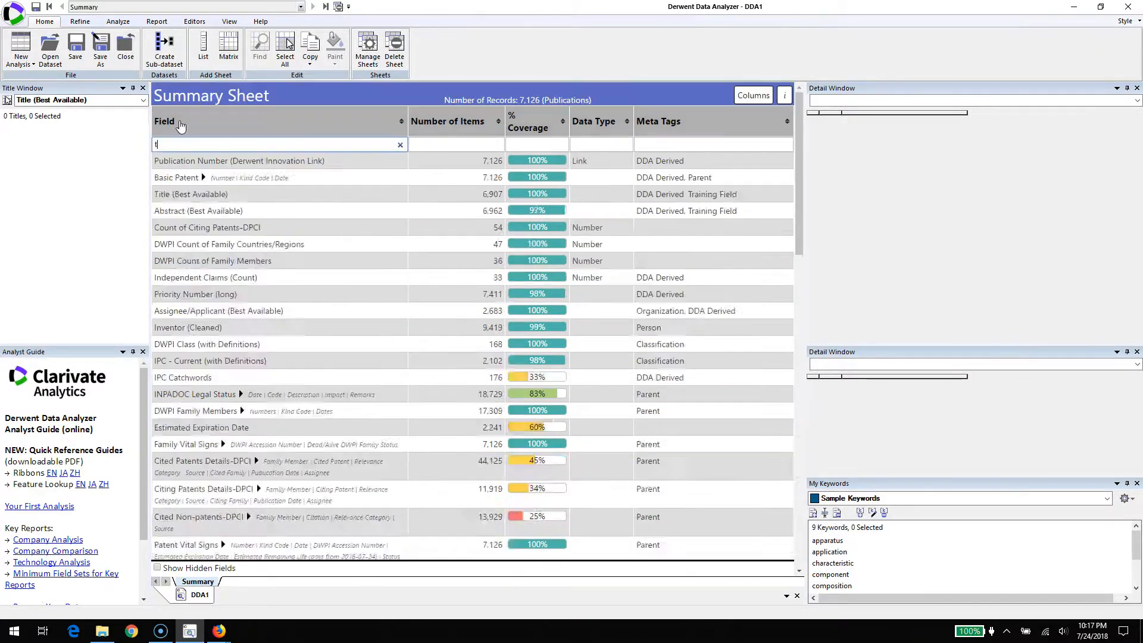
{"action": "type", "text": "itl"}
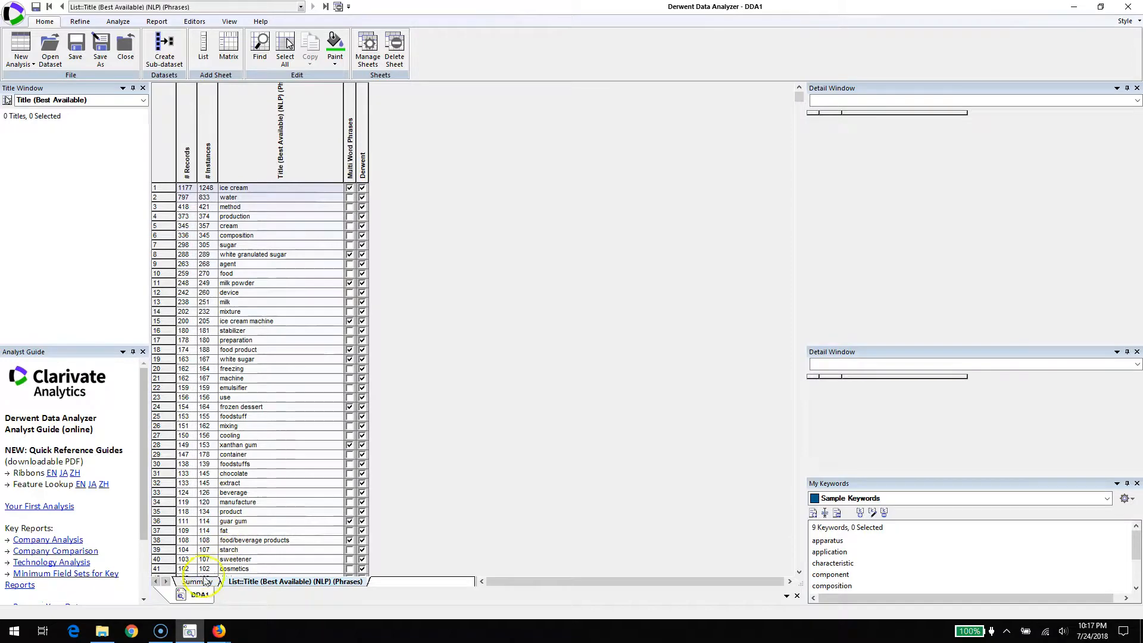
{"action": "left_click", "coordinate": [197, 581]}
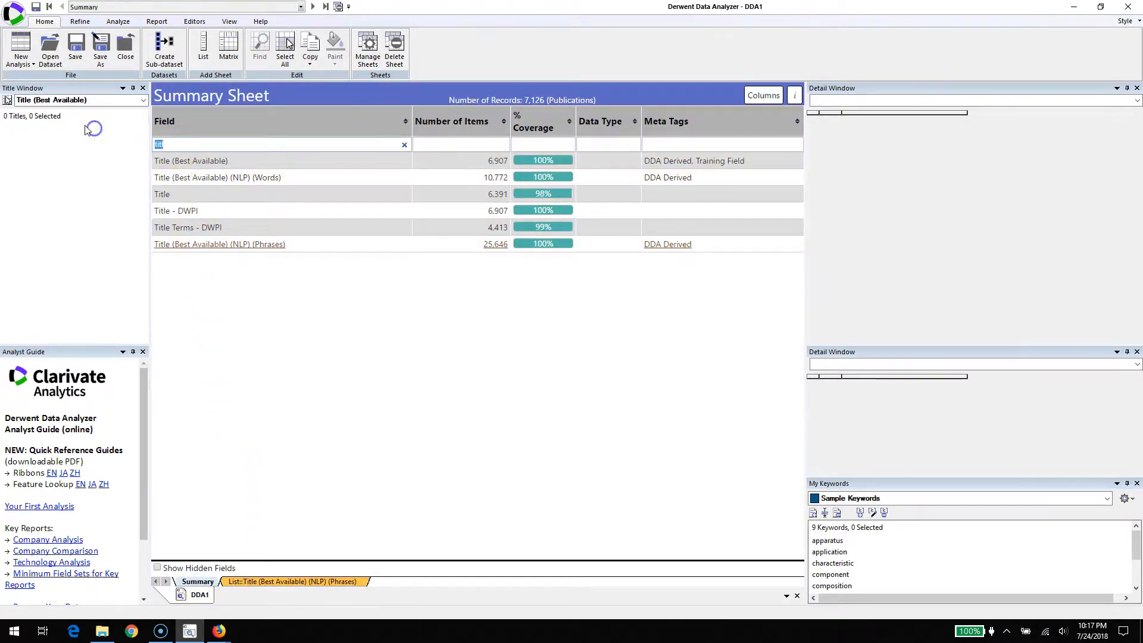
{"action": "type", "text": "abs"}
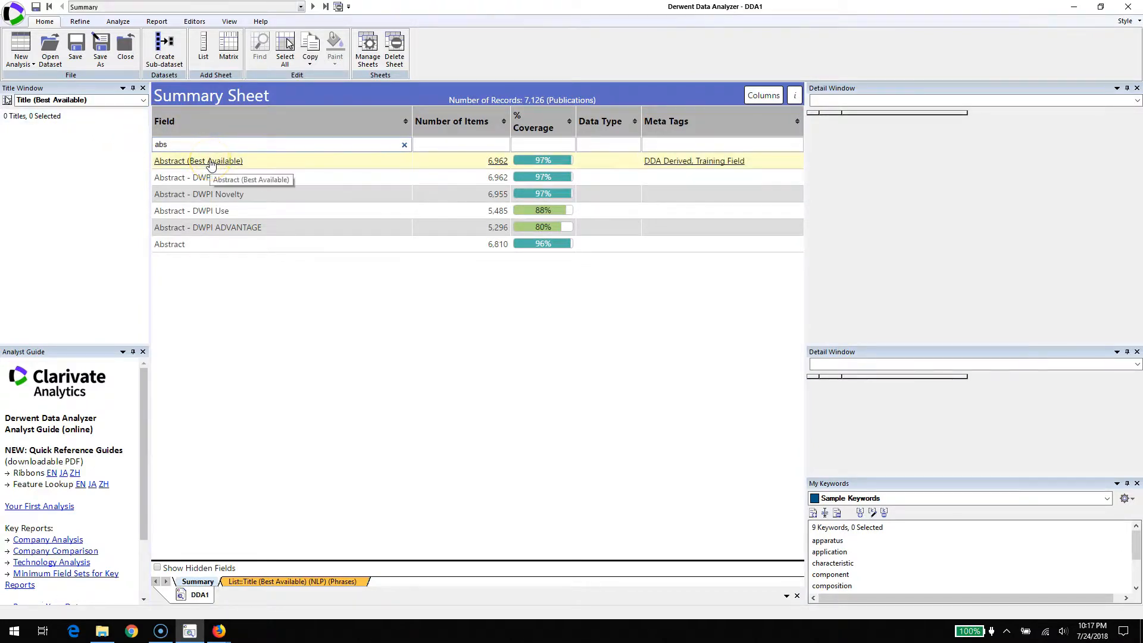
Extract NLP phrases from Abstract (Best Available) via Further Processing
{"action": "right_click", "coordinate": [199, 161]}
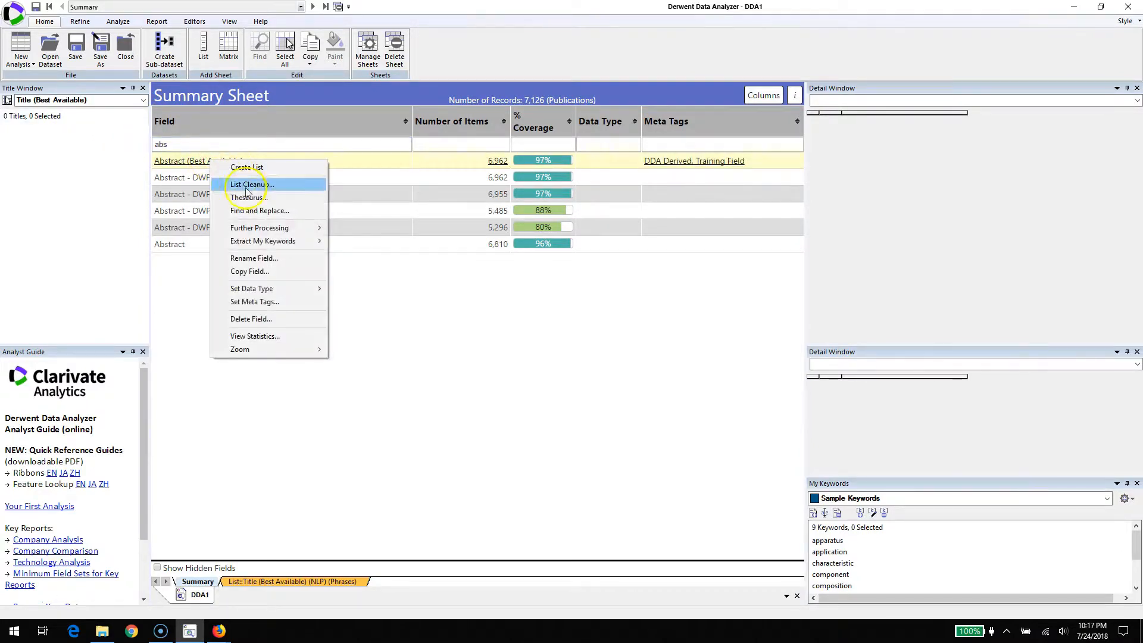
{"action": "mouse_move", "coordinate": [258, 227]}
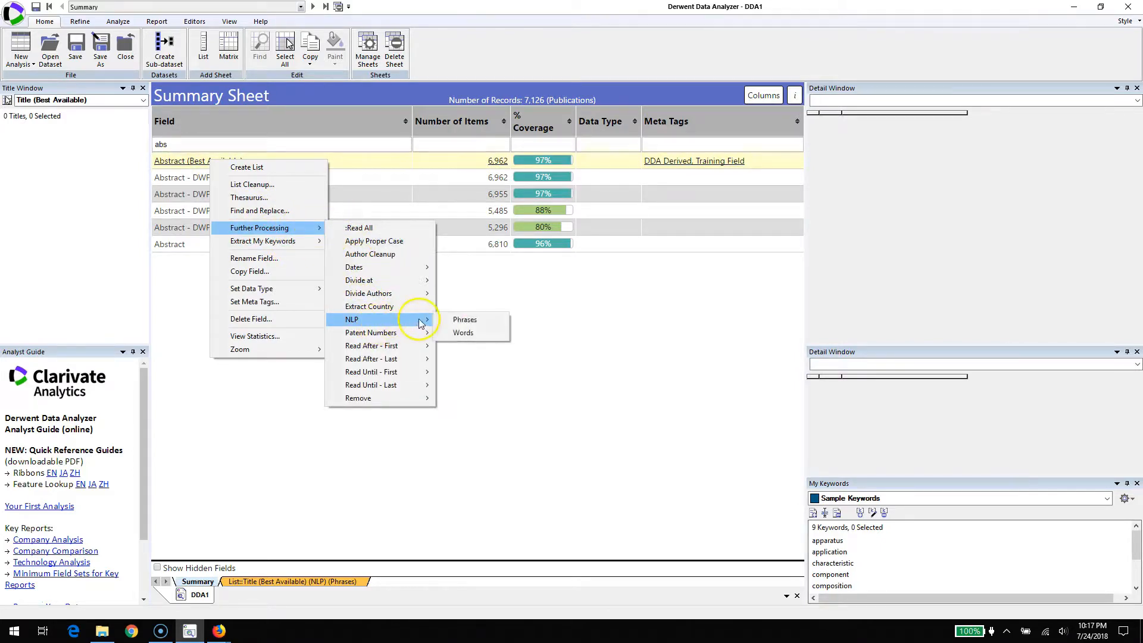
{"action": "left_click", "coordinate": [464, 319]}
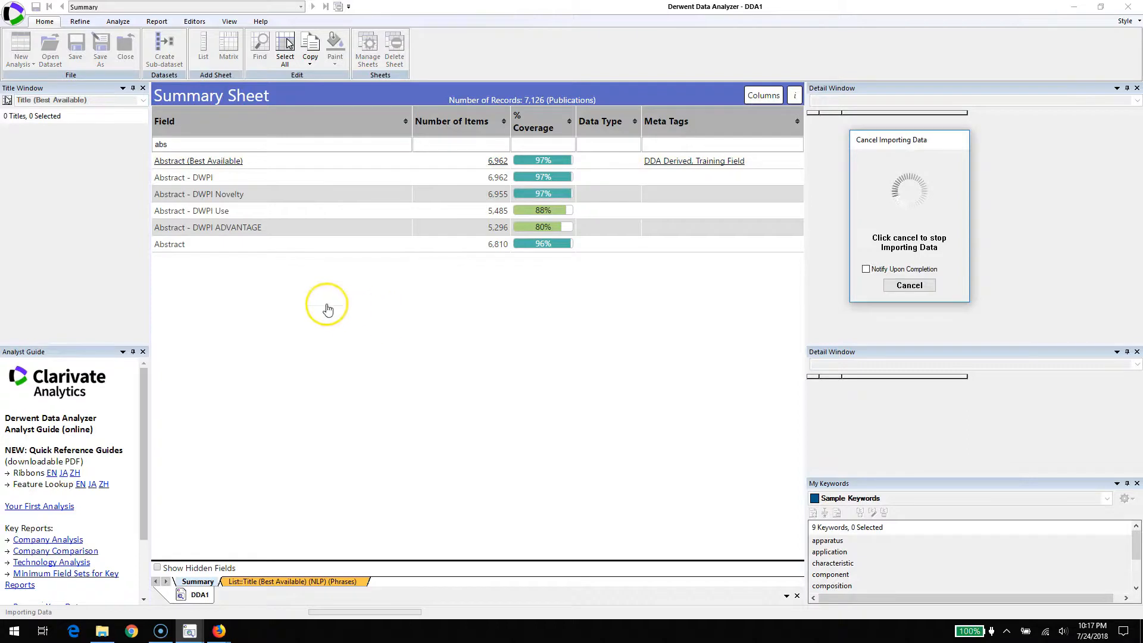
{"action": "mouse_move", "coordinate": [240, 219]}
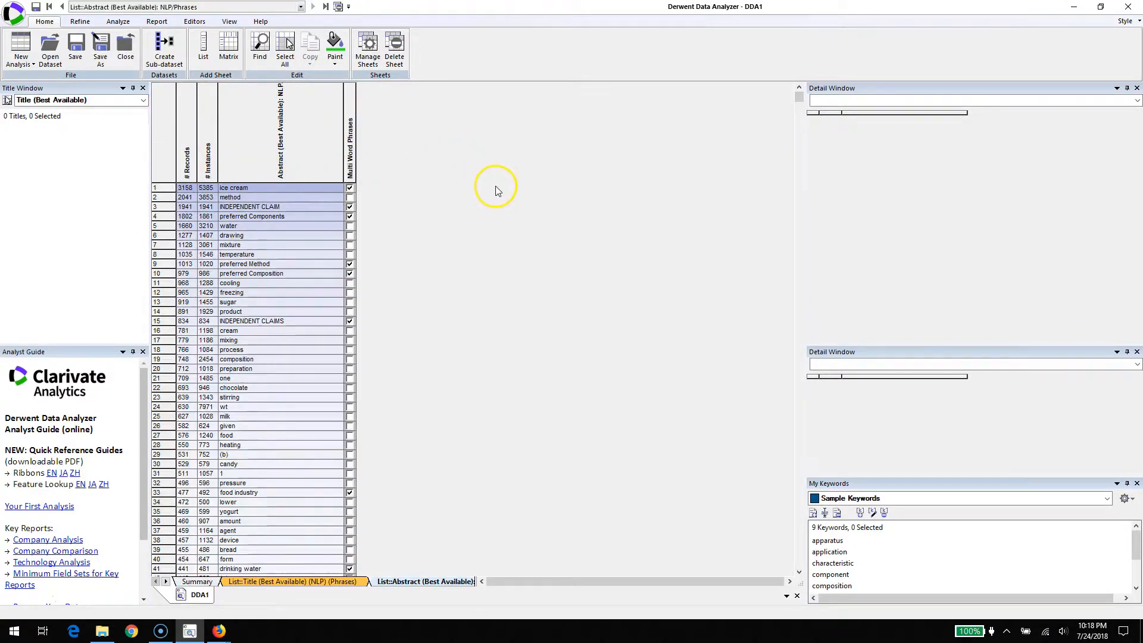
{"action": "mouse_move", "coordinate": [295, 276]}
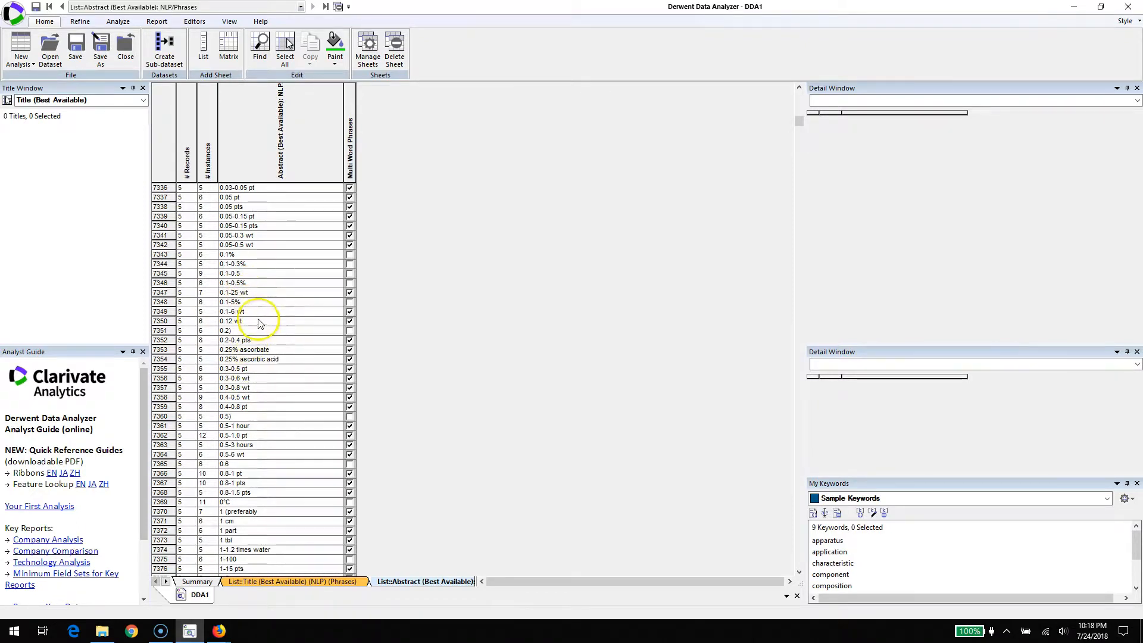
{"action": "mouse_move", "coordinate": [735, 228]}
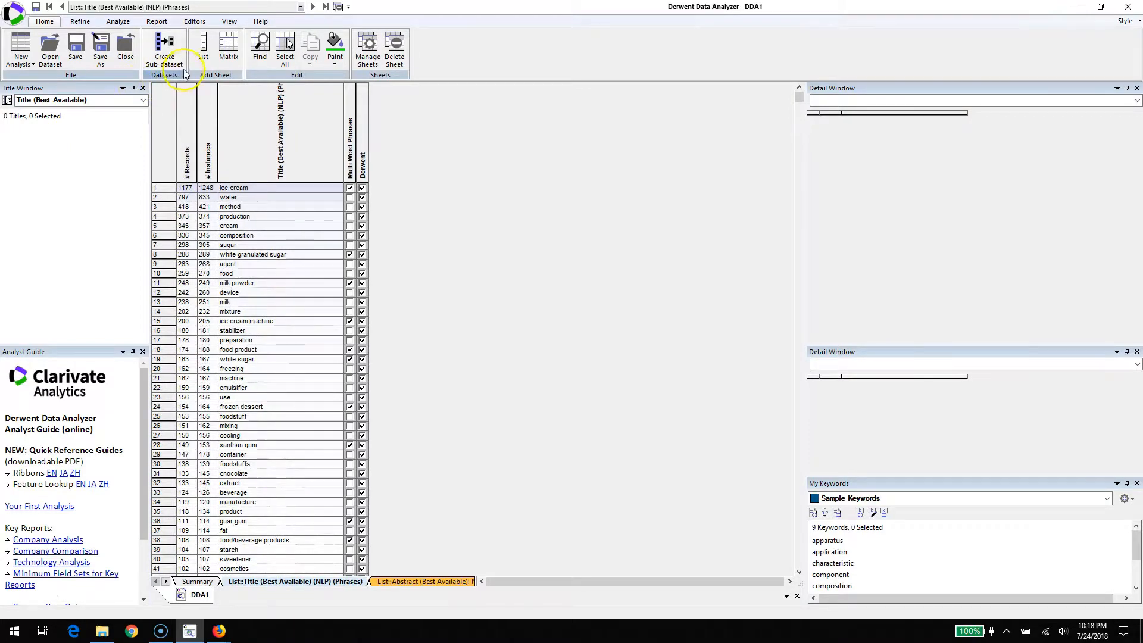
{"action": "mouse_move", "coordinate": [28, 596]}
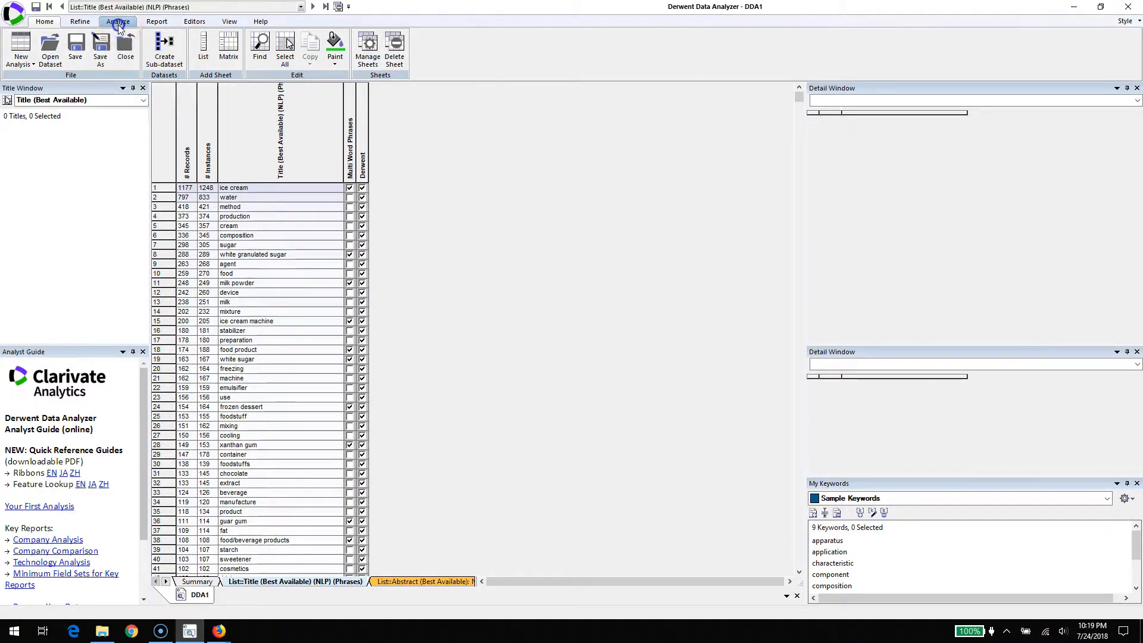
Start Calculate Emergence using title NLP phrases as the terms field
{"action": "left_click", "coordinate": [118, 21]}
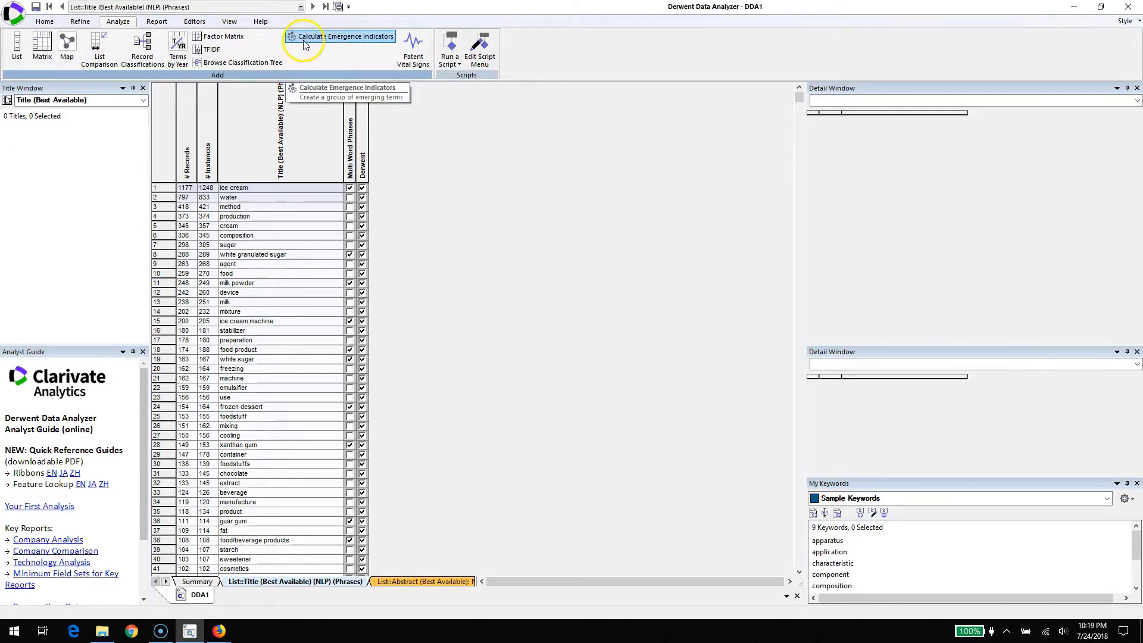
{"action": "left_click", "coordinate": [305, 37]}
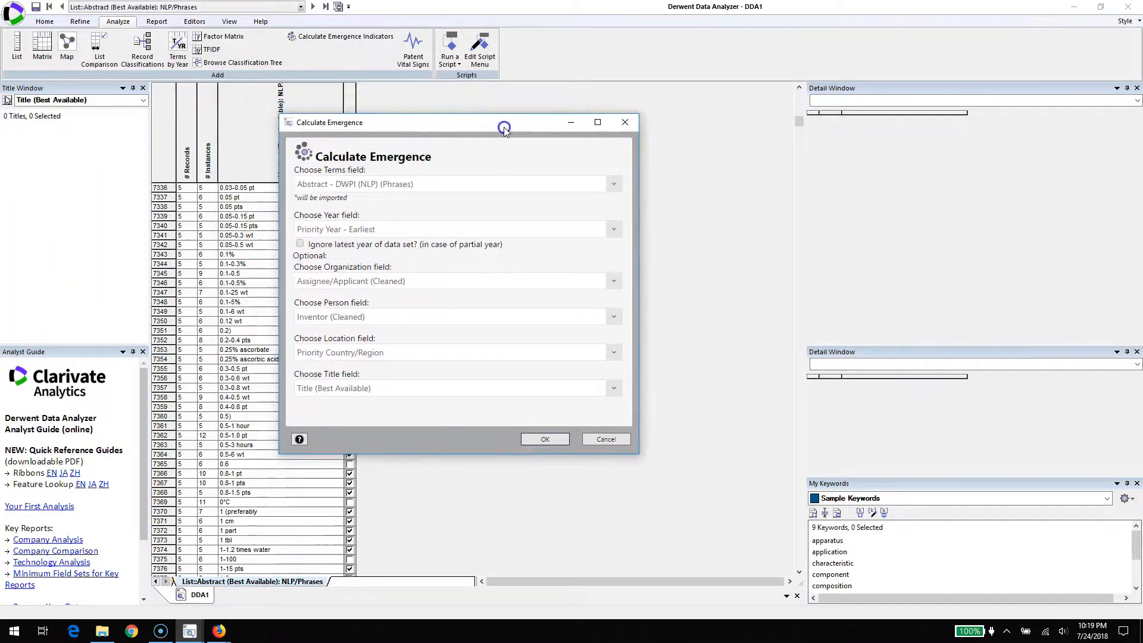
{"action": "mouse_move", "coordinate": [591, 213]}
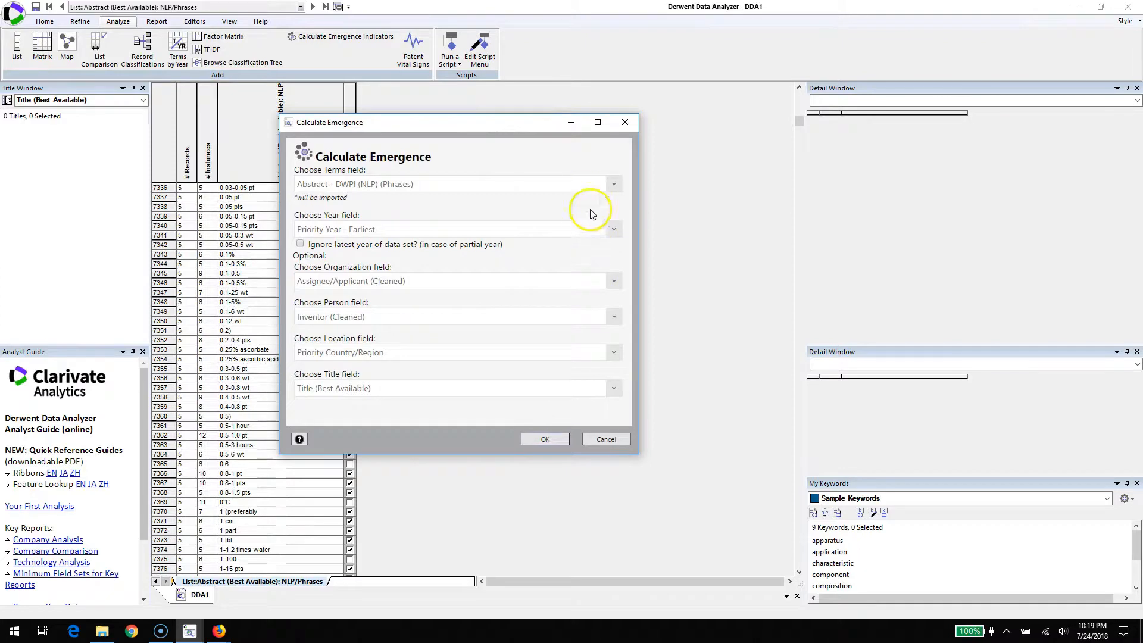
{"action": "left_click", "coordinate": [614, 183]}
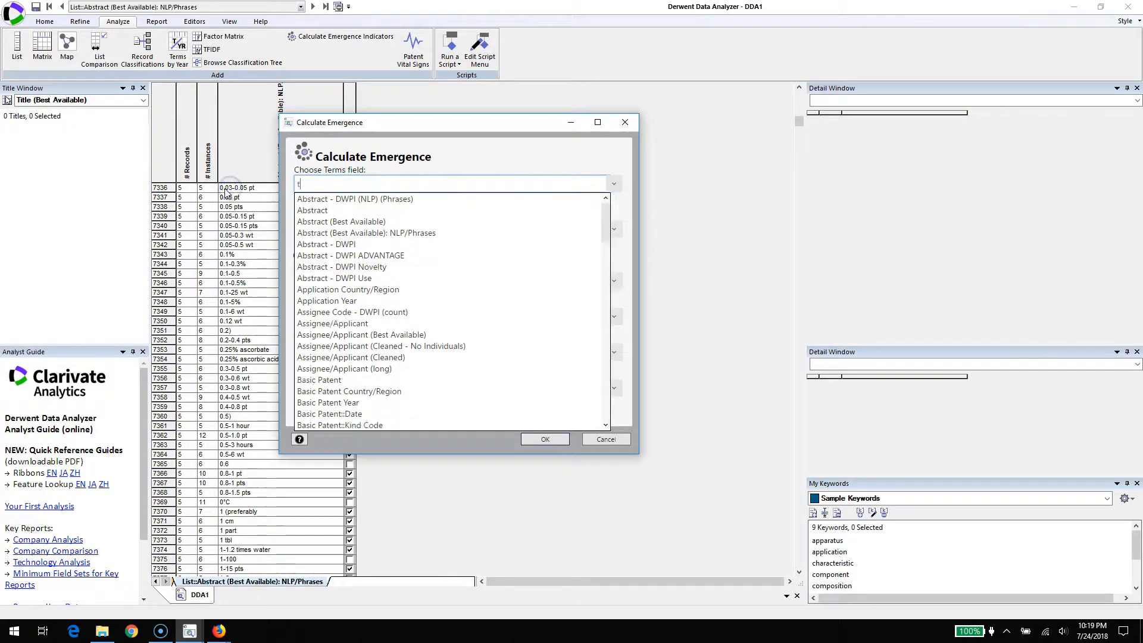
{"action": "type", "text": "tit"}
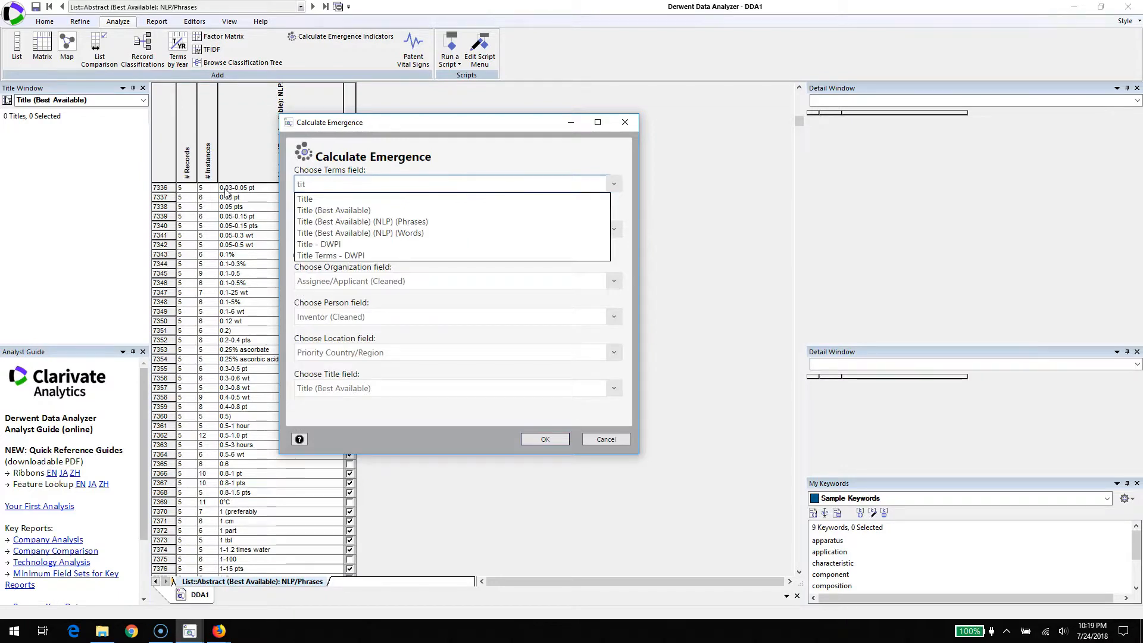
{"action": "mouse_move", "coordinate": [360, 222]}
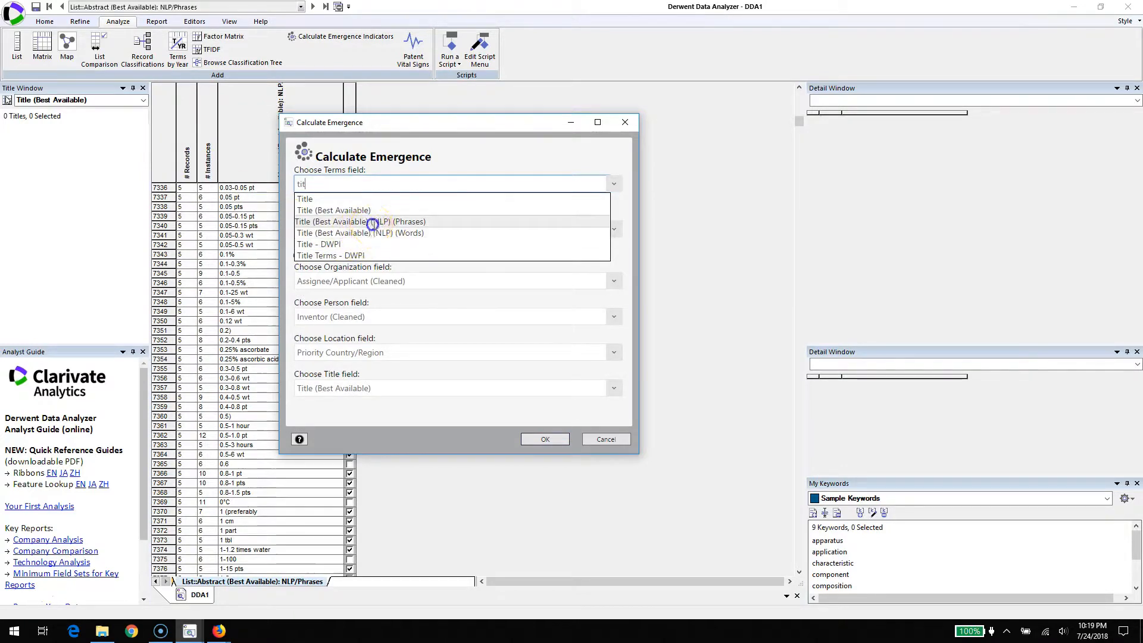
{"action": "left_click", "coordinate": [360, 222]}
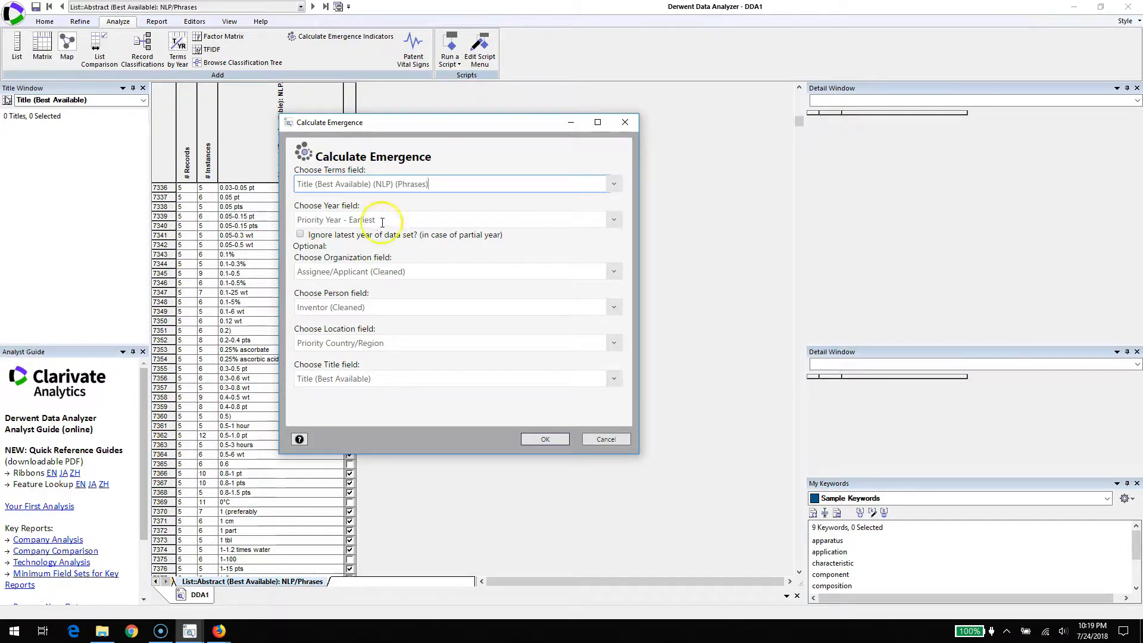
{"action": "mouse_move", "coordinate": [562, 224]}
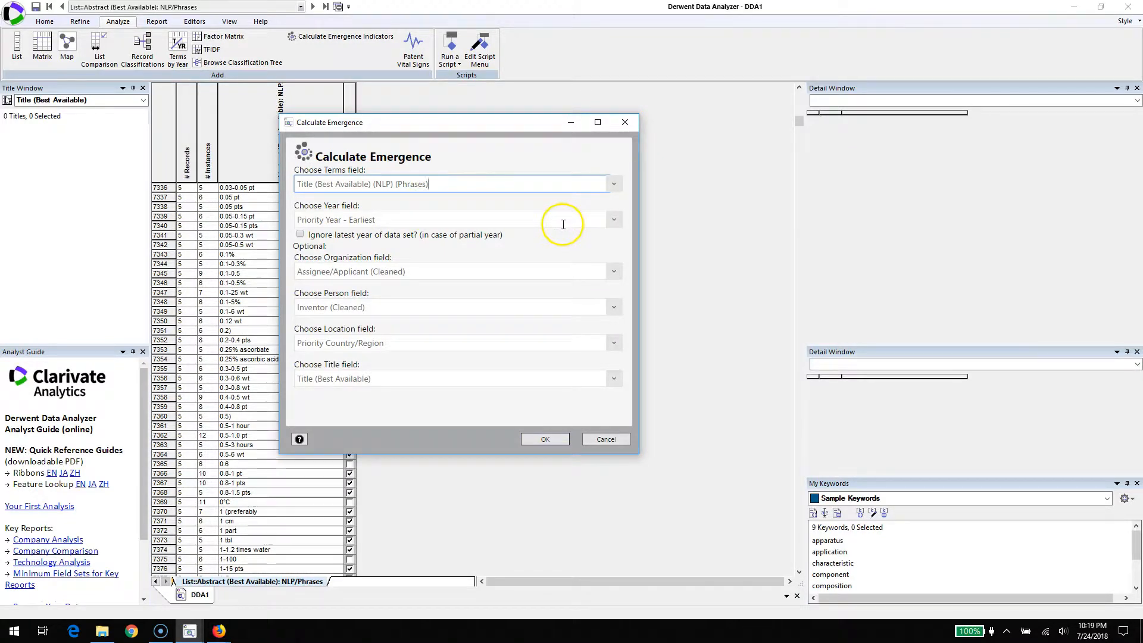
{"action": "mouse_move", "coordinate": [614, 219]}
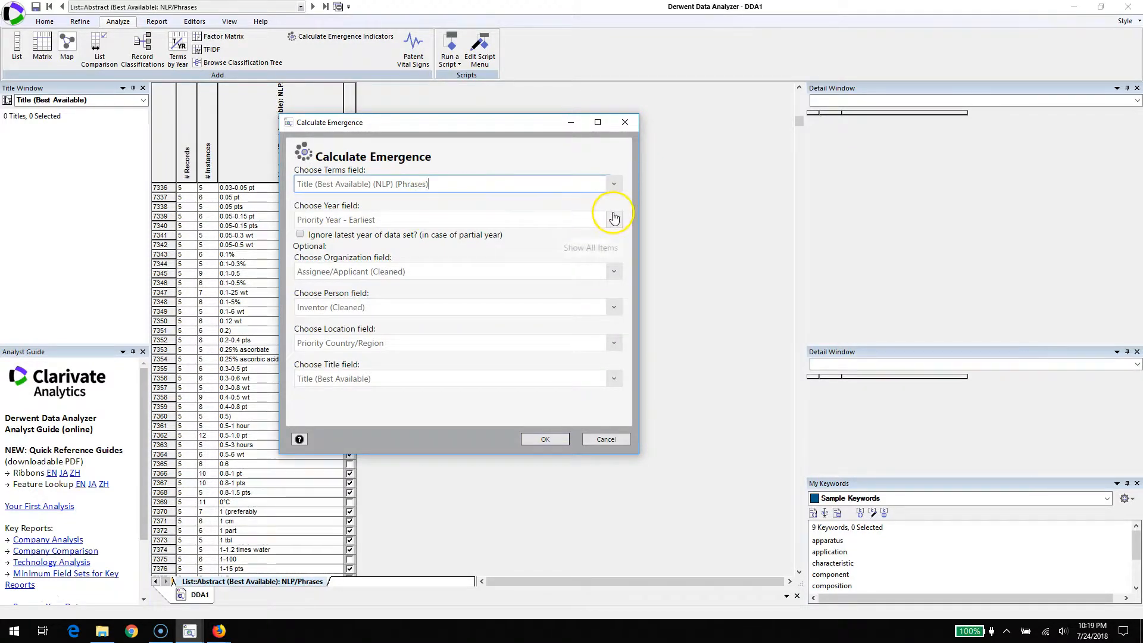
Set Basic Patent Year, Ultimate Parent organization and earliest priority country, and run the calculation
{"action": "left_click", "coordinate": [613, 219]}
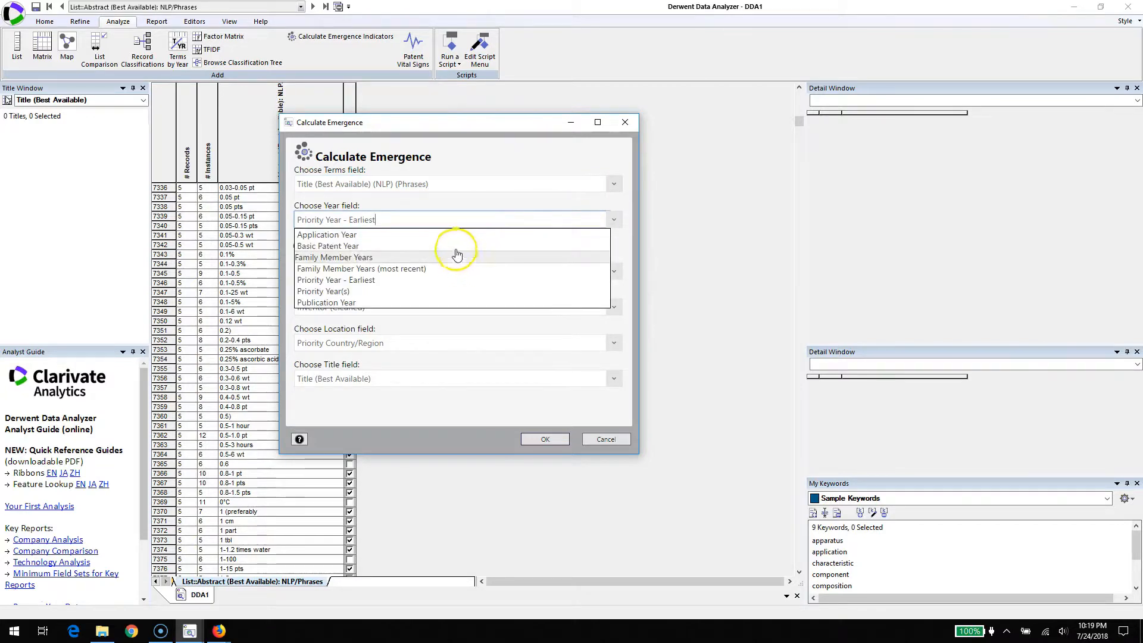
{"action": "left_click", "coordinate": [329, 246]}
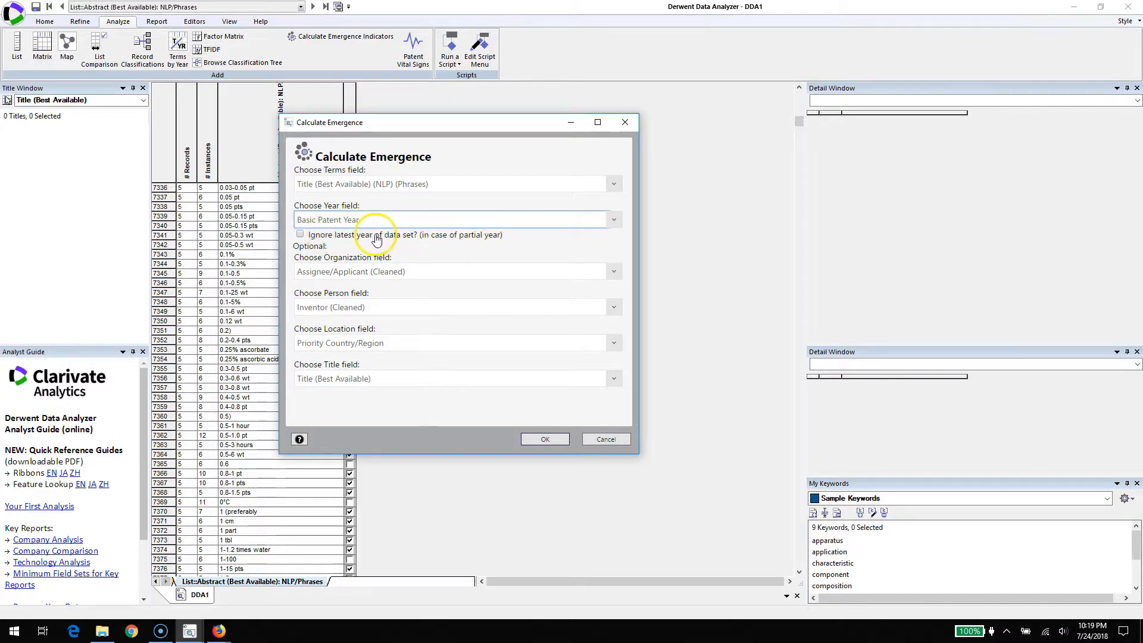
{"action": "mouse_move", "coordinate": [494, 242]}
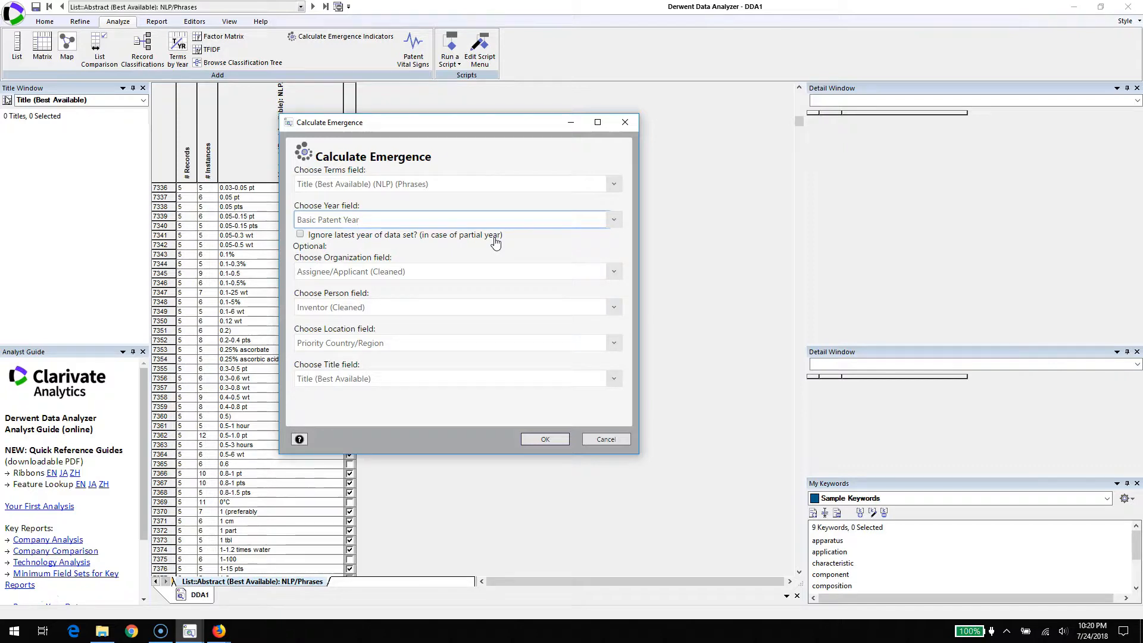
{"action": "left_click", "coordinate": [453, 219]}
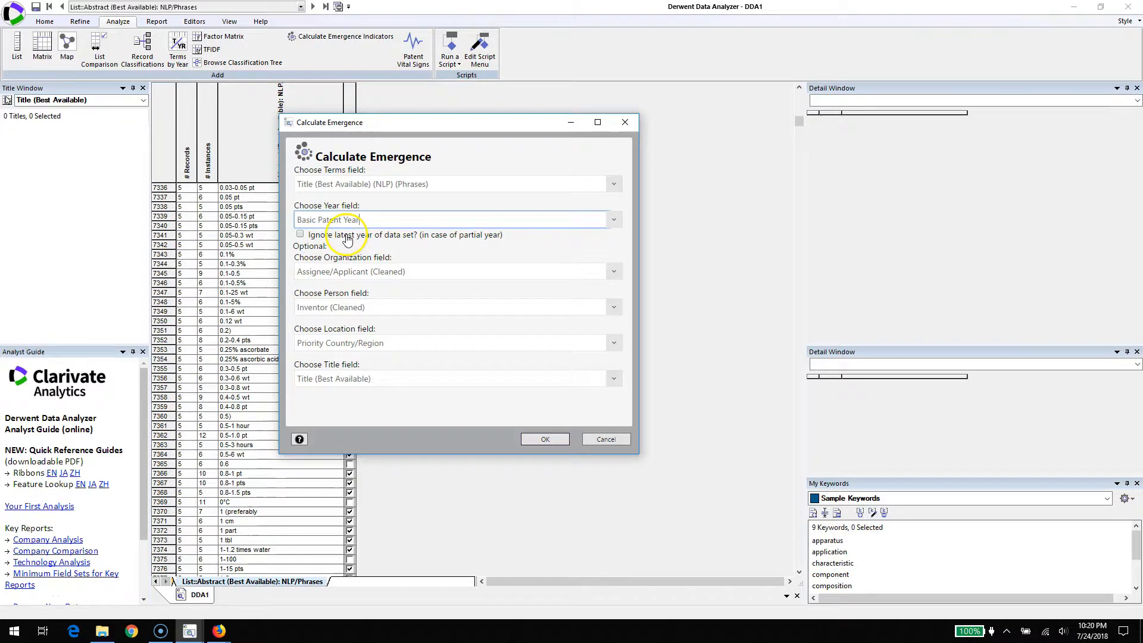
{"action": "mouse_move", "coordinate": [379, 240]}
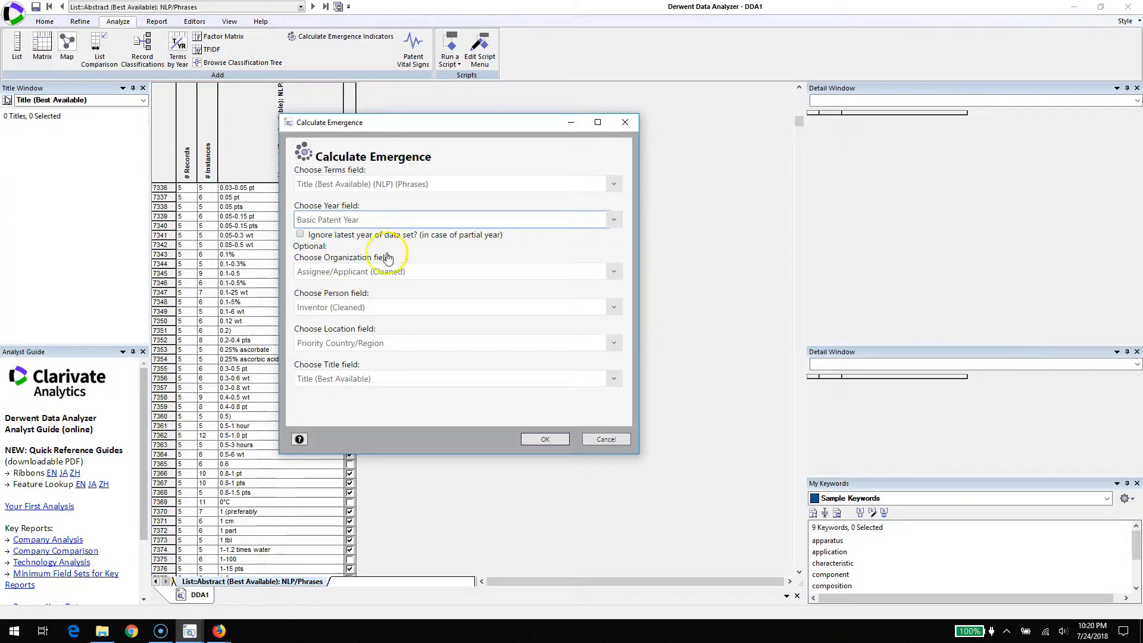
{"action": "left_click", "coordinate": [614, 271]}
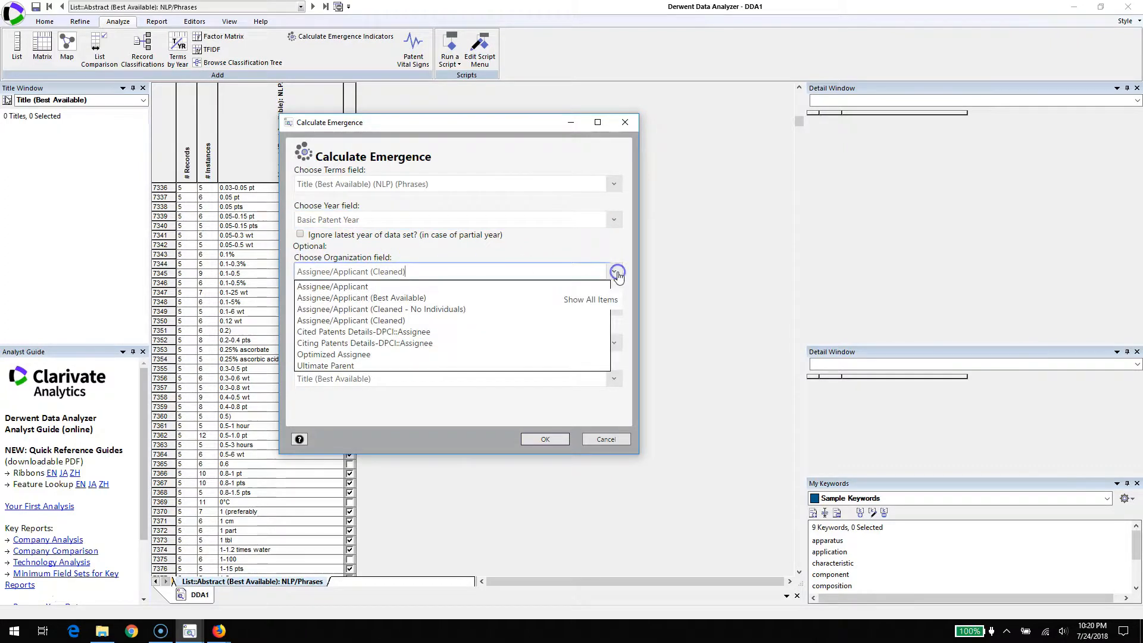
{"action": "left_click", "coordinate": [325, 366]}
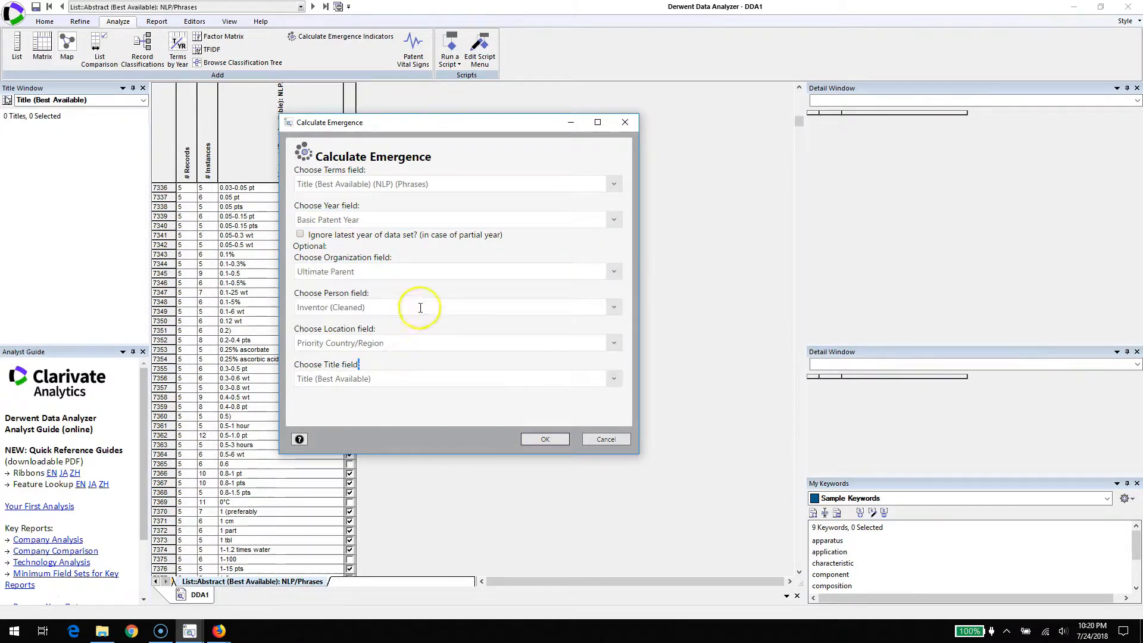
{"action": "mouse_move", "coordinate": [413, 343]}
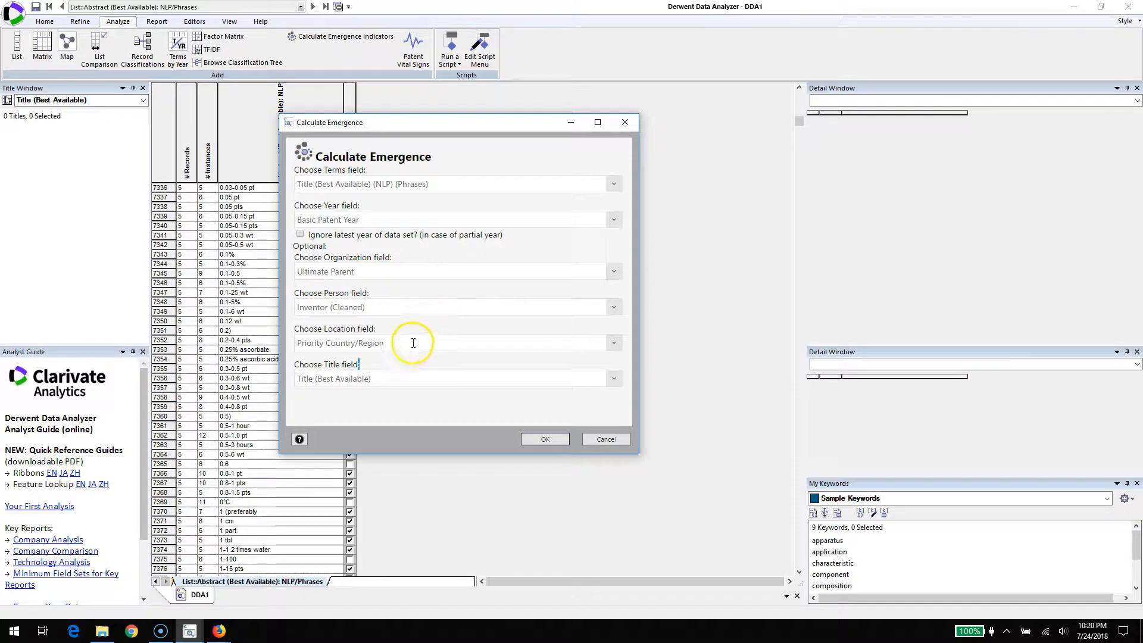
{"action": "left_click", "coordinate": [613, 342]}
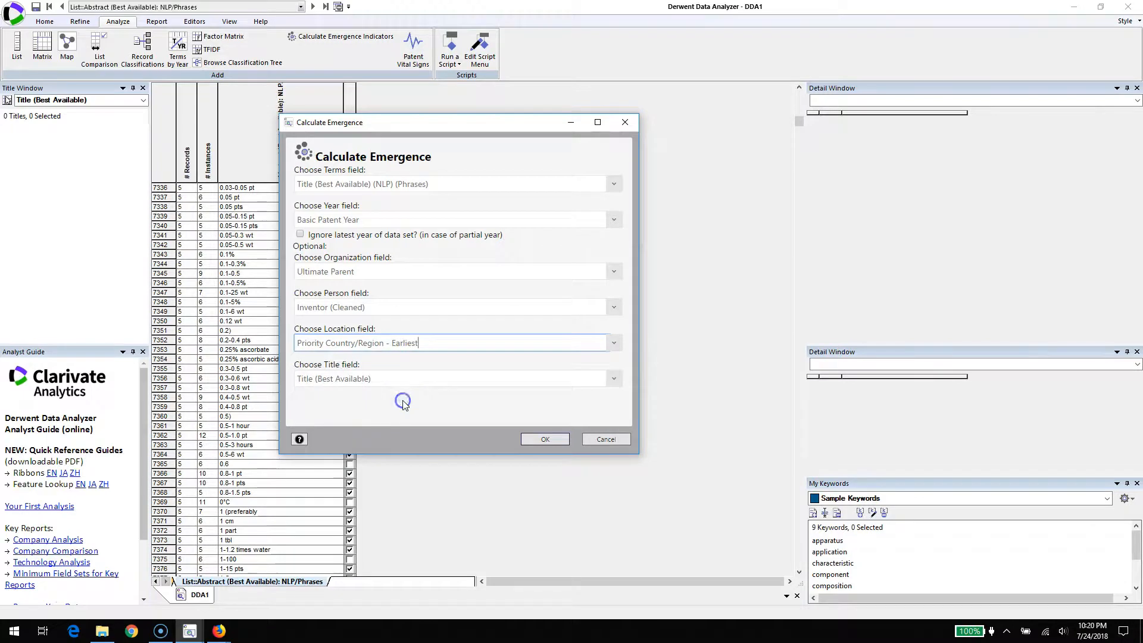
{"action": "mouse_move", "coordinate": [535, 427]}
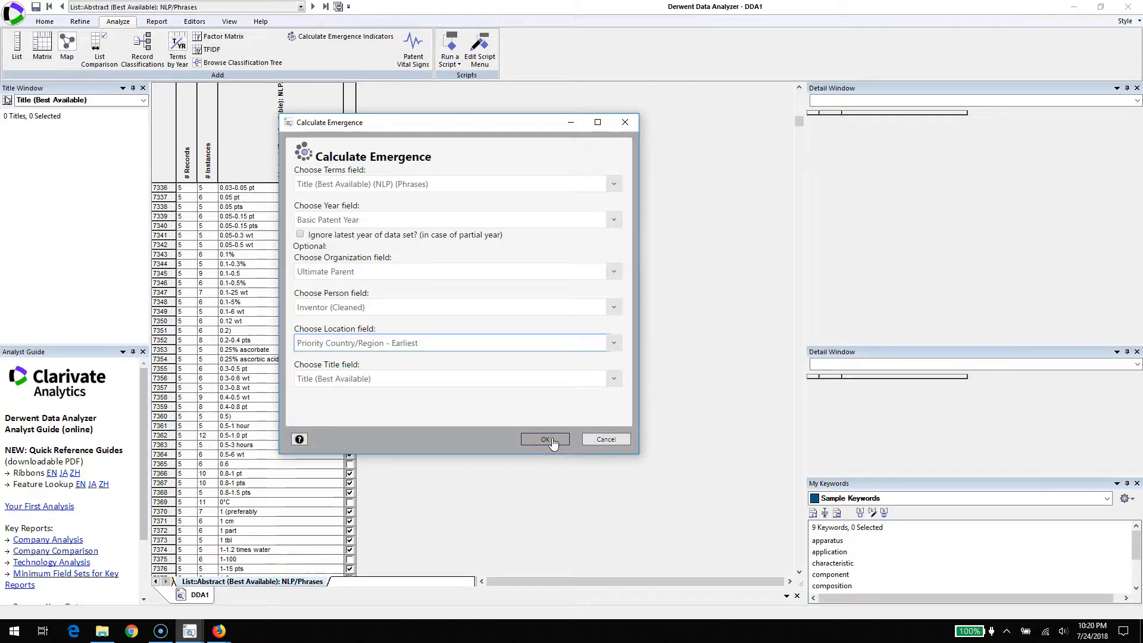
{"action": "left_click", "coordinate": [544, 440]}
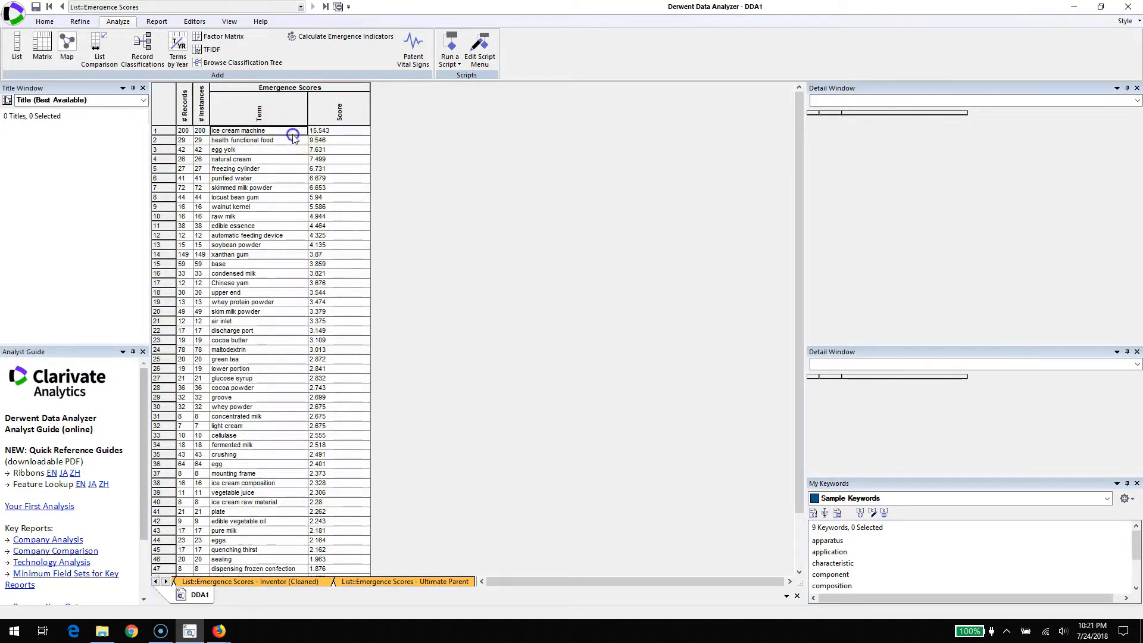
Inspect ice cream machine and health functional food with their titles and Basic Patent Year charts
{"action": "left_click", "coordinate": [238, 131]}
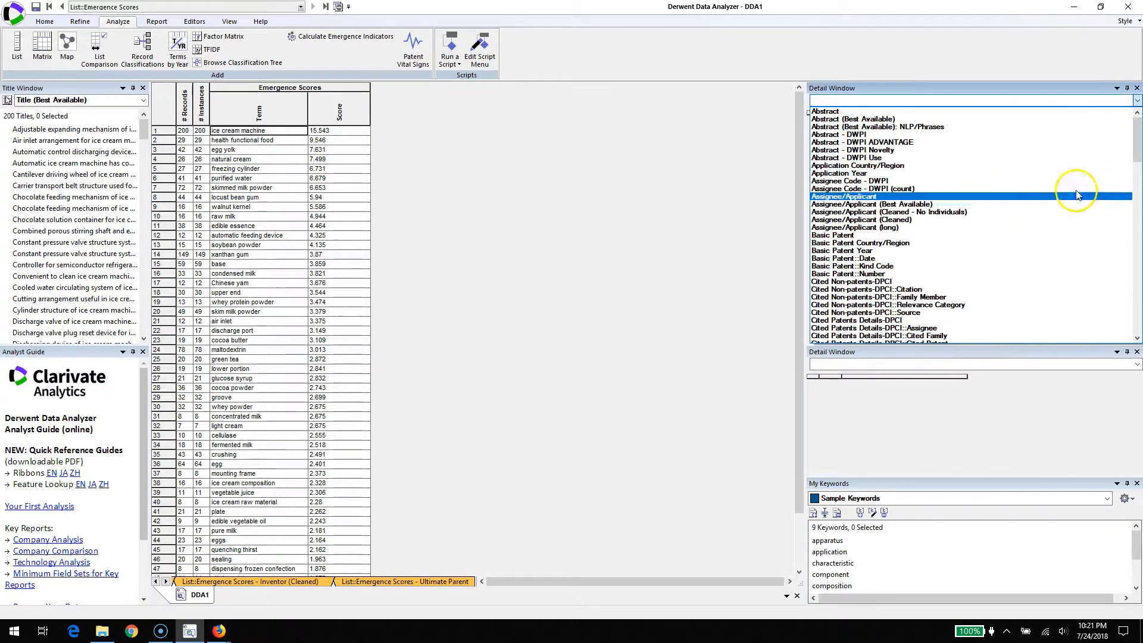
{"action": "left_click", "coordinate": [850, 250]}
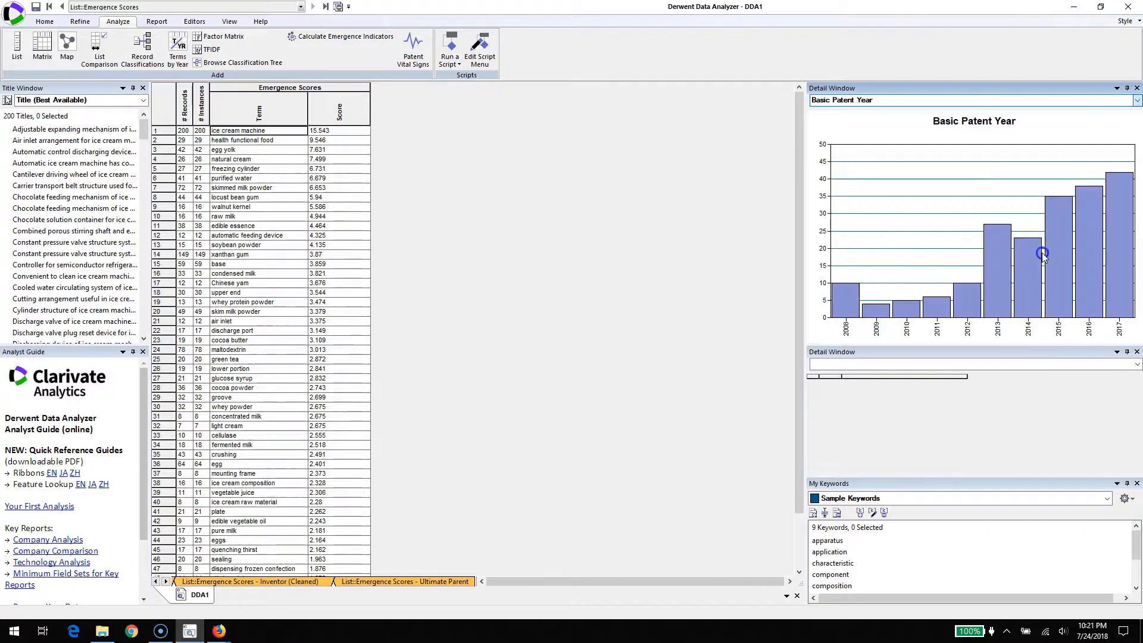
{"action": "right_click", "coordinate": [1043, 253]}
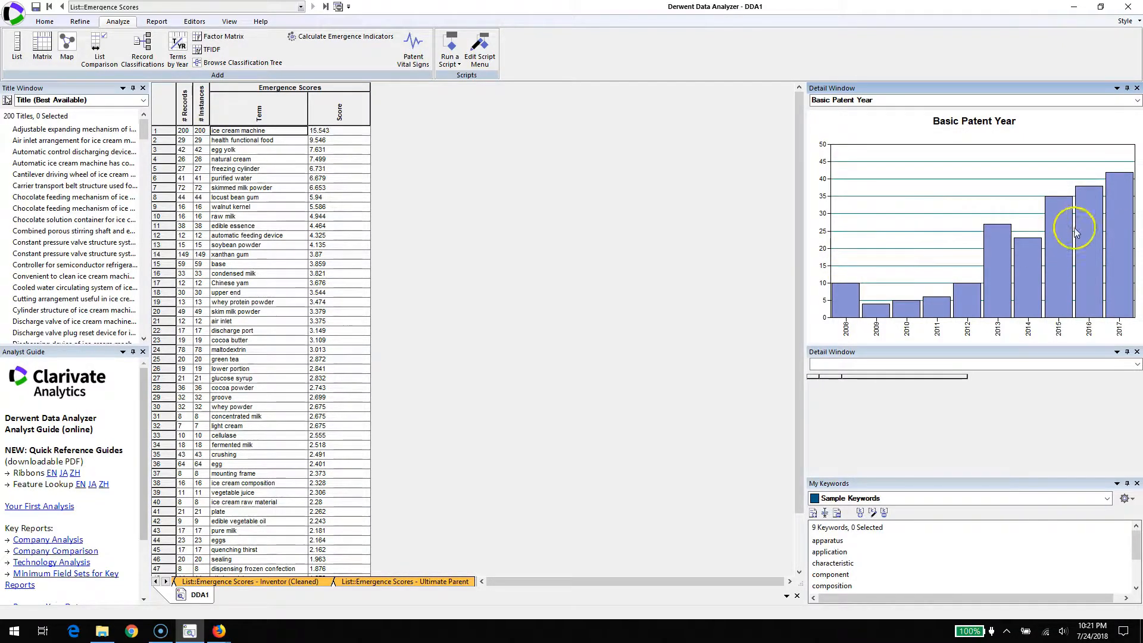
{"action": "mouse_move", "coordinate": [864, 306]}
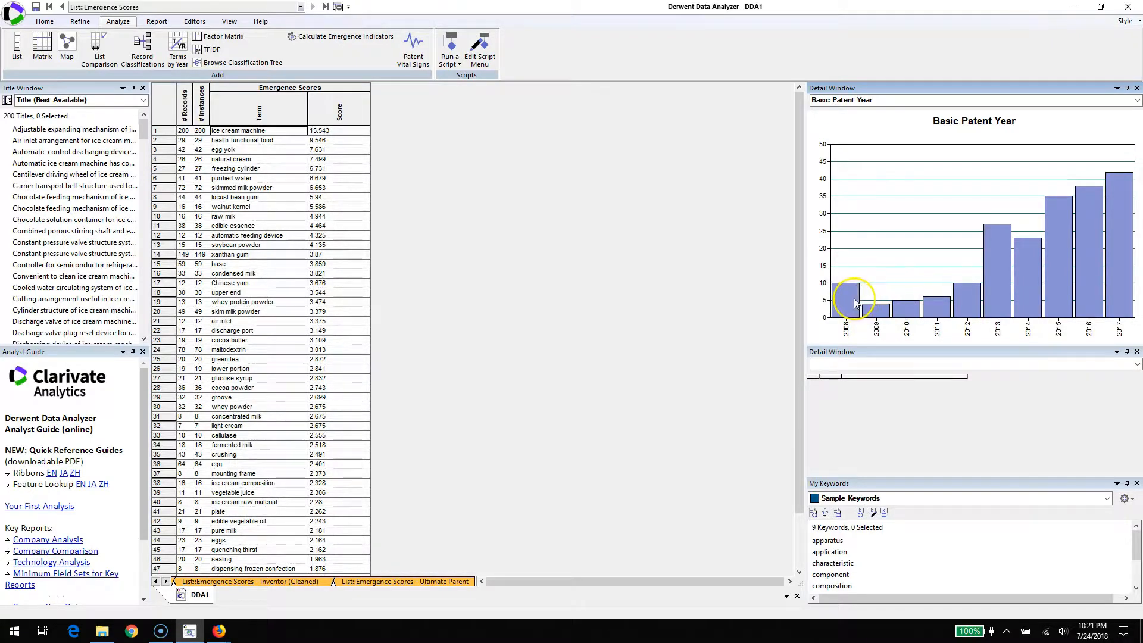
{"action": "mouse_move", "coordinate": [897, 307]}
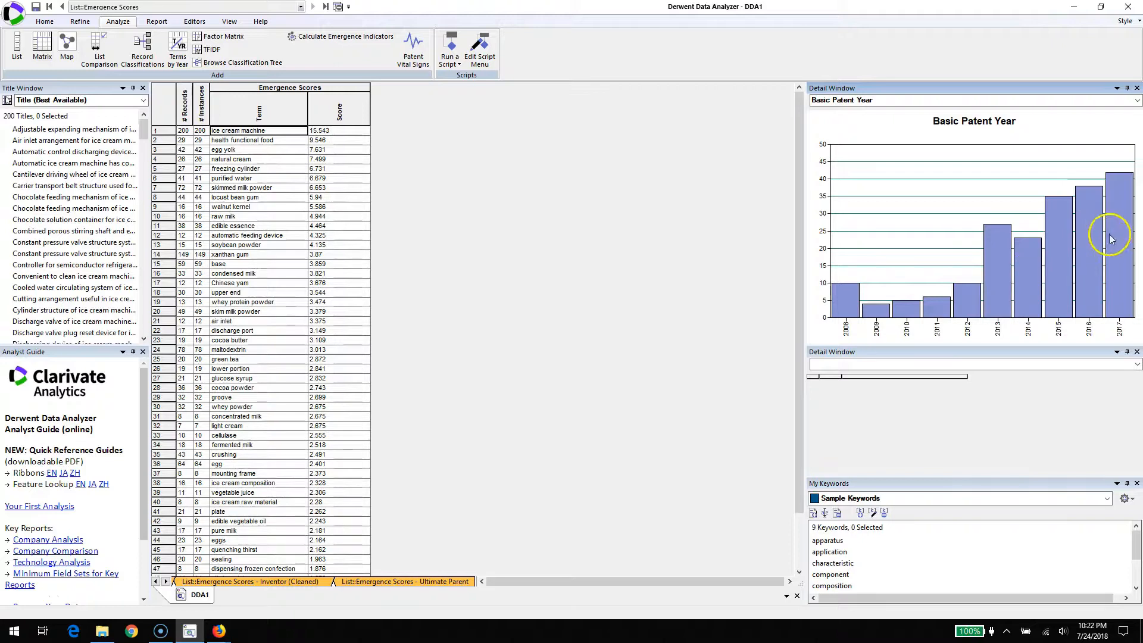
{"action": "mouse_move", "coordinate": [1060, 254]}
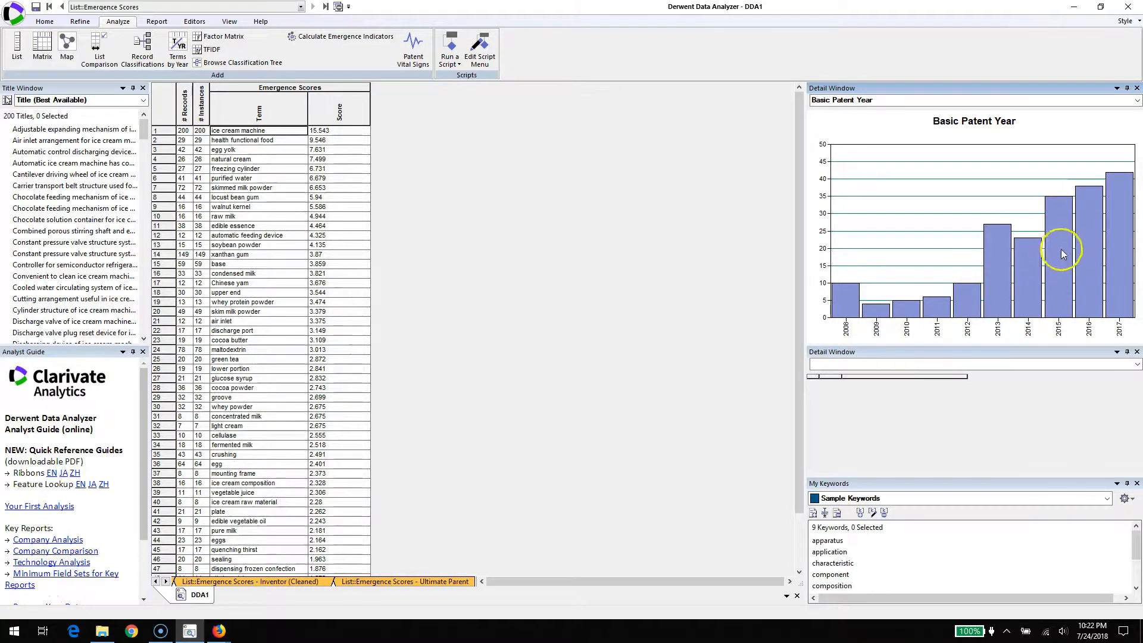
{"action": "mouse_move", "coordinate": [859, 219]}
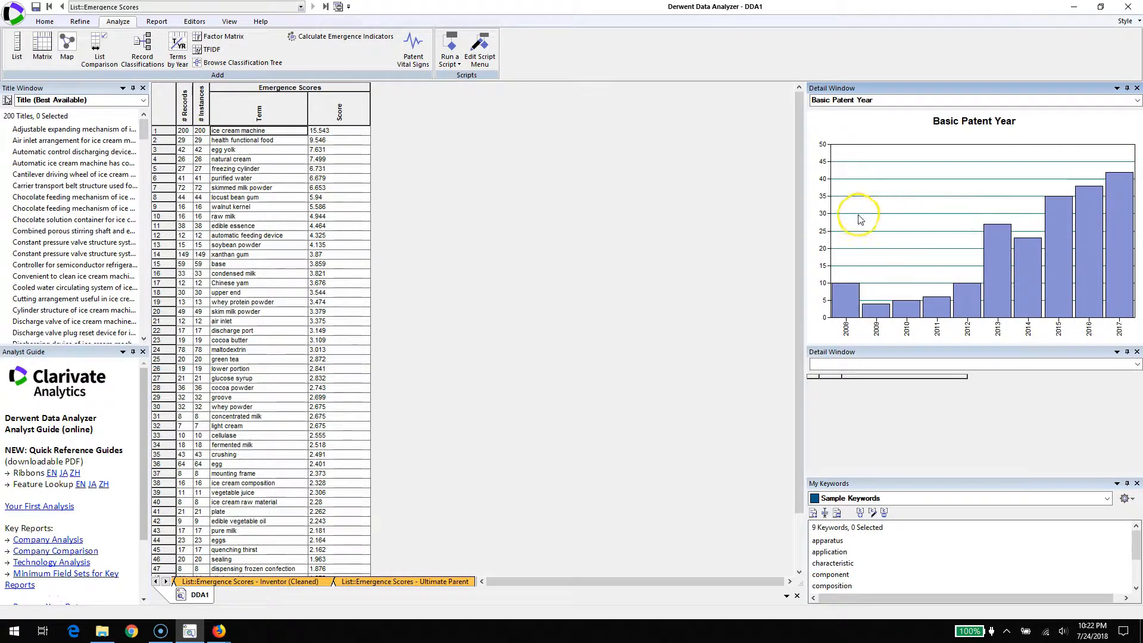
{"action": "mouse_move", "coordinate": [534, 239]}
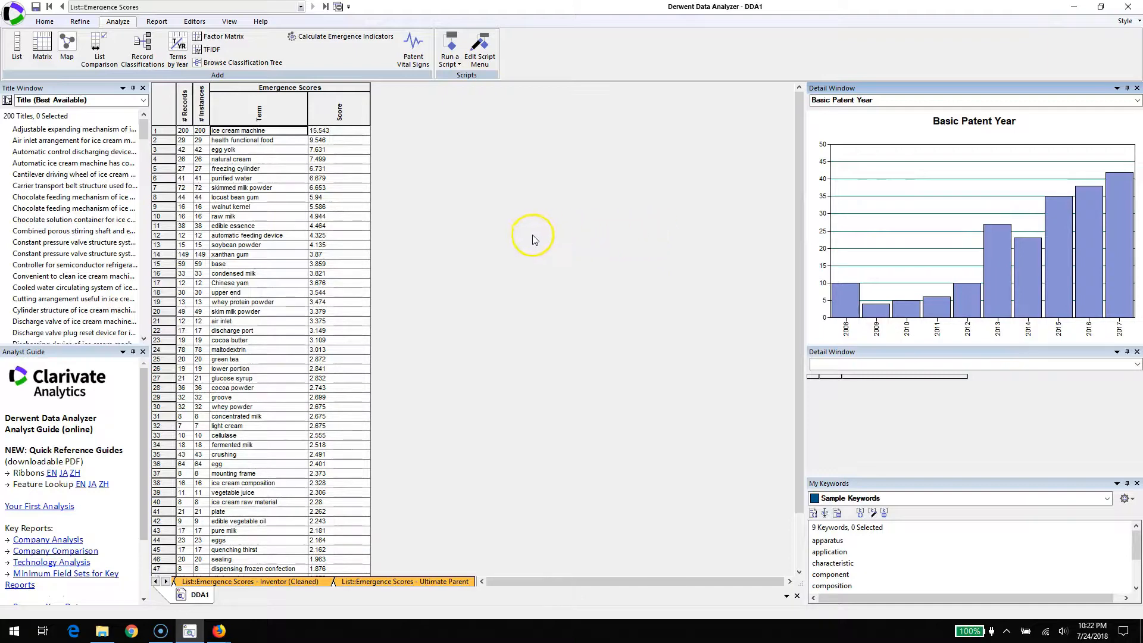
{"action": "left_click", "coordinate": [241, 141]}
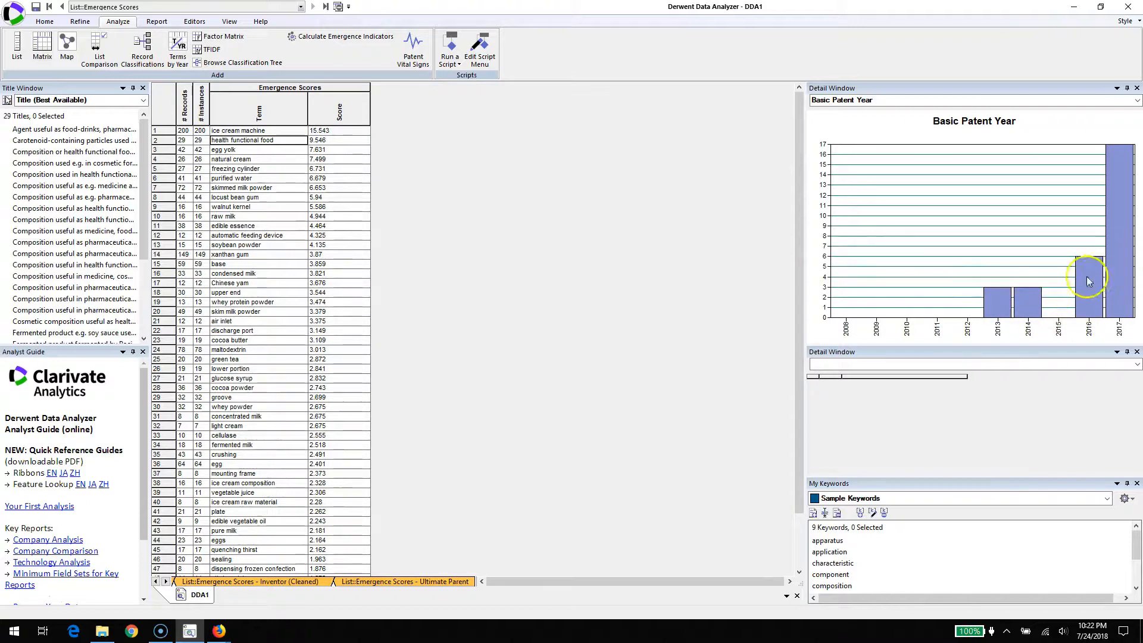
{"action": "mouse_move", "coordinate": [1112, 261]}
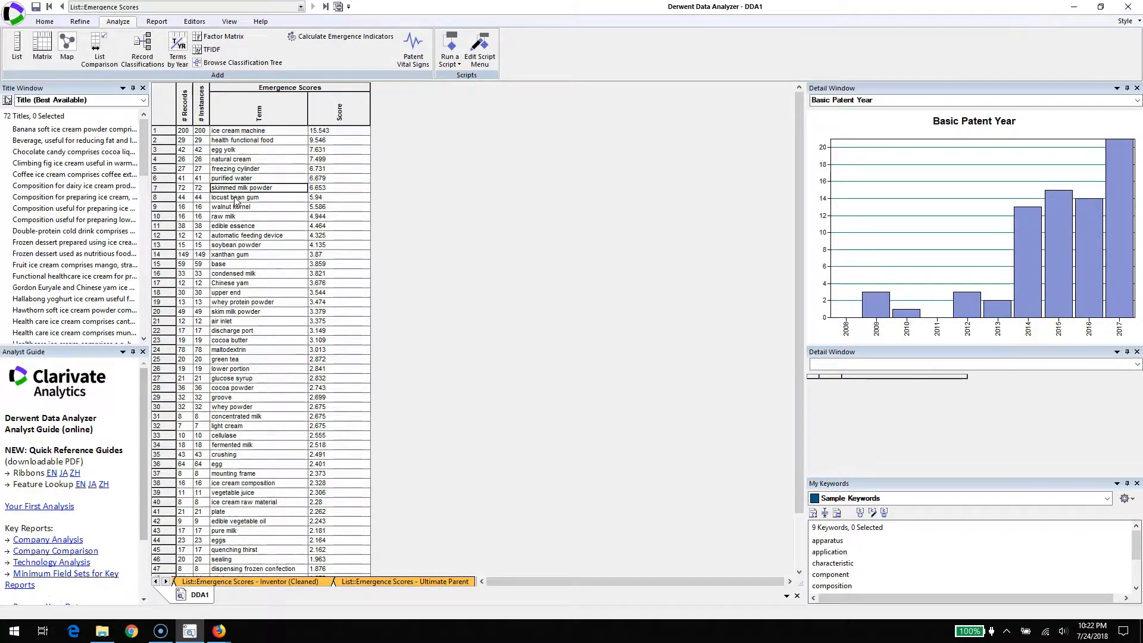
{"action": "mouse_move", "coordinate": [239, 210]}
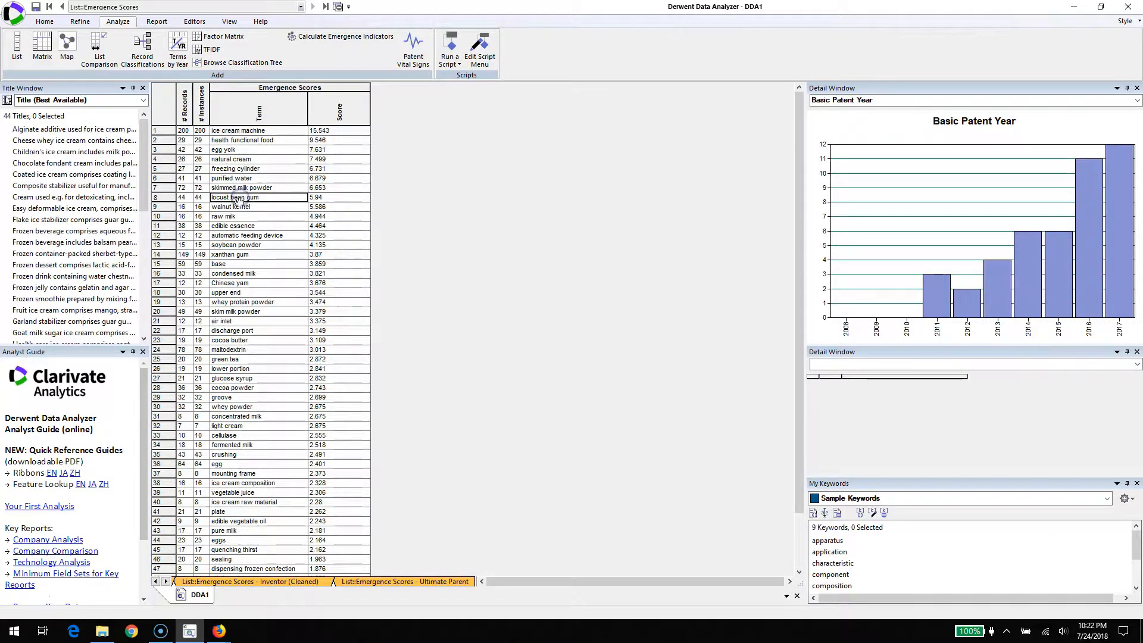
Review year trends for walnut kernel, raw milk, upper end and other emerging terms
{"action": "left_click", "coordinate": [259, 207]}
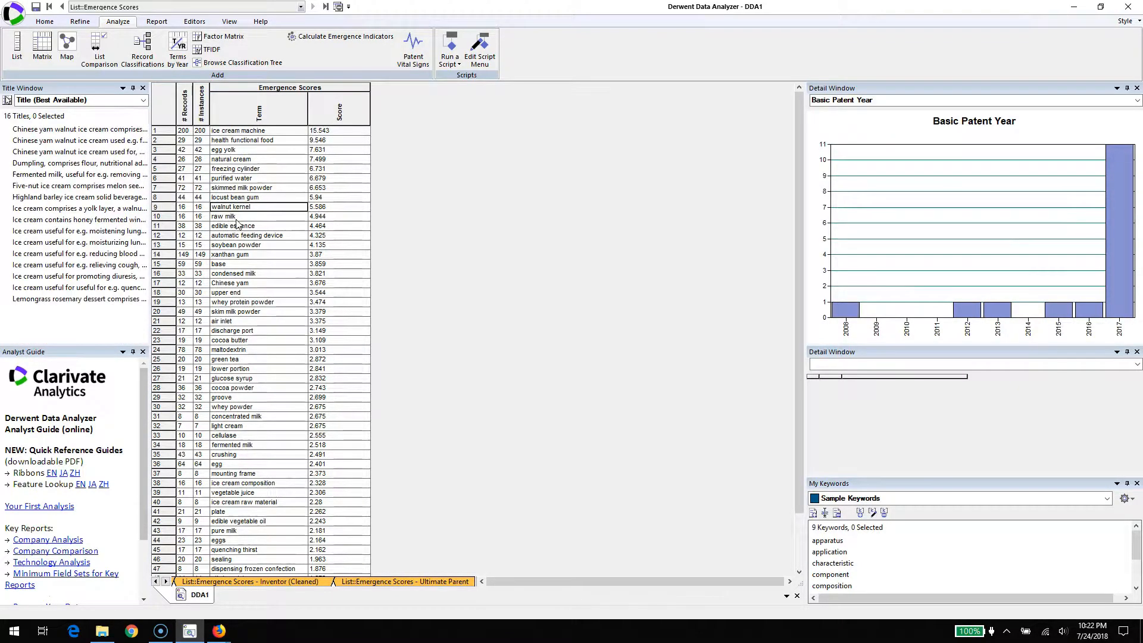
{"action": "left_click", "coordinate": [233, 217]}
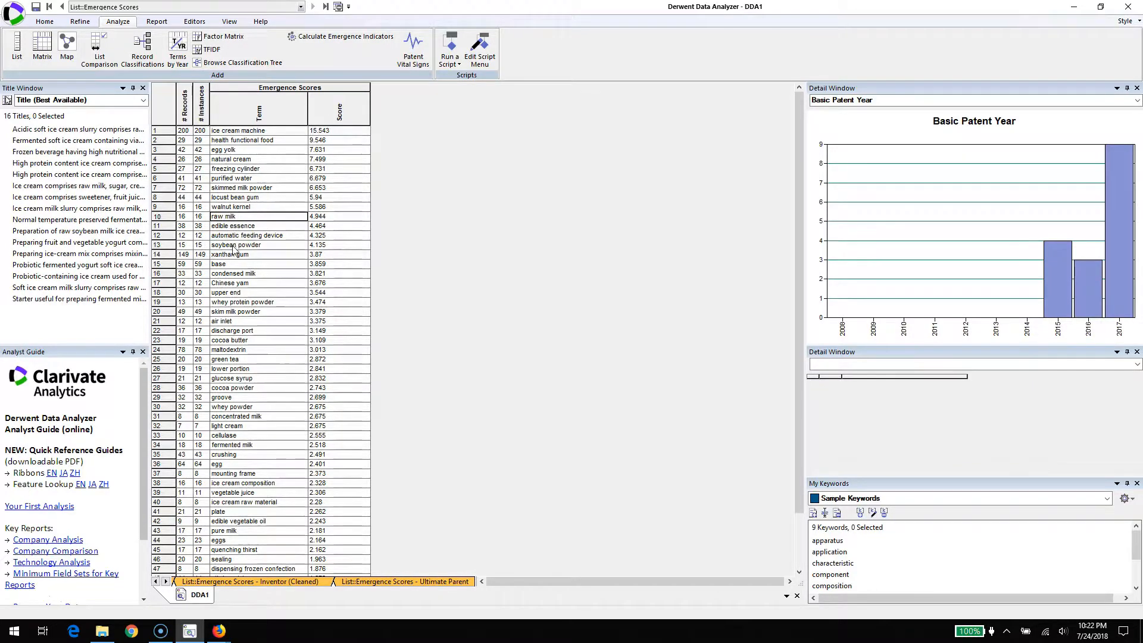
{"action": "left_click", "coordinate": [229, 253]}
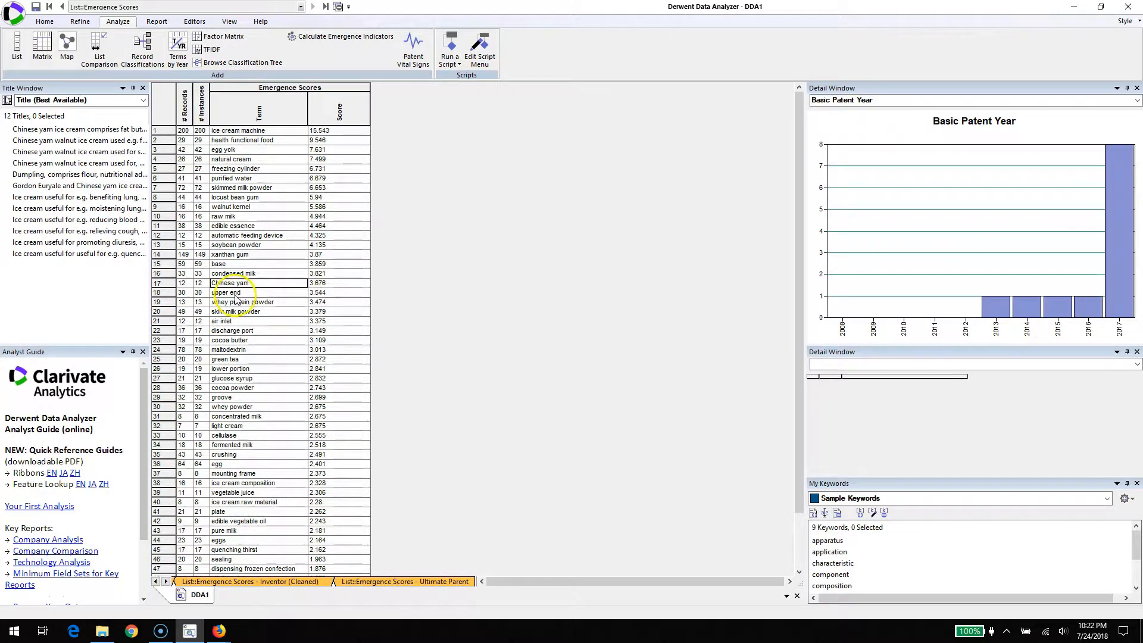
{"action": "left_click", "coordinate": [226, 293]}
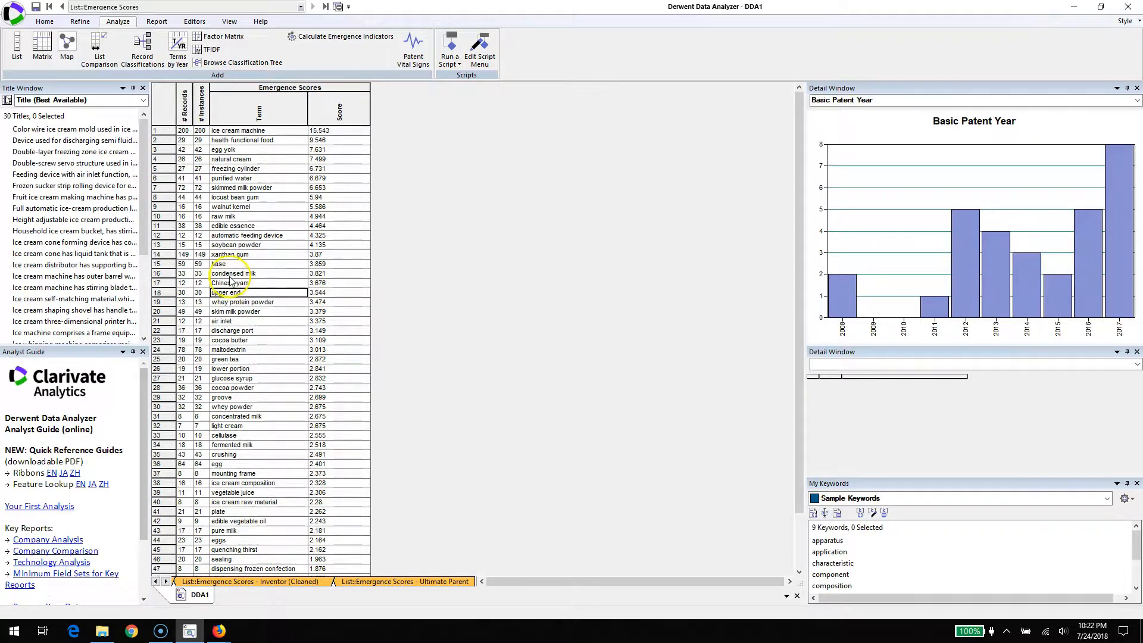
{"action": "left_click", "coordinate": [234, 284]}
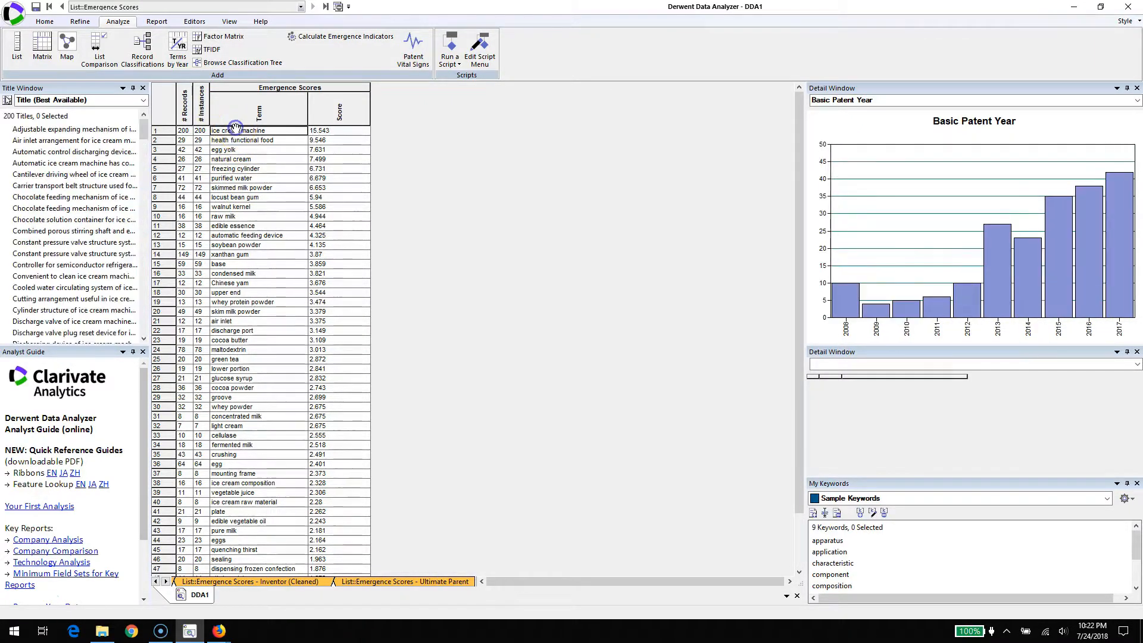
{"action": "left_click", "coordinate": [243, 139]}
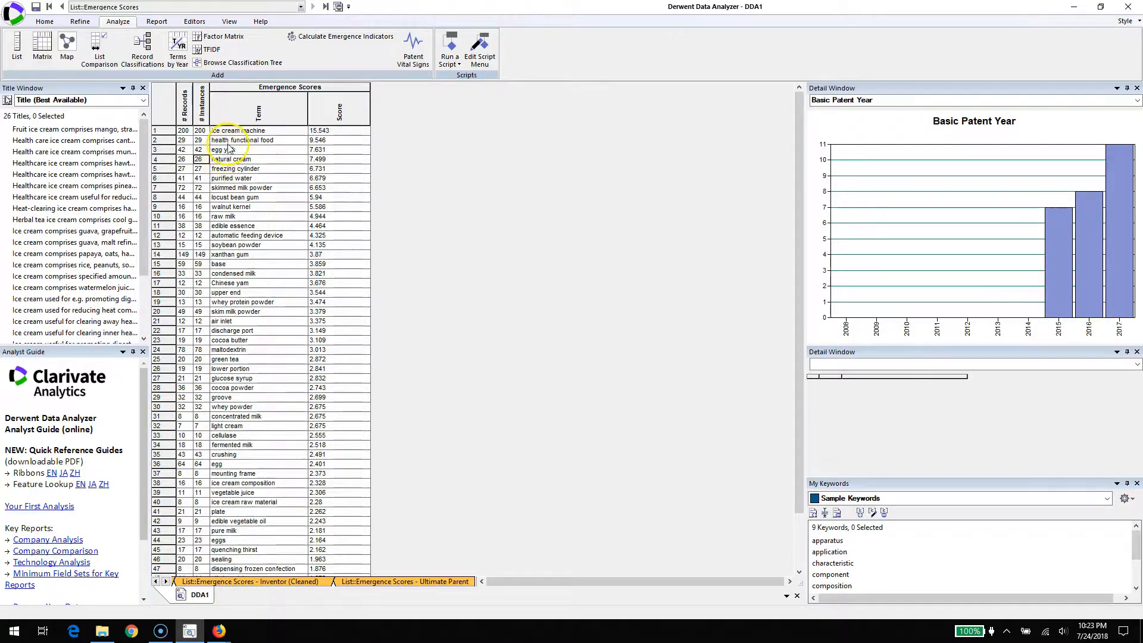
Inspect the titles and year charts for egg yolk, natural cream and Chinese yam
{"action": "left_click", "coordinate": [222, 150]}
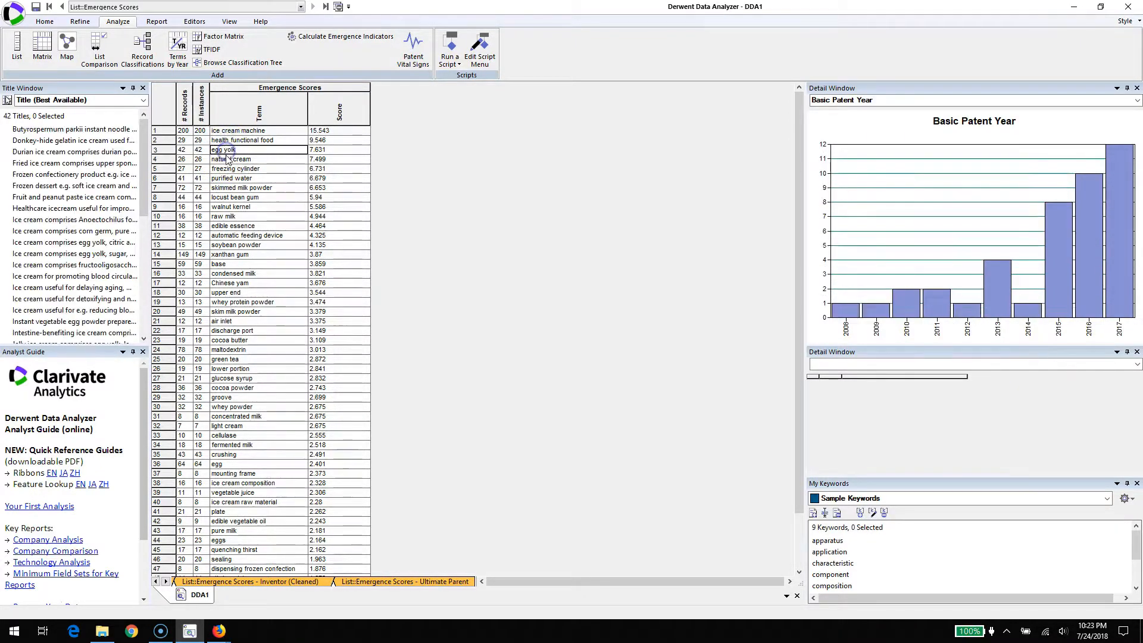
{"action": "left_click", "coordinate": [241, 158]}
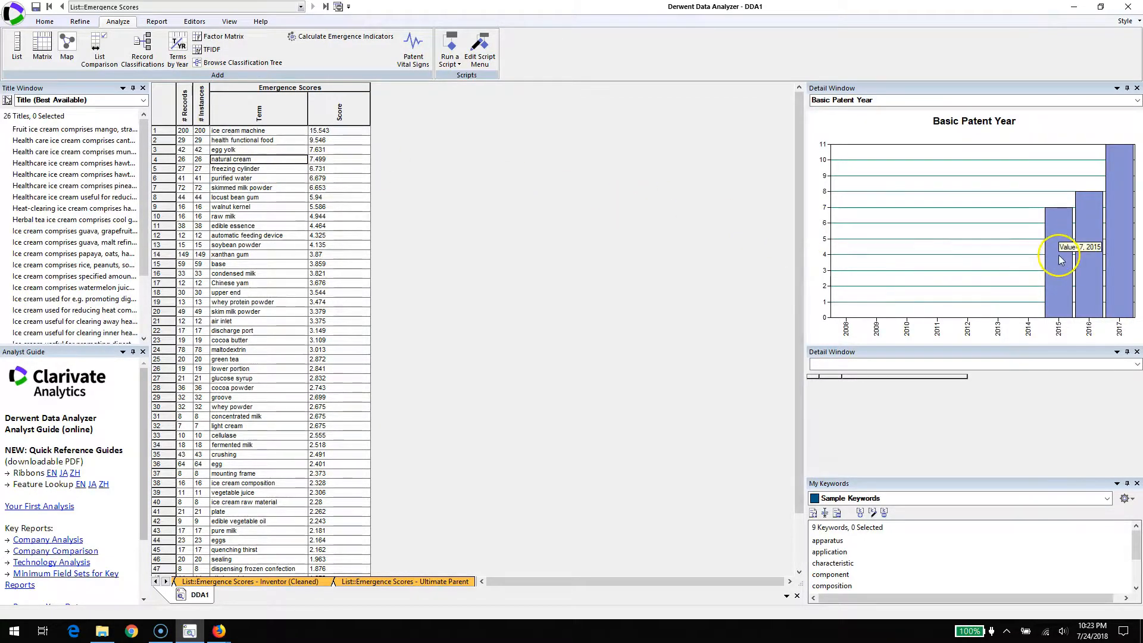
{"action": "mouse_move", "coordinate": [1026, 240]}
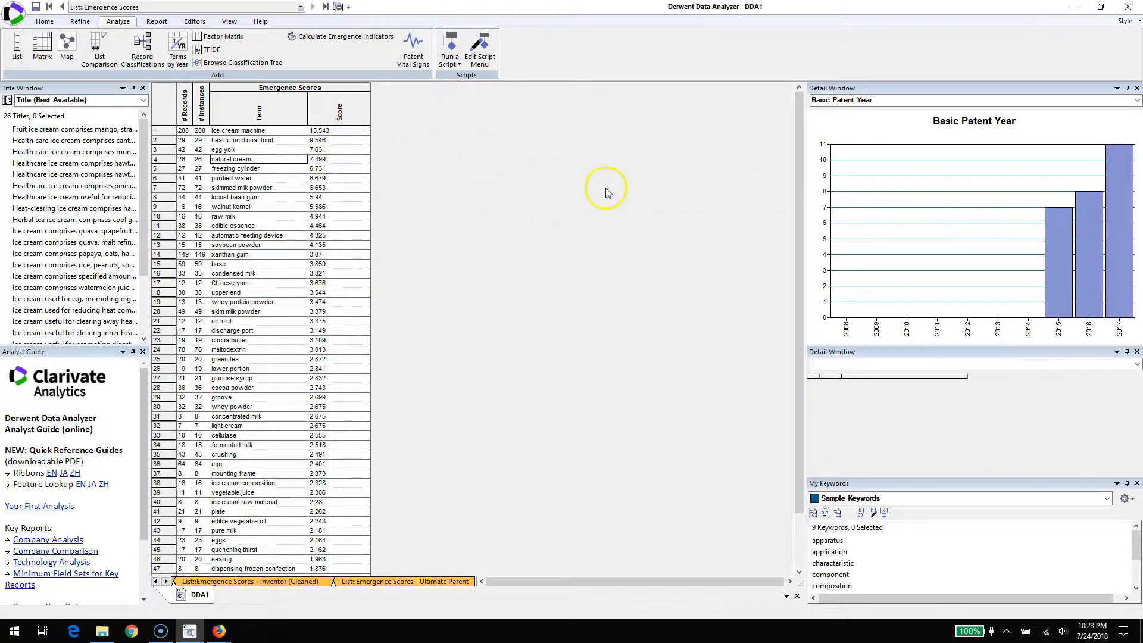
{"action": "mouse_move", "coordinate": [1065, 196]}
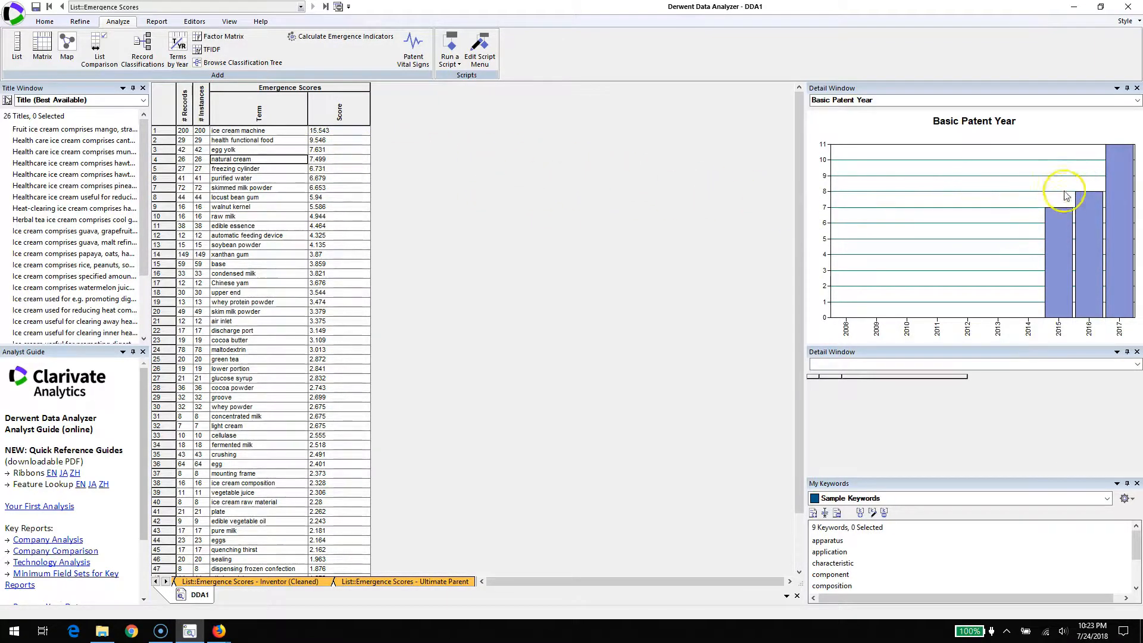
{"action": "mouse_move", "coordinate": [736, 264]}
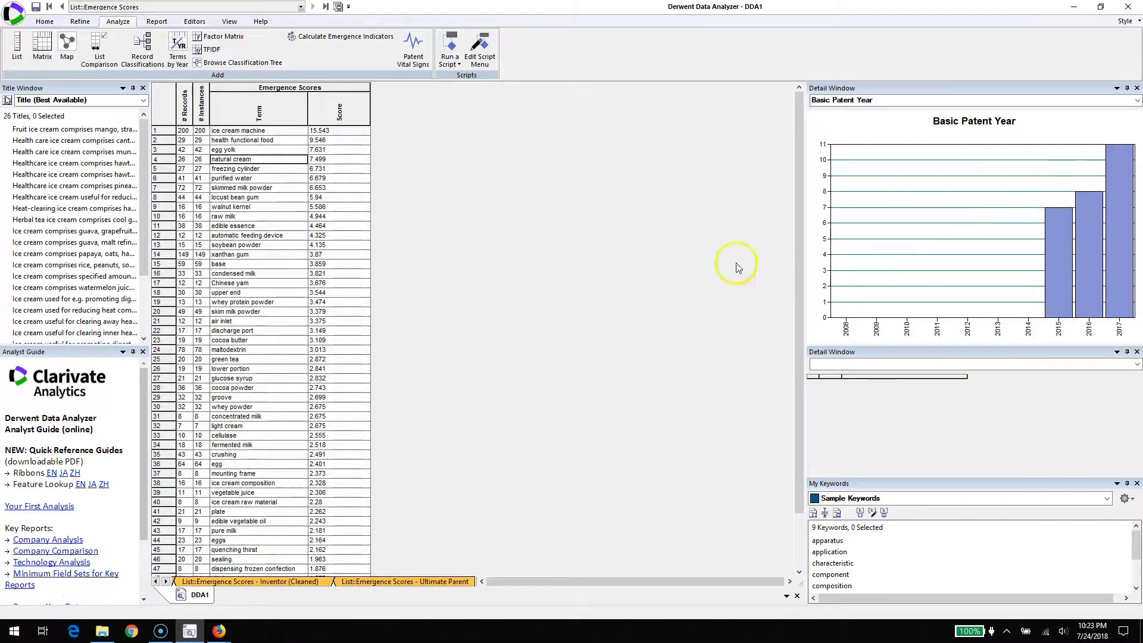
{"action": "mouse_move", "coordinate": [250, 275]}
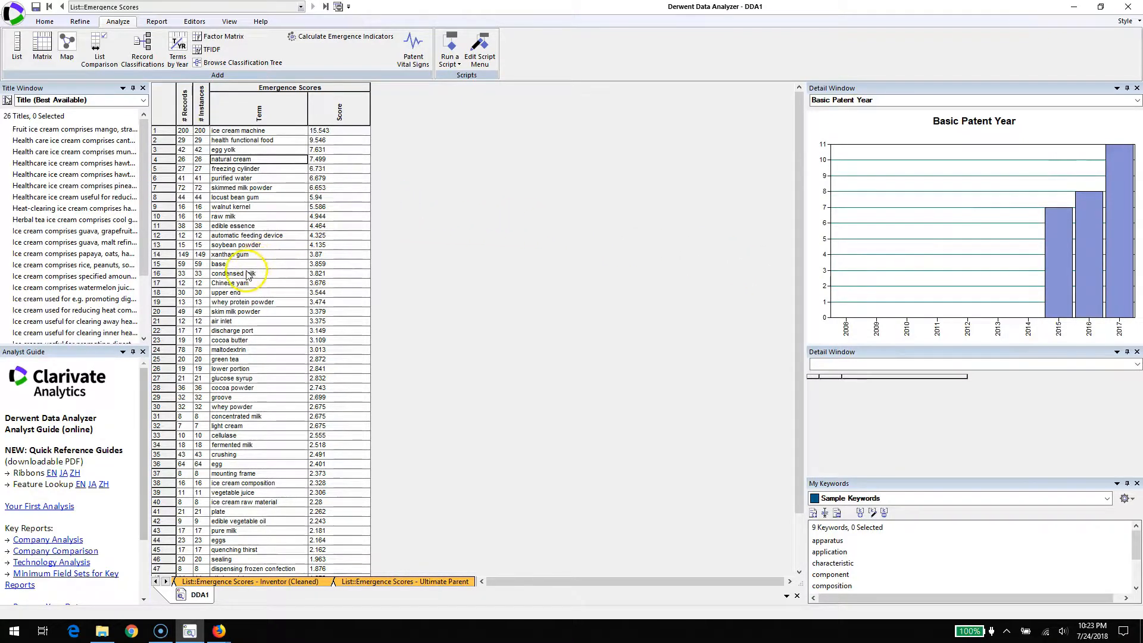
{"action": "left_click", "coordinate": [233, 284]}
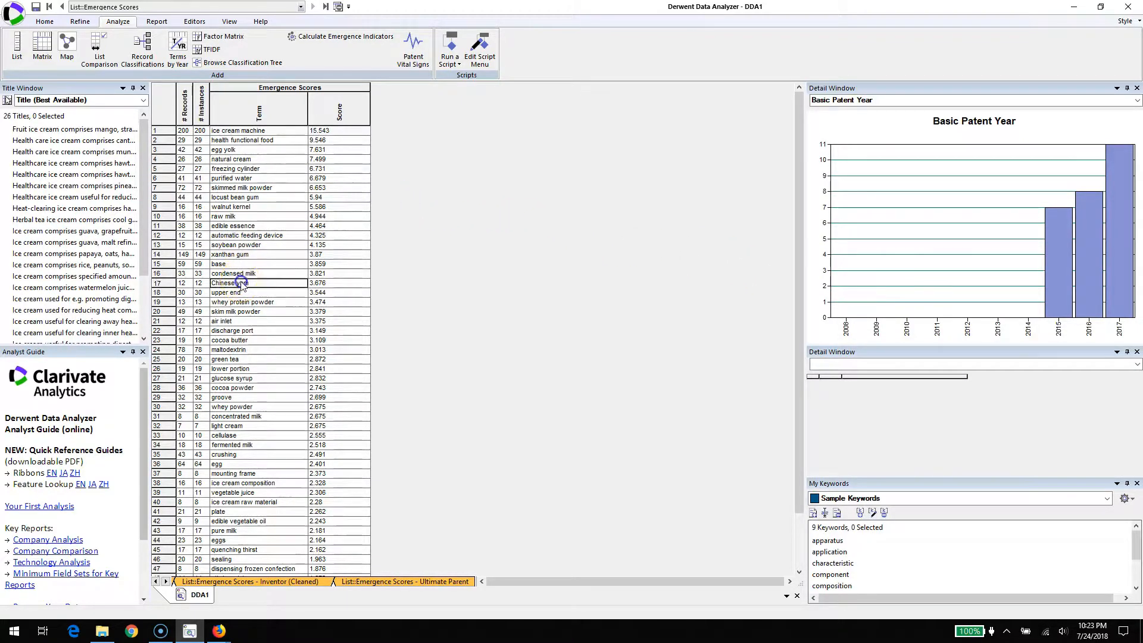
{"action": "left_click", "coordinate": [233, 283]}
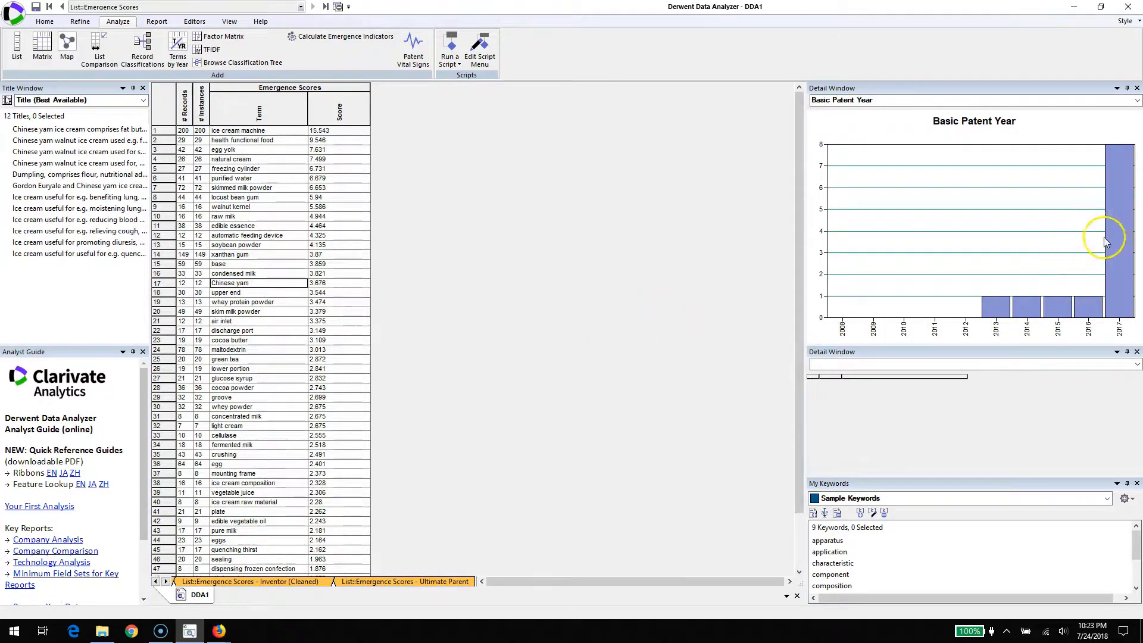
{"action": "mouse_move", "coordinate": [347, 358]}
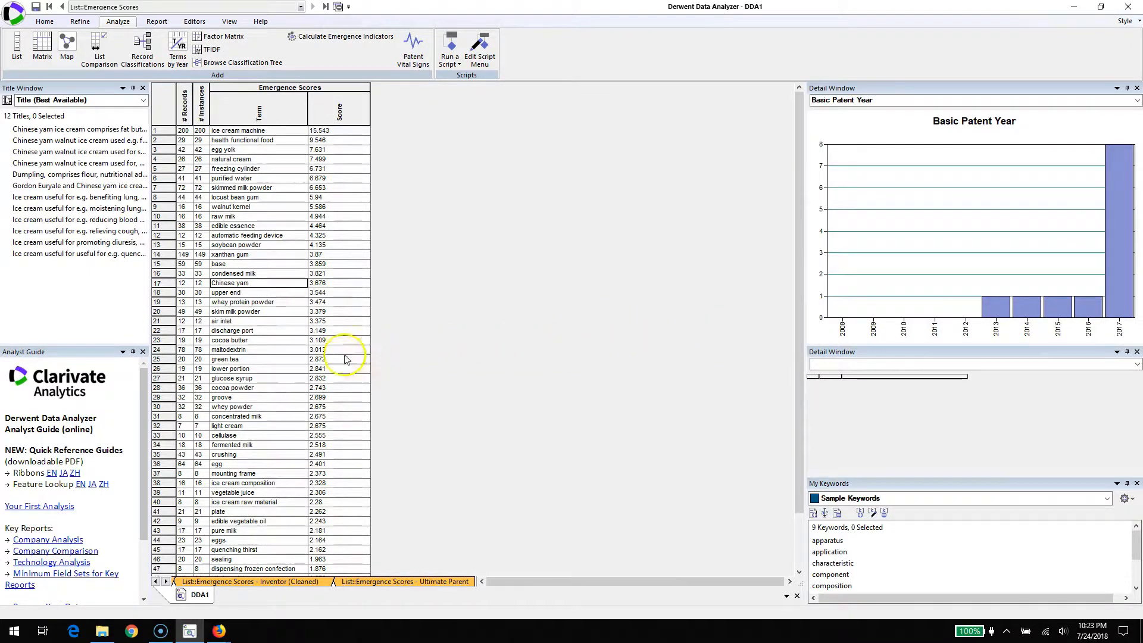
{"action": "mouse_move", "coordinate": [248, 437]}
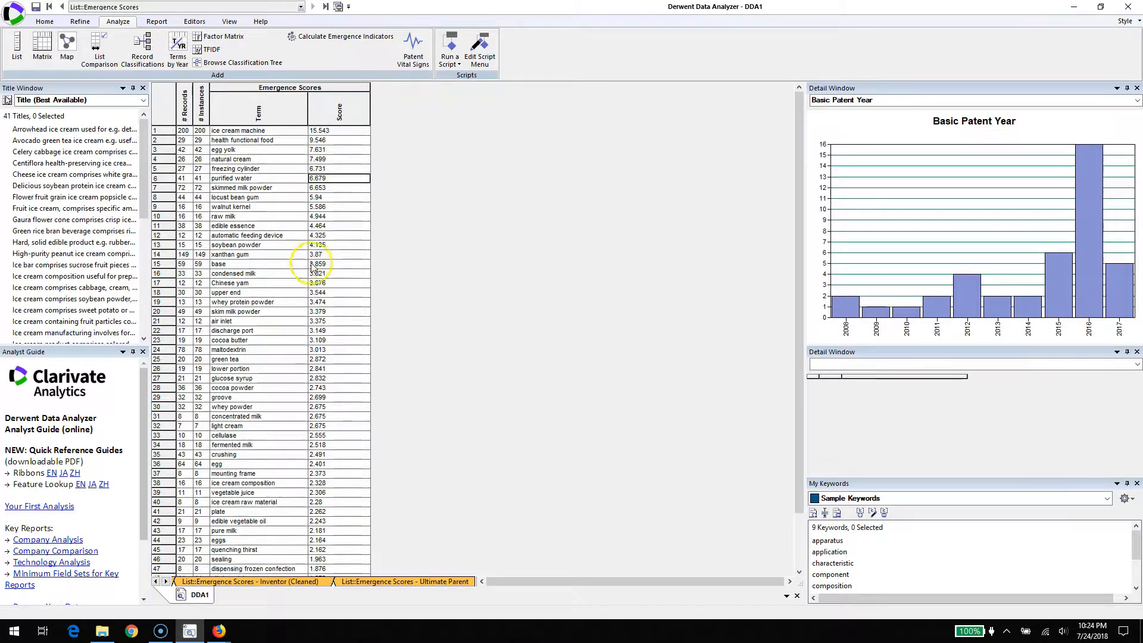
{"action": "mouse_move", "coordinate": [775, 179]}
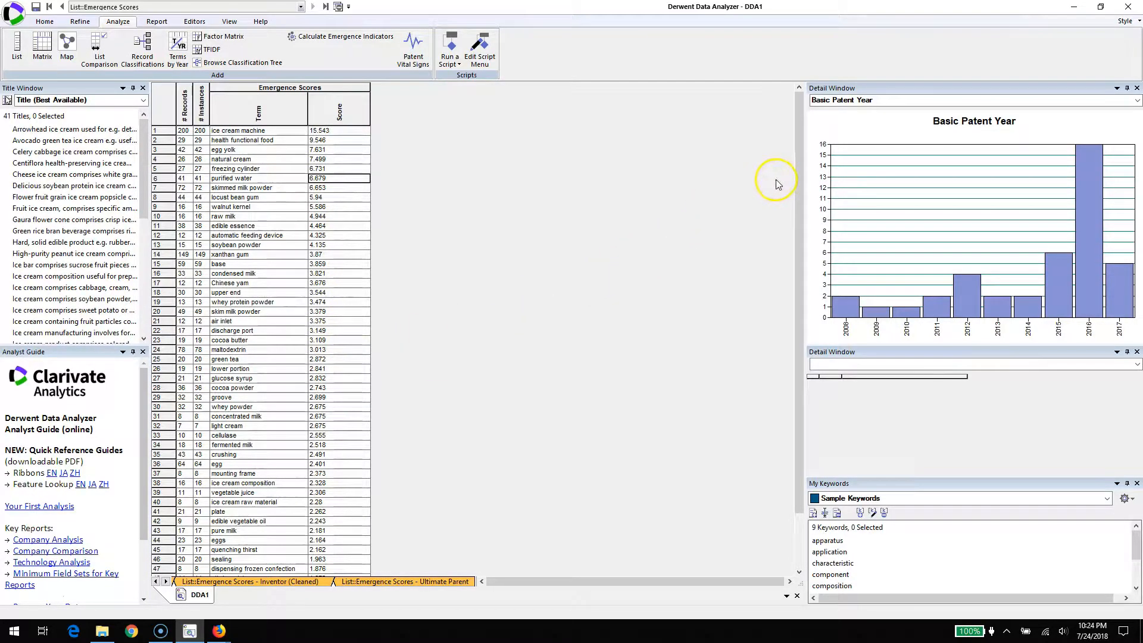
{"action": "scroll", "scroll_direction": "down", "scroll_amount": 3}
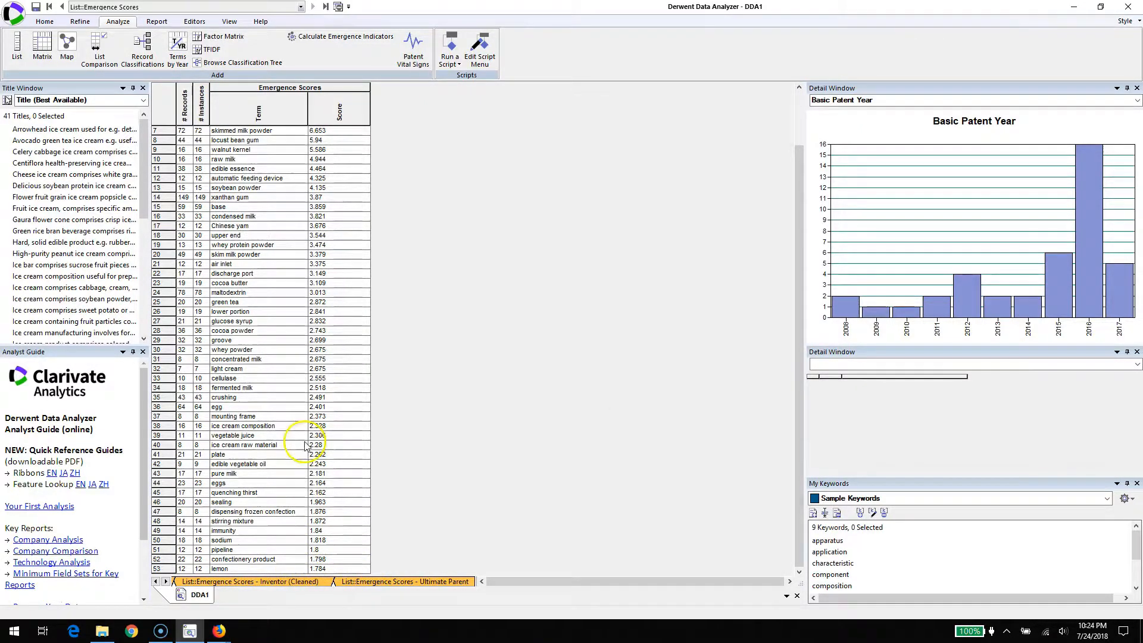
{"action": "mouse_move", "coordinate": [631, 427]}
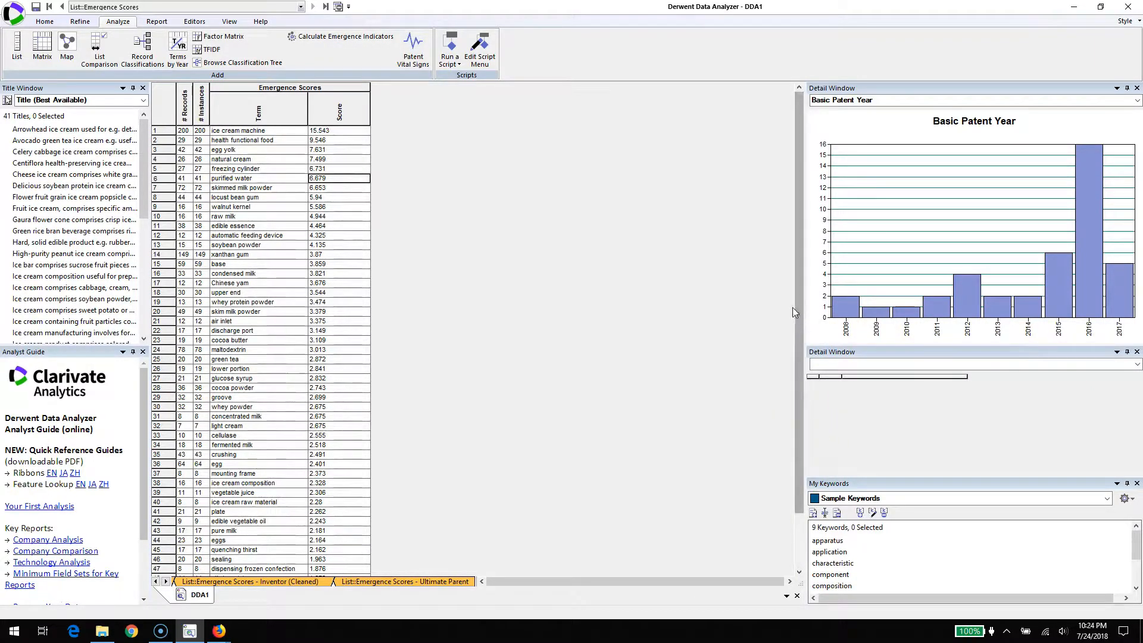
{"action": "scroll", "scroll_direction": "down", "scroll_amount": 3}
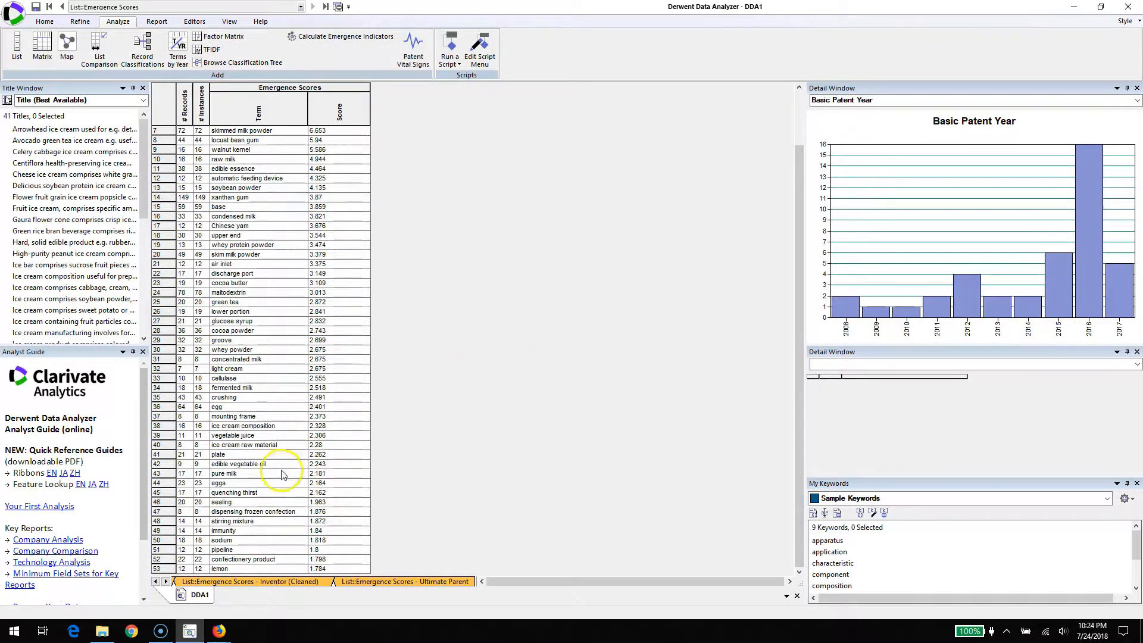
{"action": "mouse_move", "coordinate": [254, 569]}
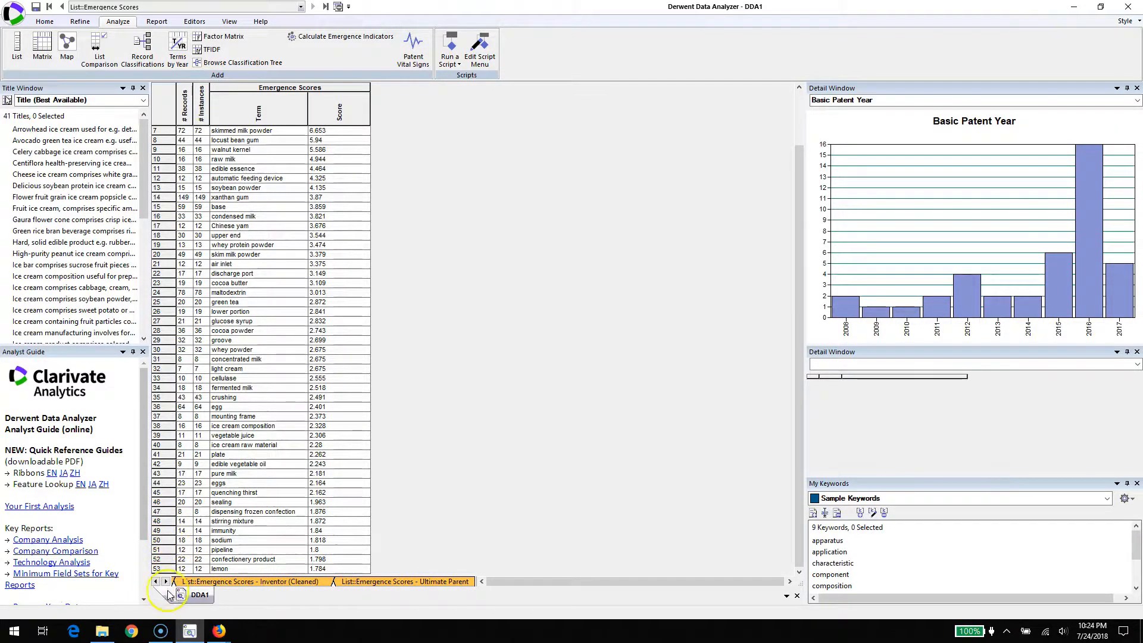
{"action": "left_click", "coordinate": [156, 581]}
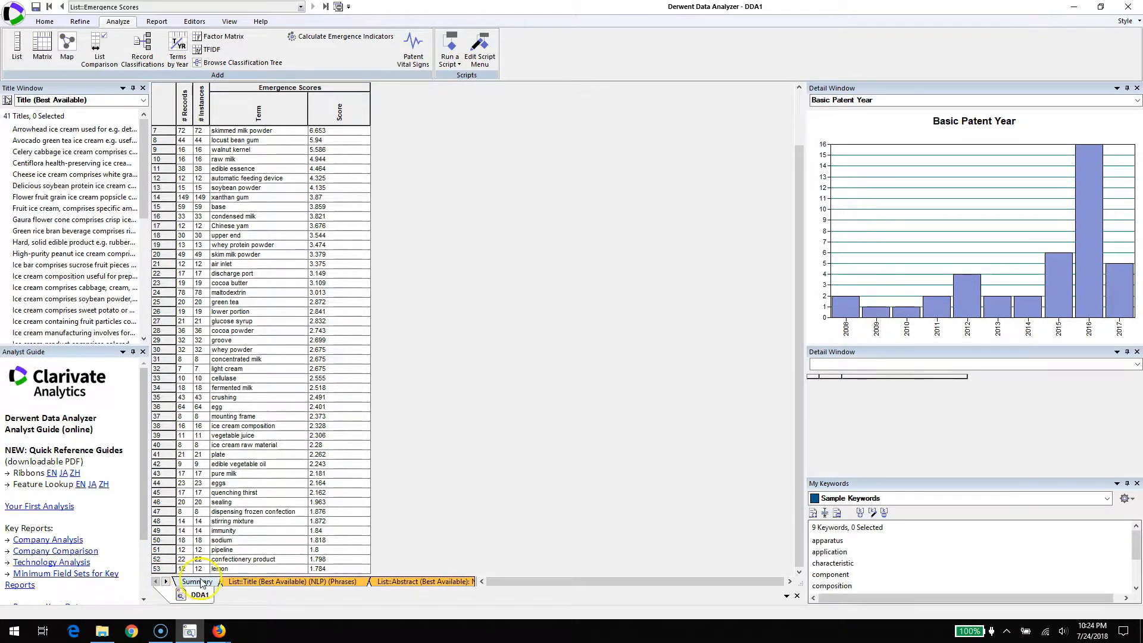
{"action": "left_click", "coordinate": [292, 581]}
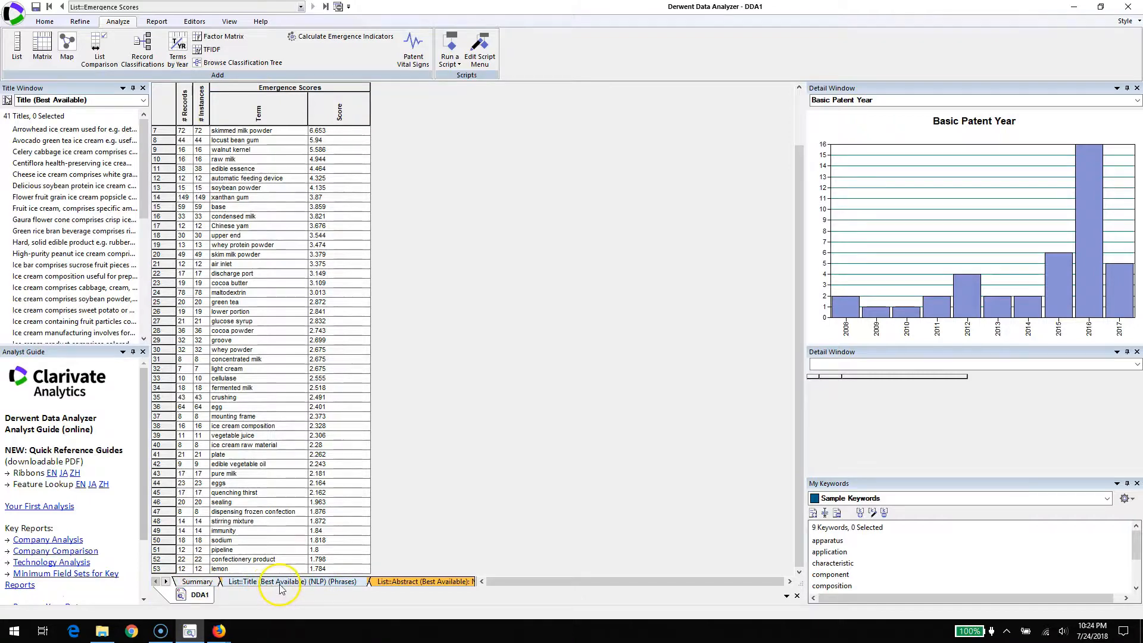
{"action": "left_click", "coordinate": [278, 581]}
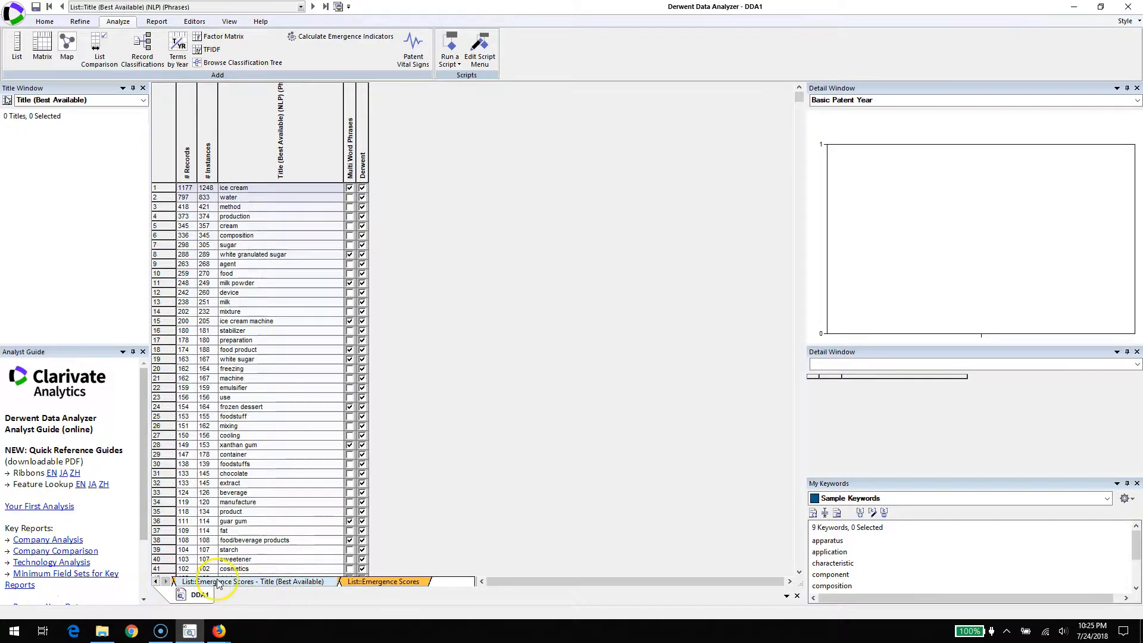
{"action": "left_click", "coordinate": [384, 581]}
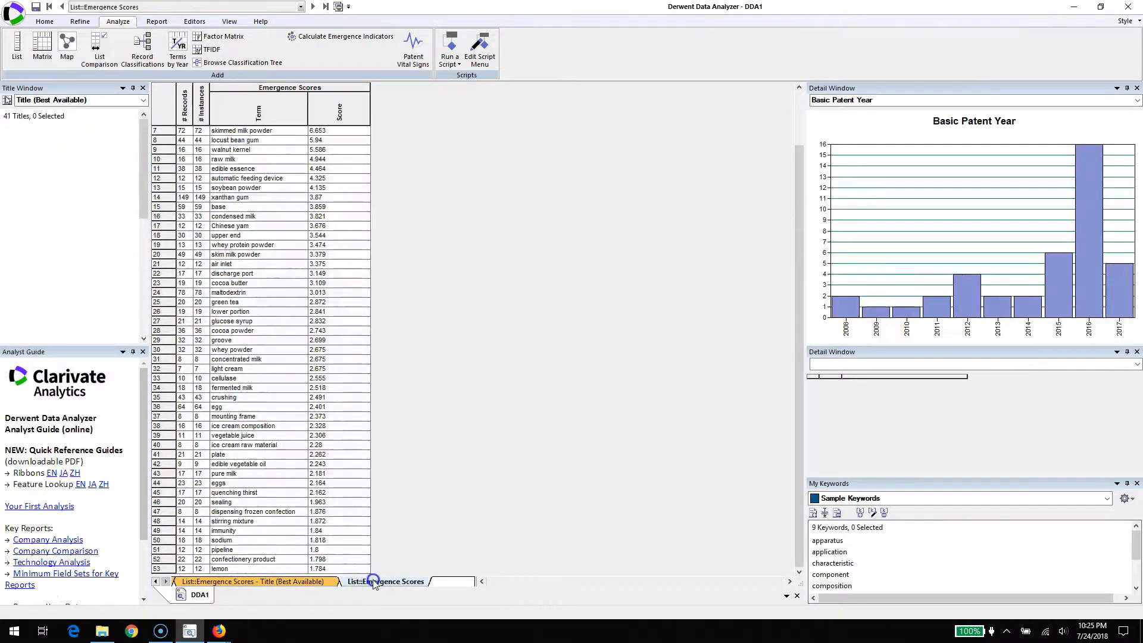
{"action": "left_click", "coordinate": [372, 581]}
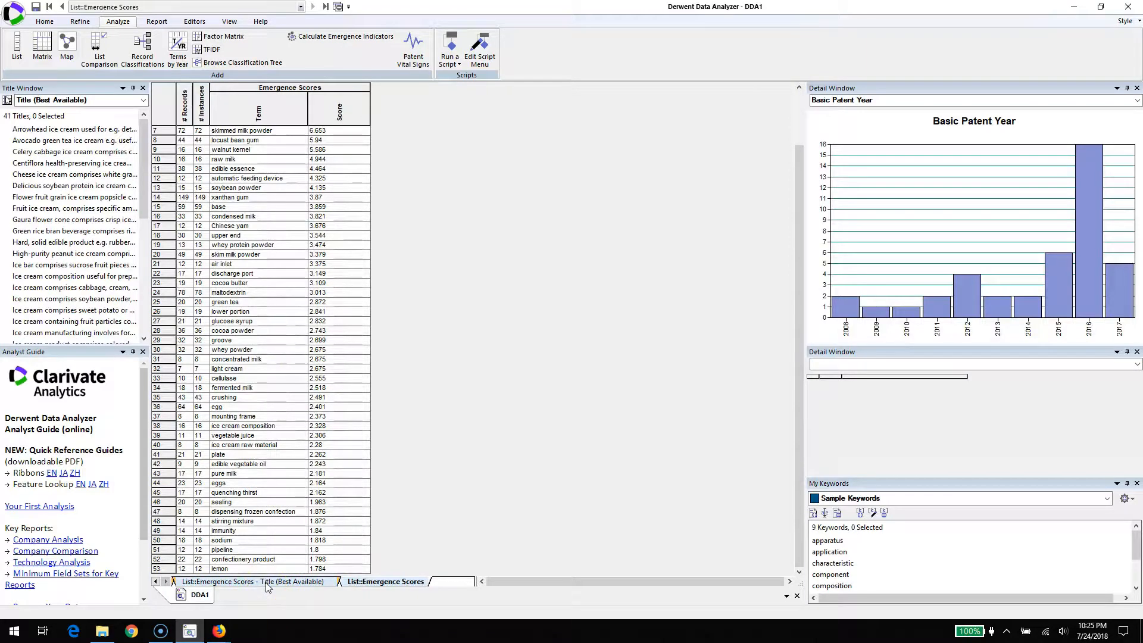
Show the Emergence Scores - Title (Best Available) list ranking full patent titles
{"action": "left_click", "coordinate": [255, 580]}
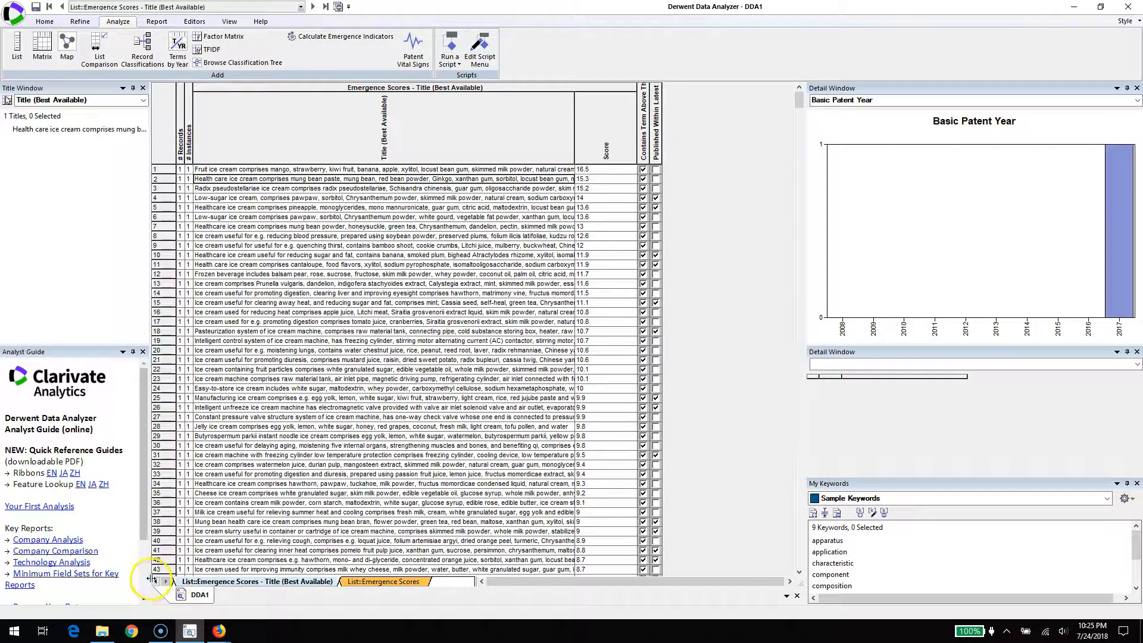
Return to the Summary Sheet and filter its fields by 'emer' to the Emergence Scores fields
{"action": "left_click", "coordinate": [153, 581]}
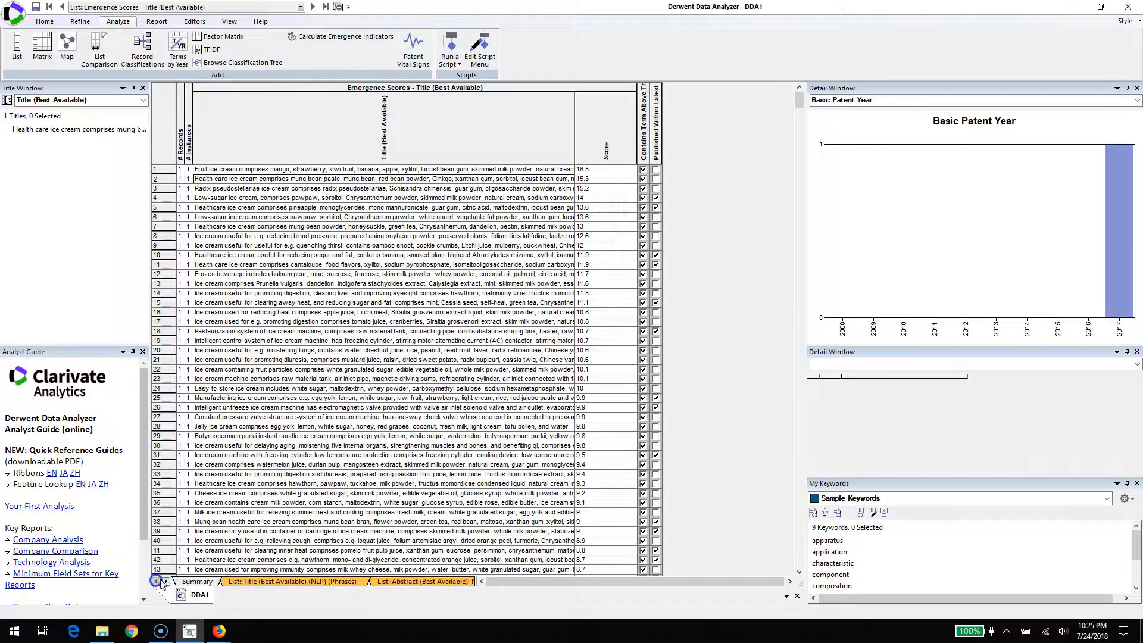
{"action": "left_click", "coordinate": [197, 582]}
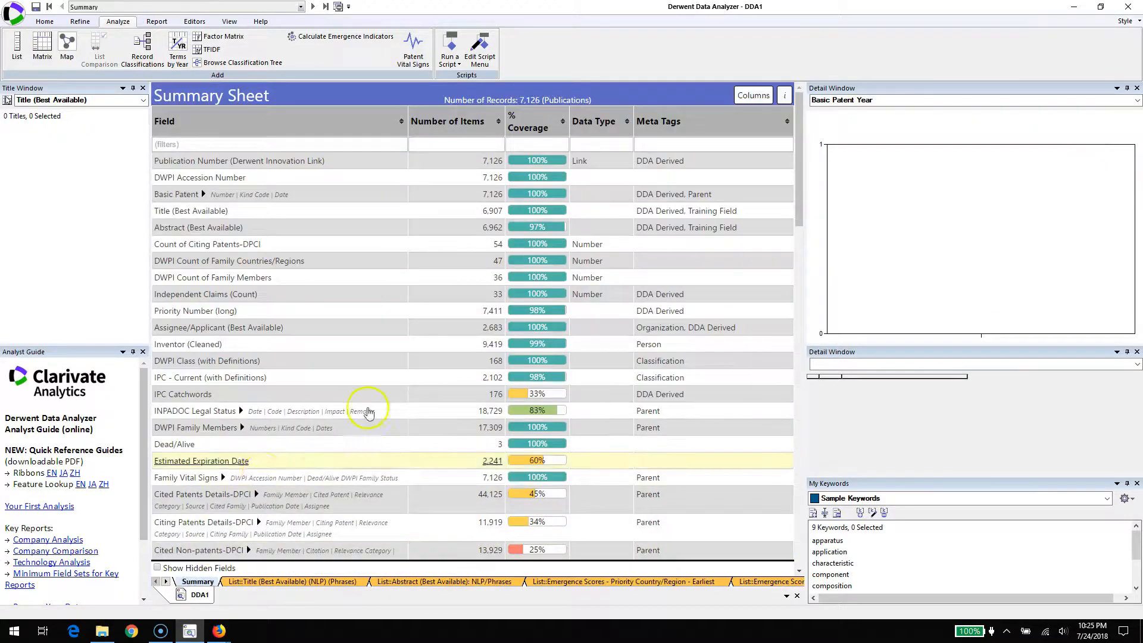
{"action": "scroll", "scroll_direction": "down", "scroll_amount": 3}
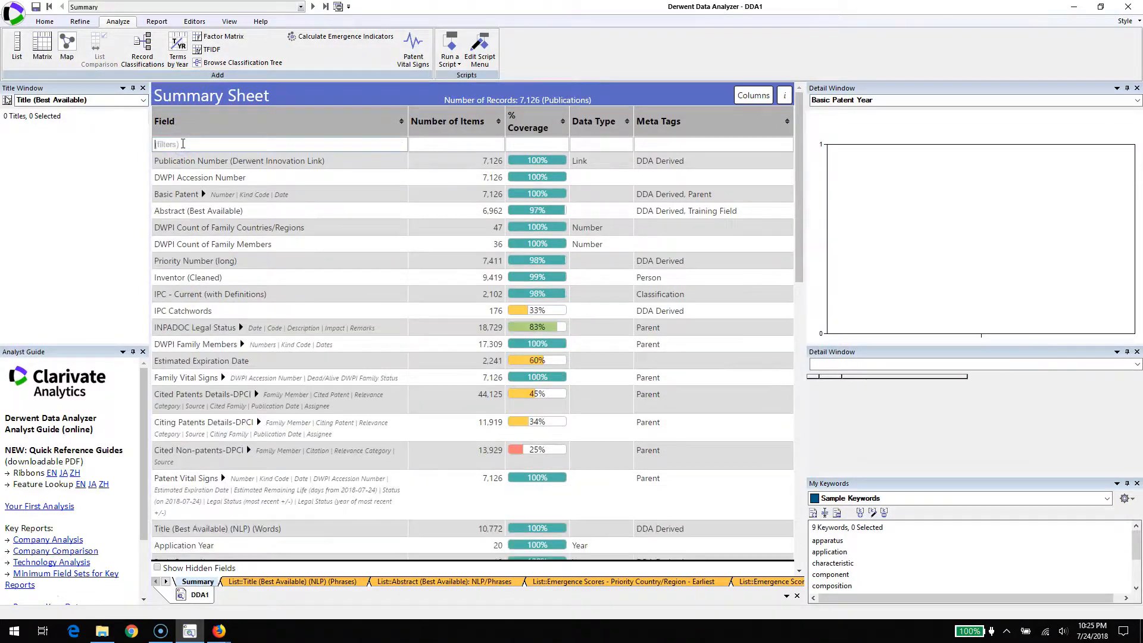
{"action": "type", "text": "emer"}
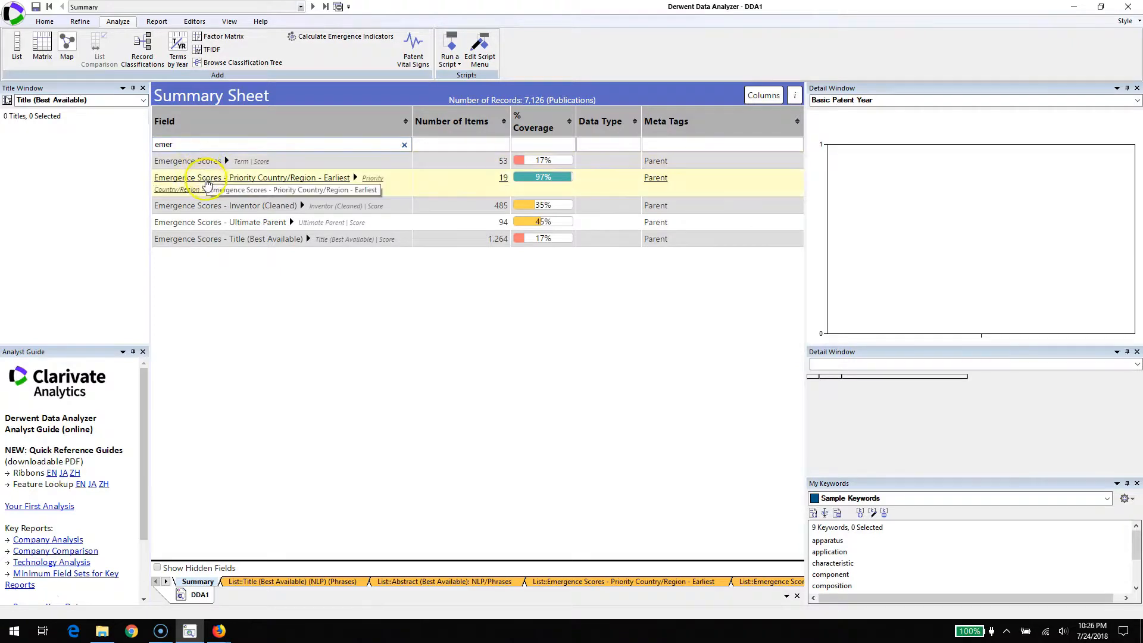
{"action": "mouse_move", "coordinate": [209, 205]}
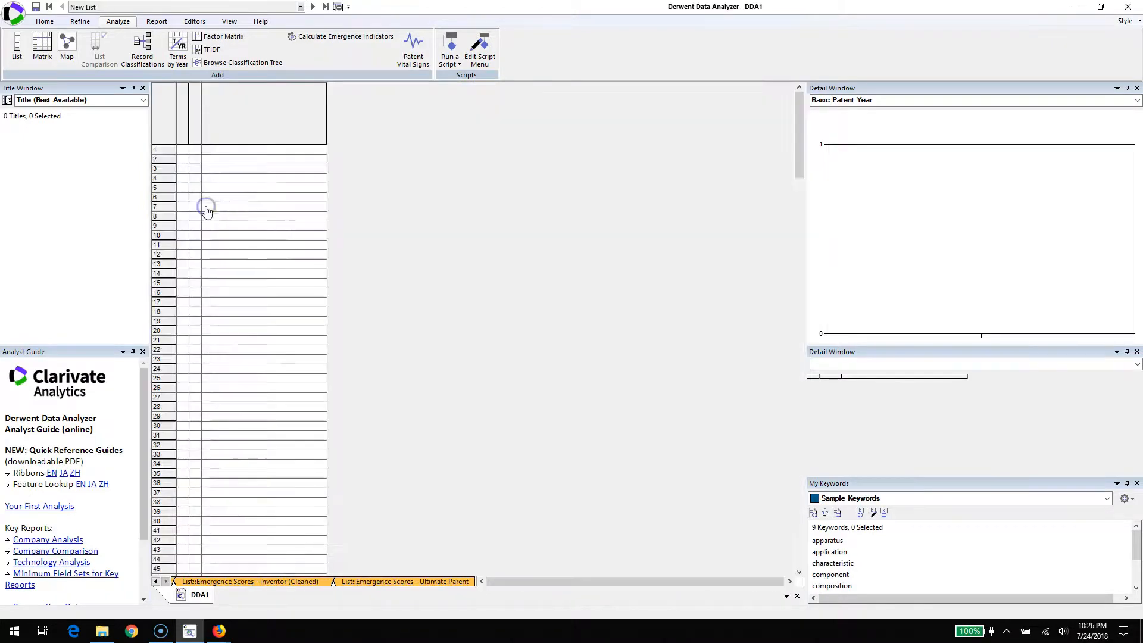
Review the inventor emergence list, inspecting titles for OU Hai-quan and the second-ranked inventor
{"action": "left_click", "coordinate": [250, 580]}
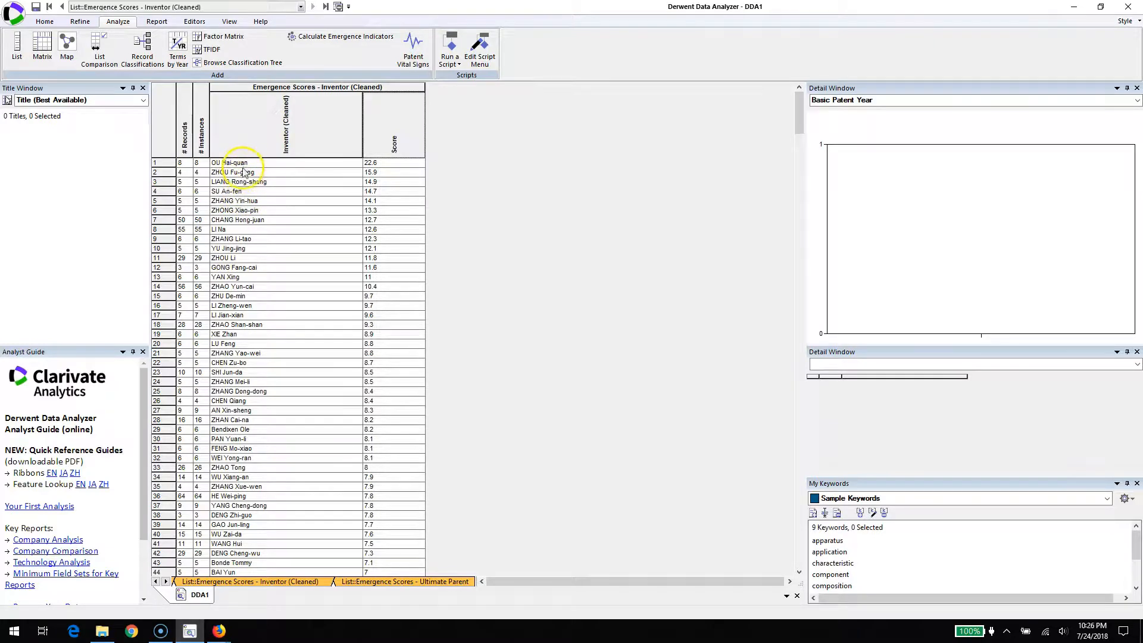
{"action": "left_click", "coordinate": [235, 162]}
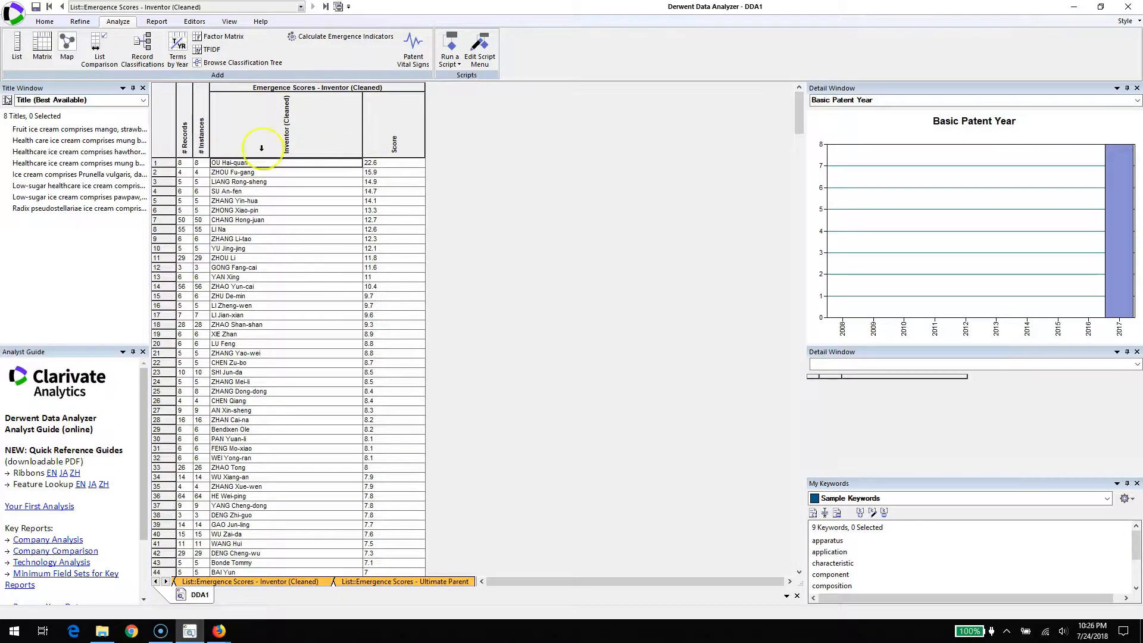
{"action": "mouse_move", "coordinate": [95, 186]}
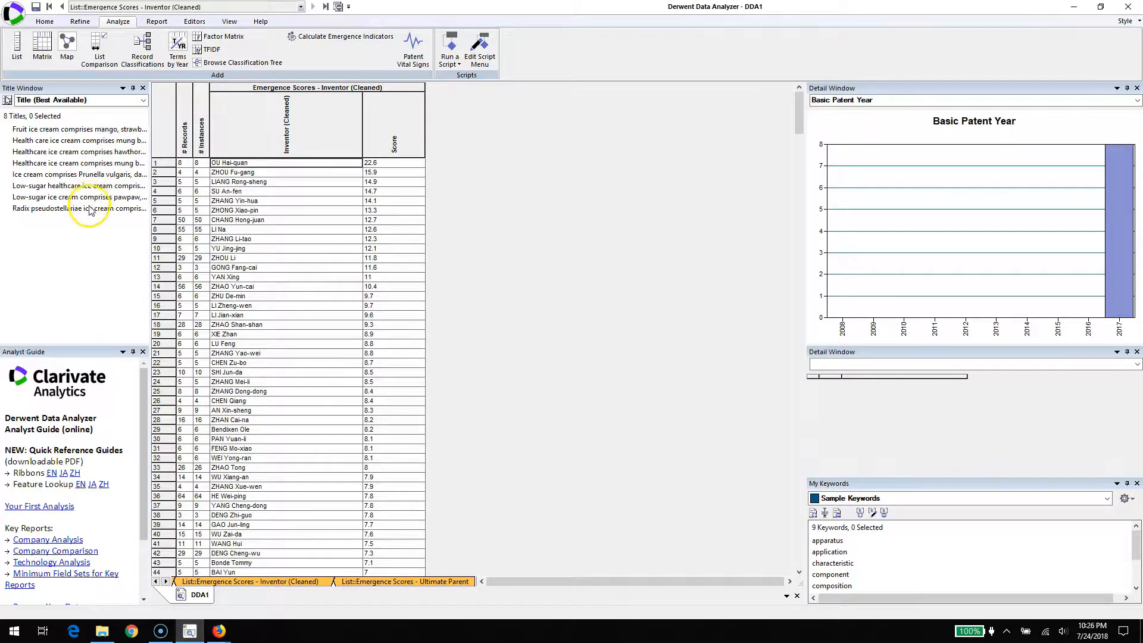
{"action": "mouse_move", "coordinate": [77, 208]}
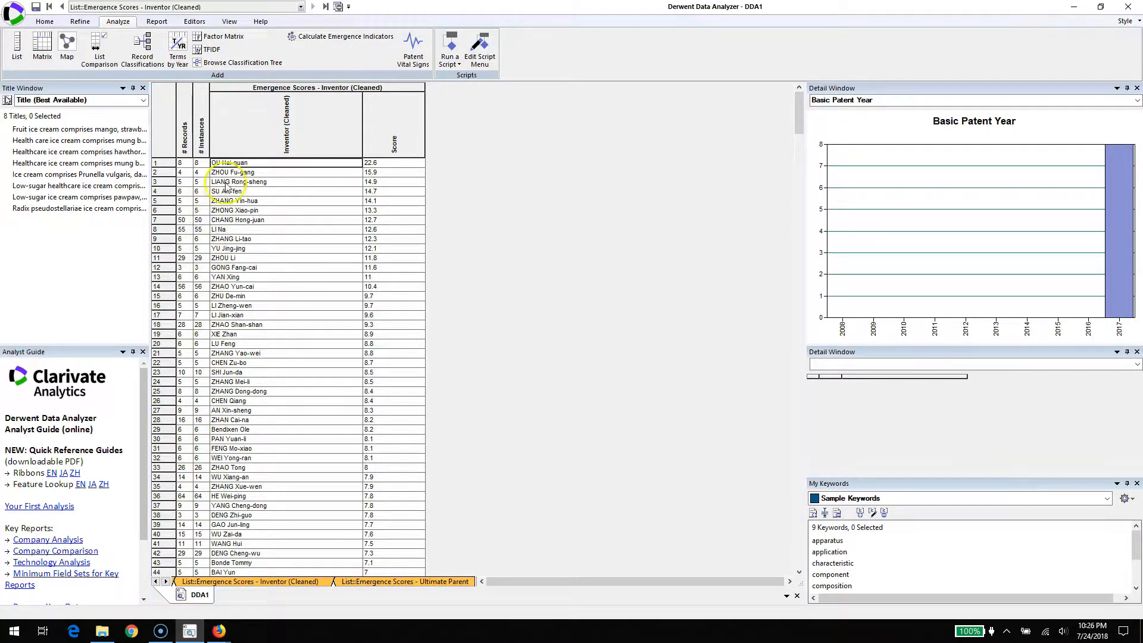
{"action": "left_click", "coordinate": [237, 171]}
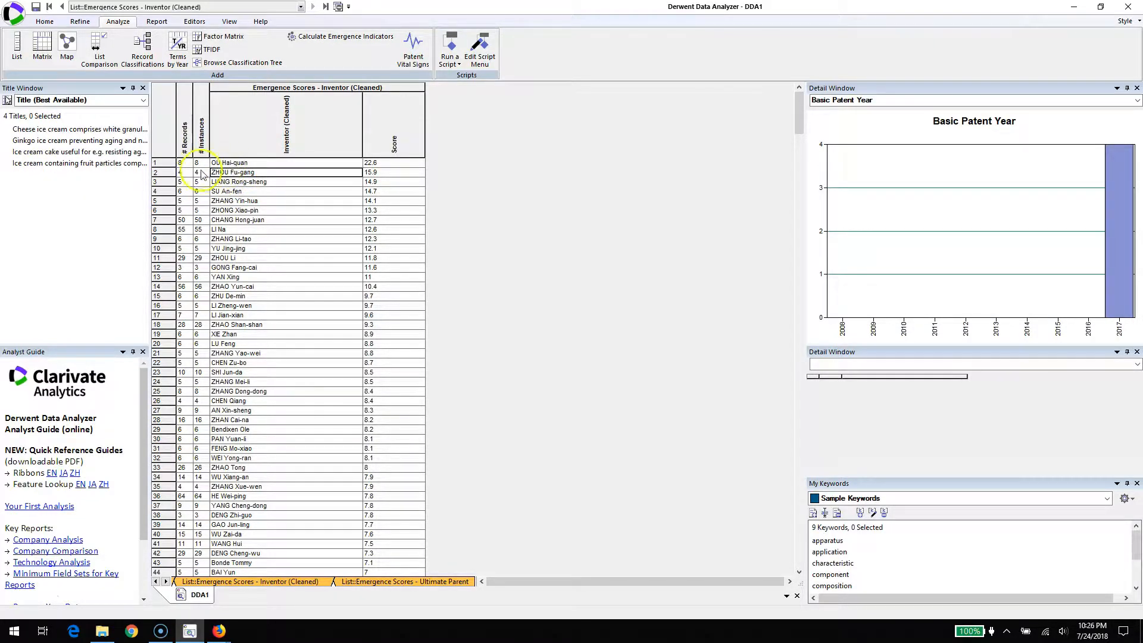
{"action": "mouse_move", "coordinate": [186, 174]}
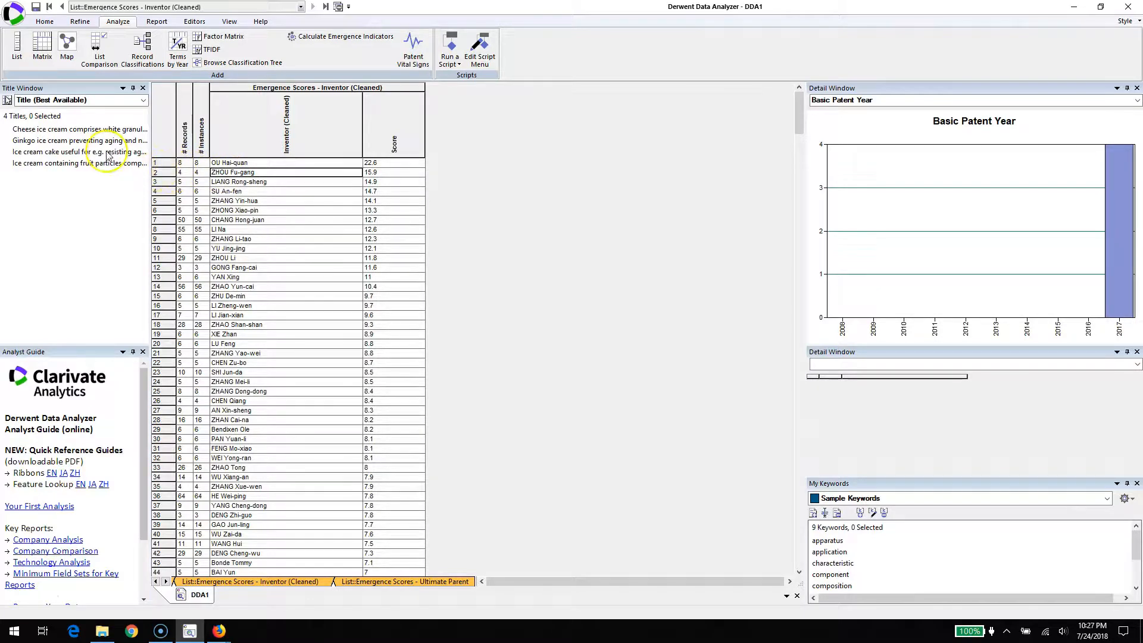
{"action": "mouse_move", "coordinate": [51, 128]}
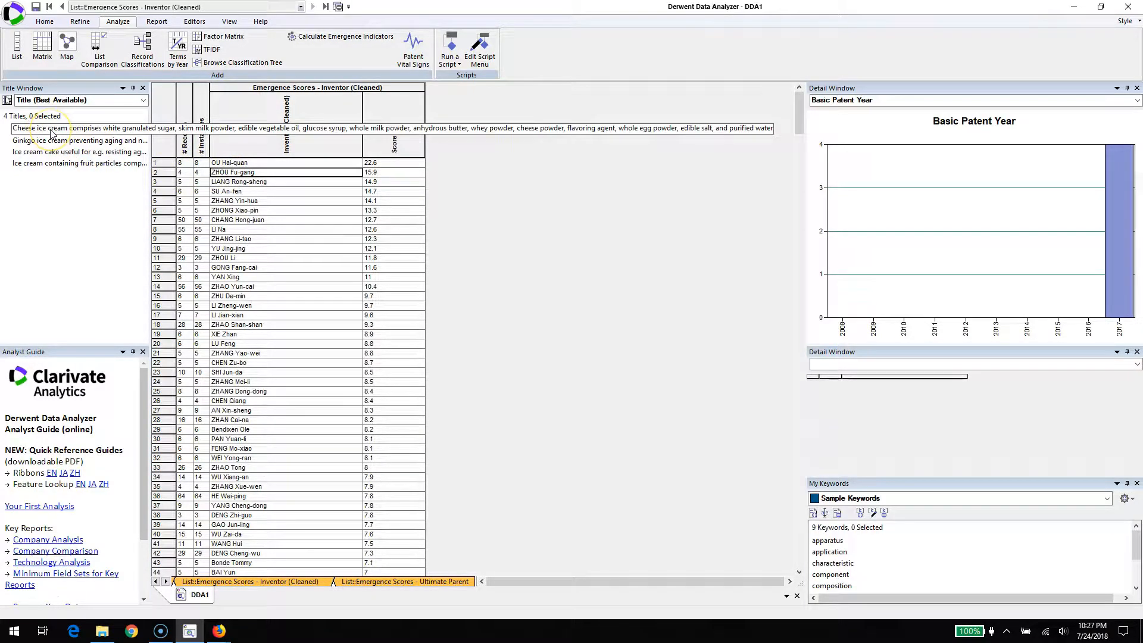
{"action": "mouse_move", "coordinate": [57, 152]}
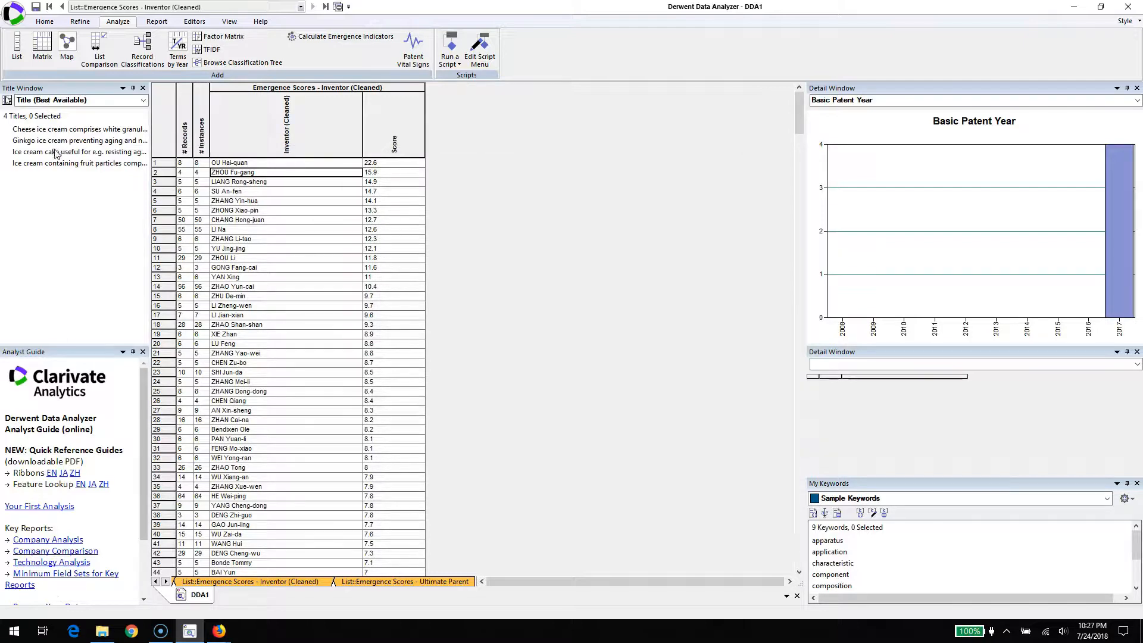
{"action": "mouse_move", "coordinate": [79, 151]}
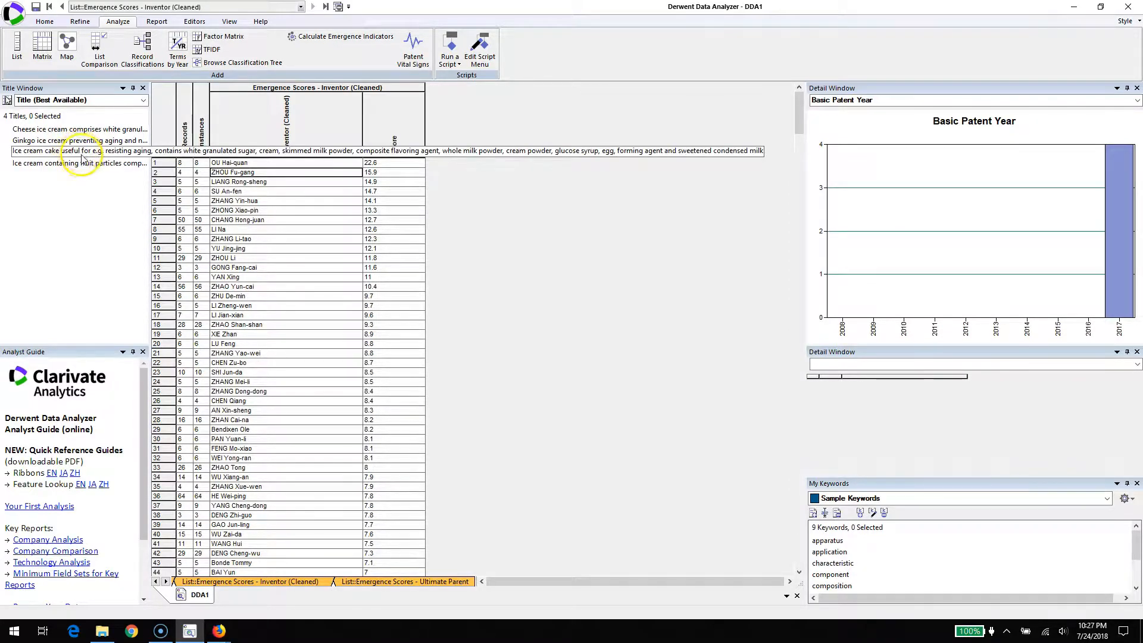
{"action": "left_click", "coordinate": [79, 163]}
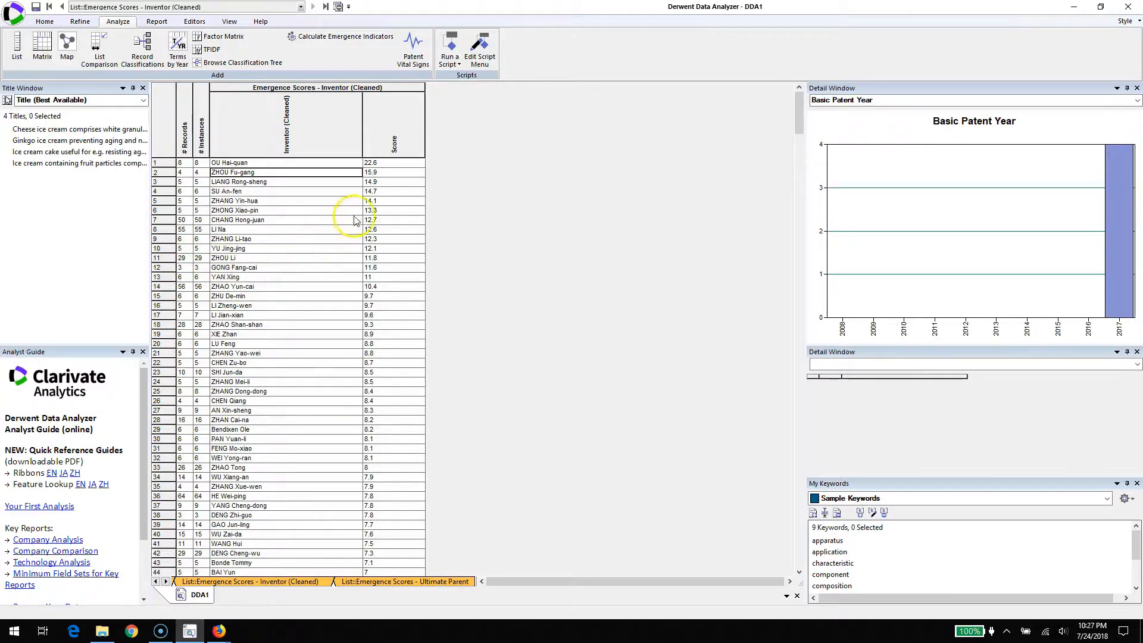
{"action": "mouse_move", "coordinate": [326, 377]}
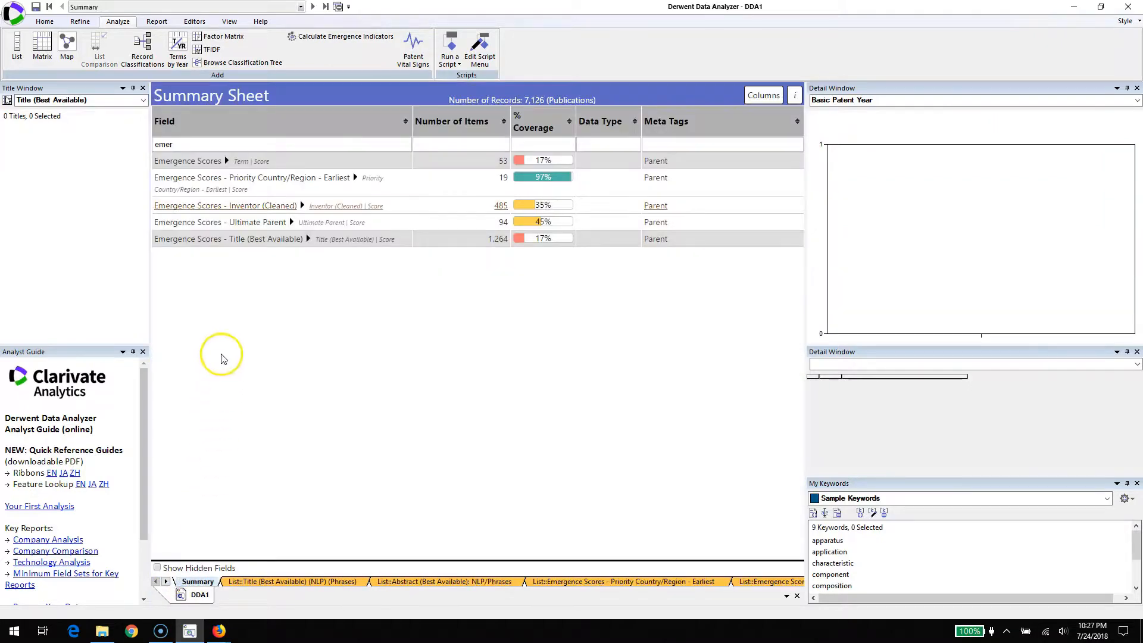
Show the Ultimate Parent emergence list ranked by score, SILICON MOTION INC top at 21.3
{"action": "double_click", "coordinate": [221, 221]}
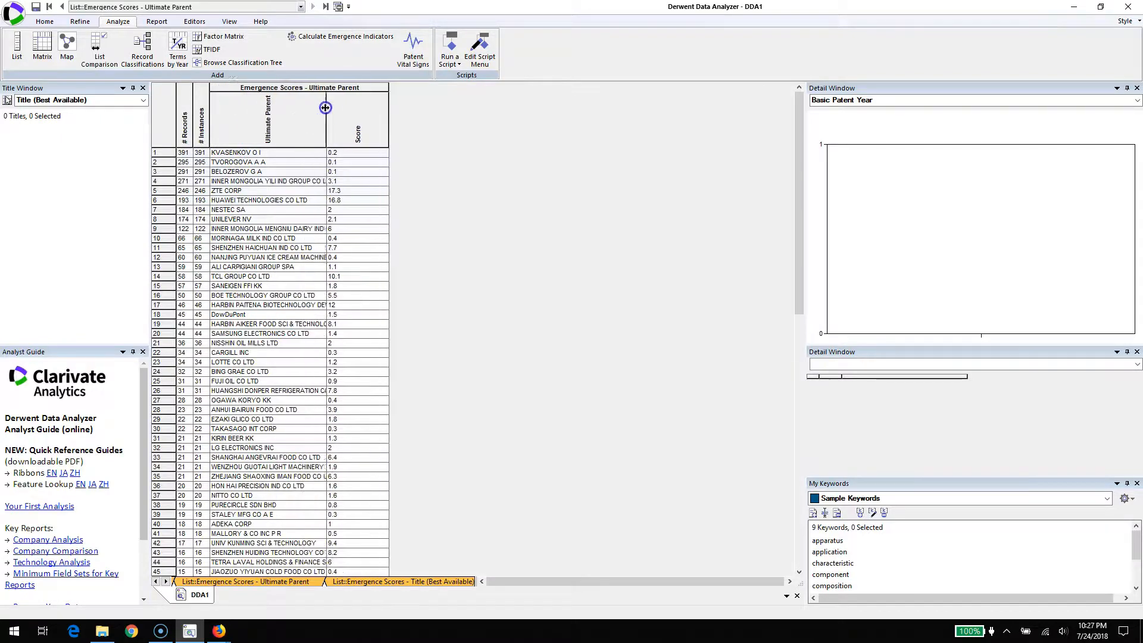
{"action": "left_click", "coordinate": [358, 121]}
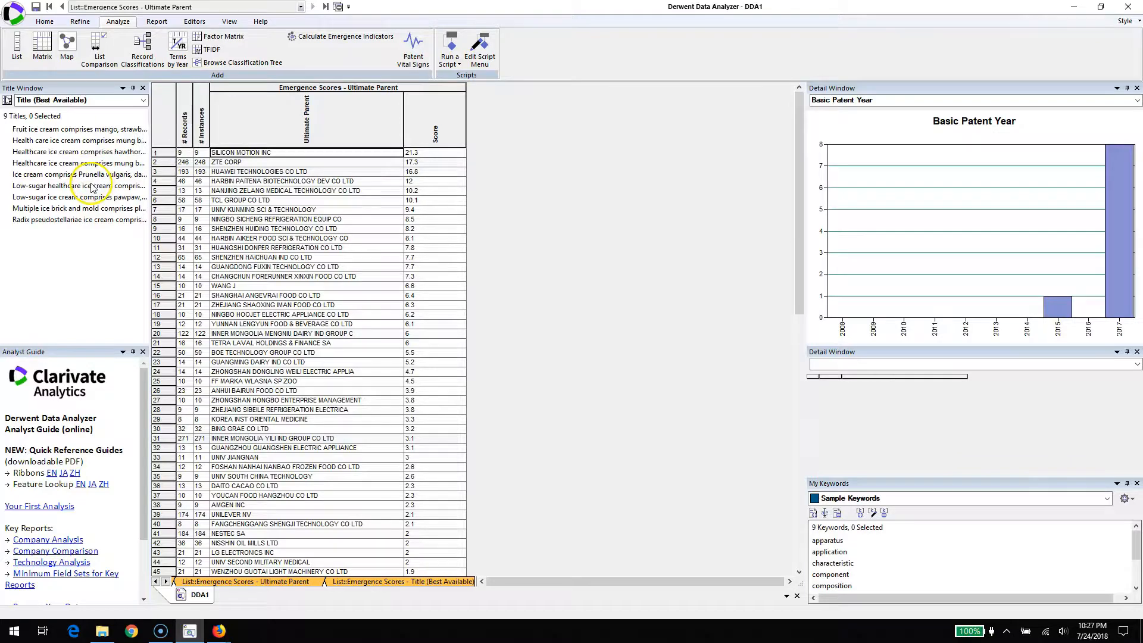
{"action": "mouse_move", "coordinate": [79, 207]}
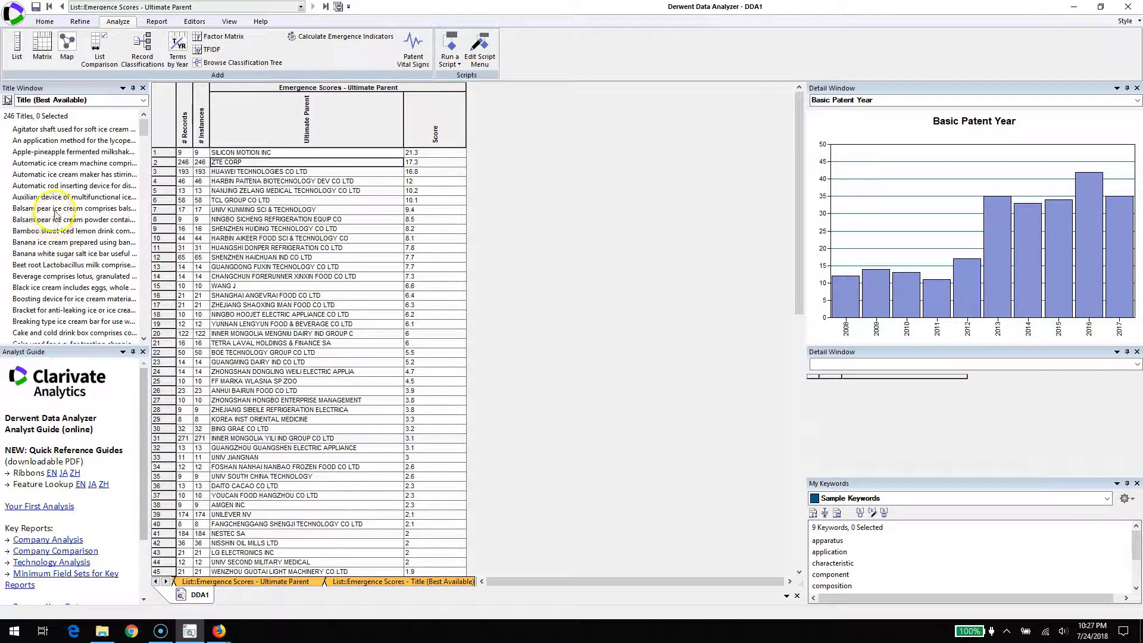
{"action": "mouse_move", "coordinate": [62, 207]}
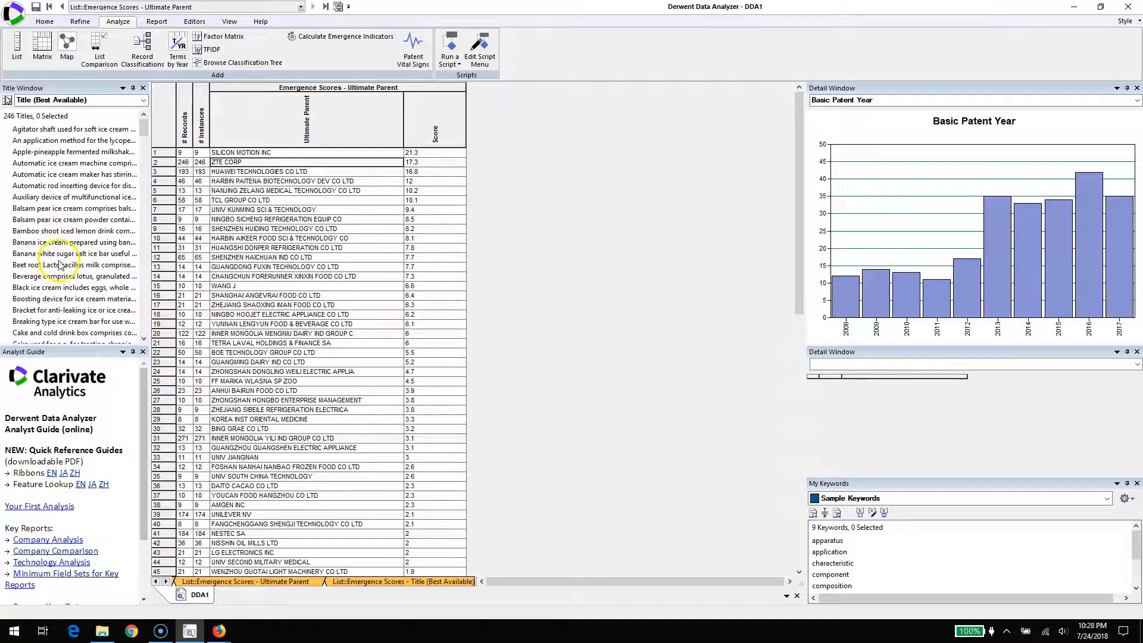
{"action": "mouse_move", "coordinate": [254, 145]}
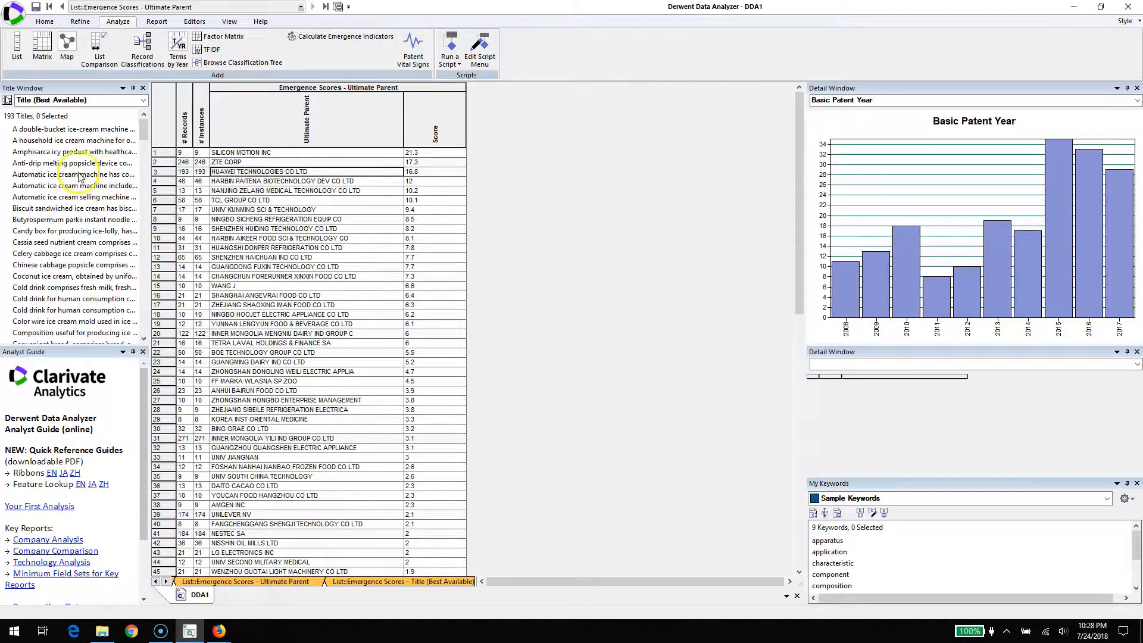
{"action": "mouse_move", "coordinate": [73, 141]}
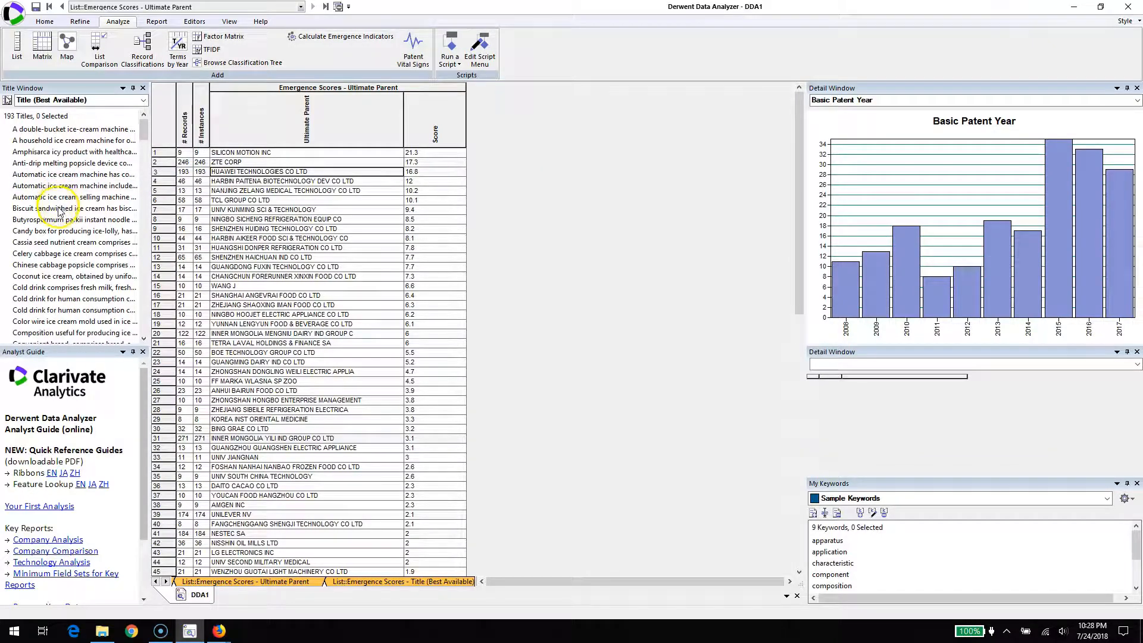
{"action": "mouse_move", "coordinate": [57, 207]}
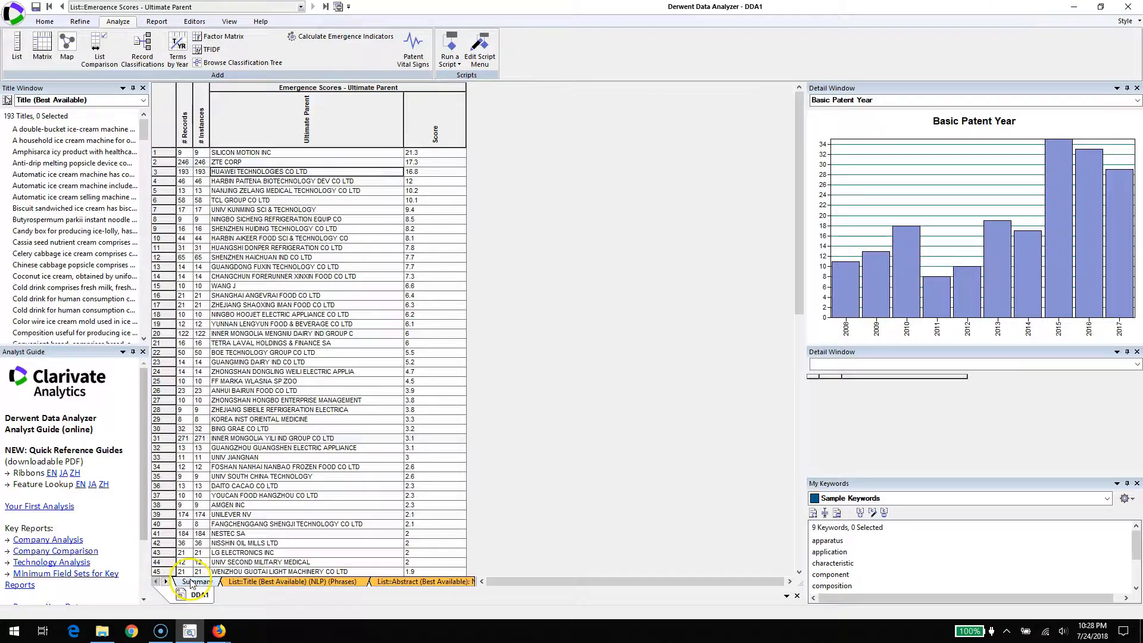
Return to the filtered Summary Sheet and highlight the Ultimate Parent emergence field
{"action": "left_click", "coordinate": [194, 580]}
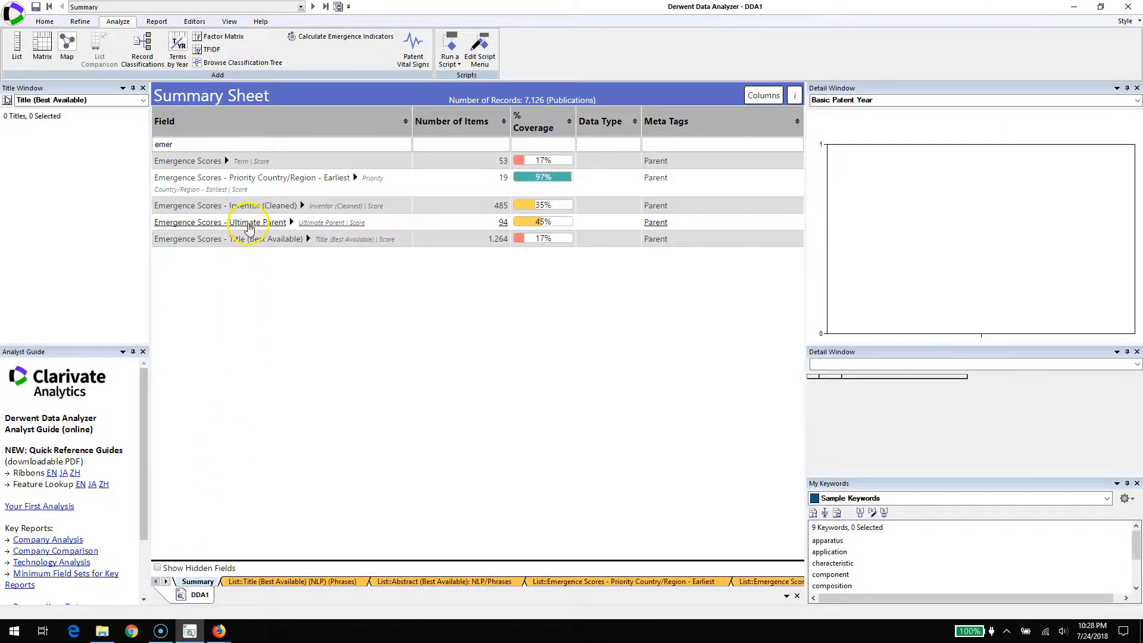
{"action": "left_click", "coordinate": [252, 178]}
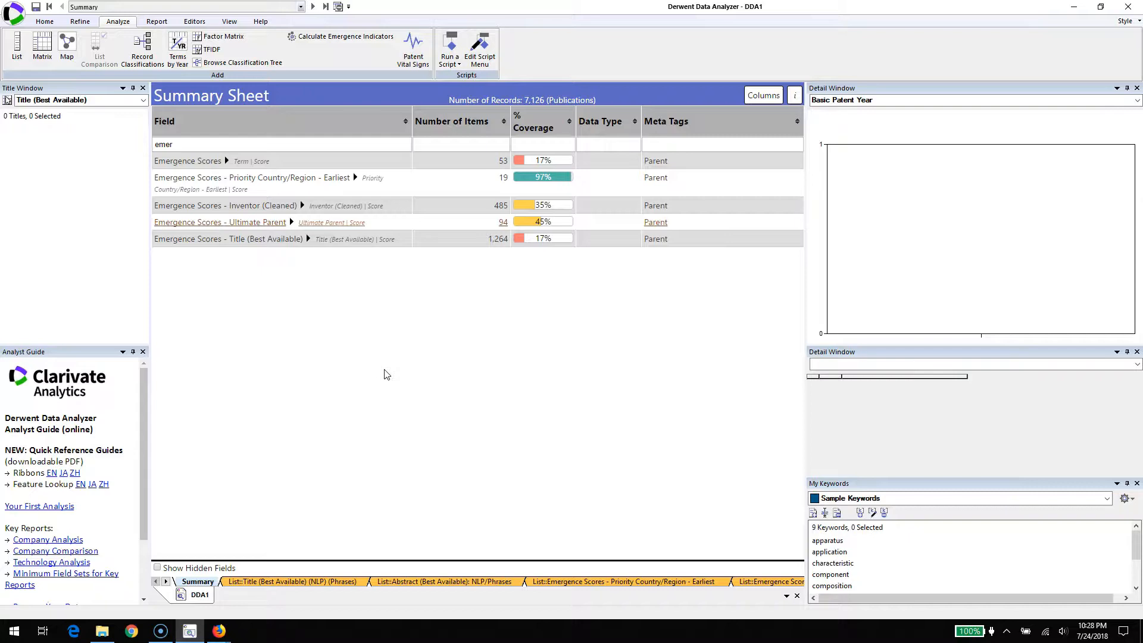
{"action": "mouse_move", "coordinate": [379, 380]}
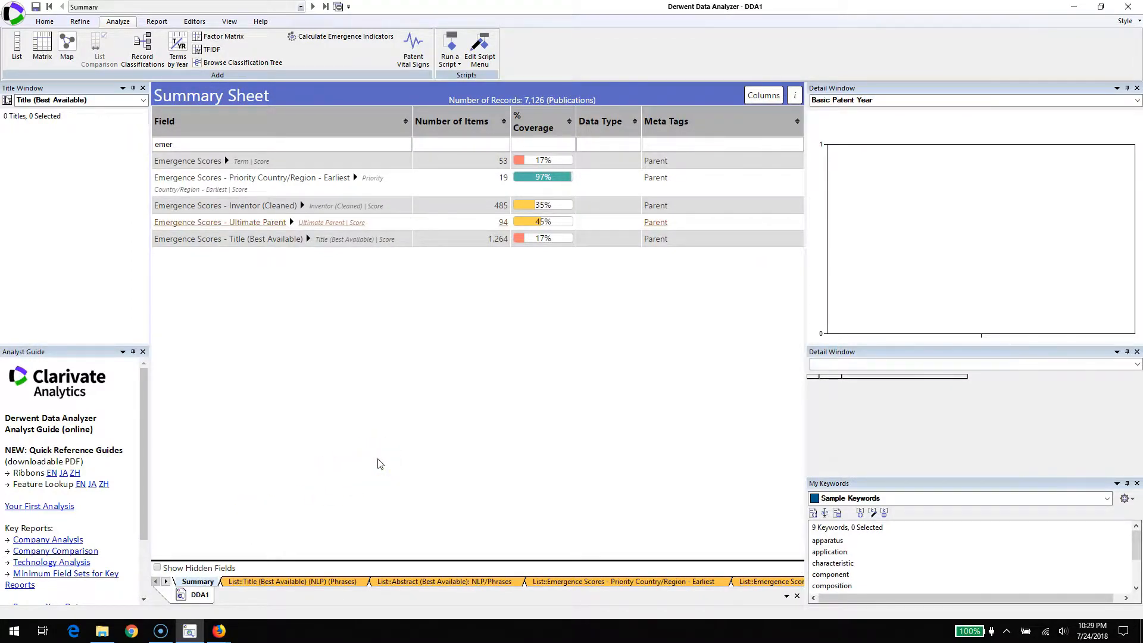
{"action": "mouse_move", "coordinate": [346, 477]}
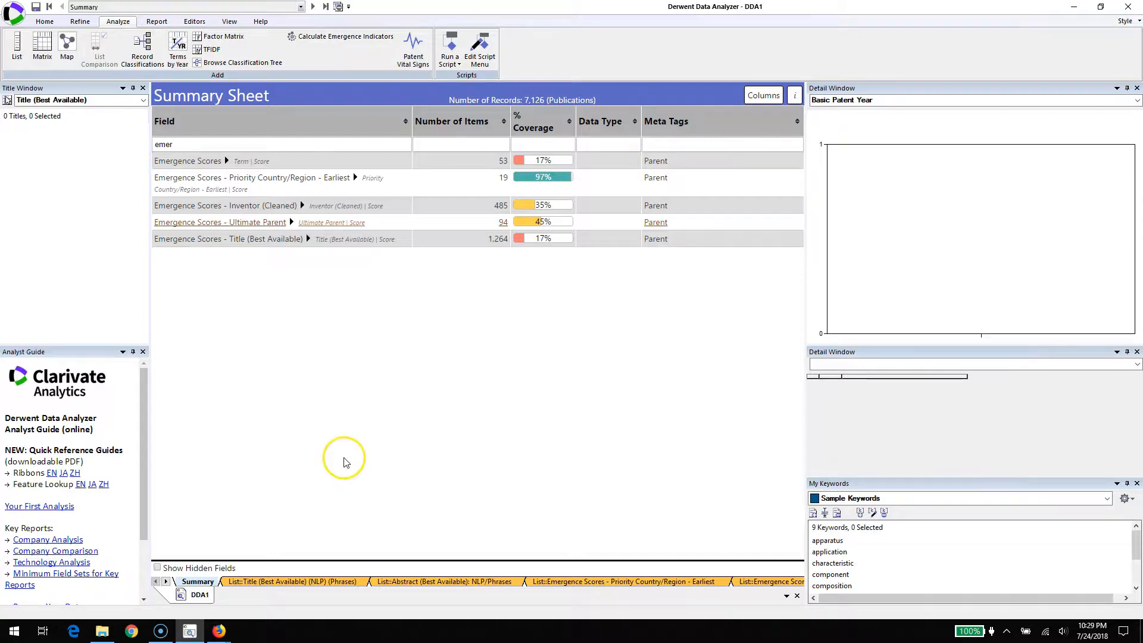
{"action": "mouse_move", "coordinate": [346, 462]}
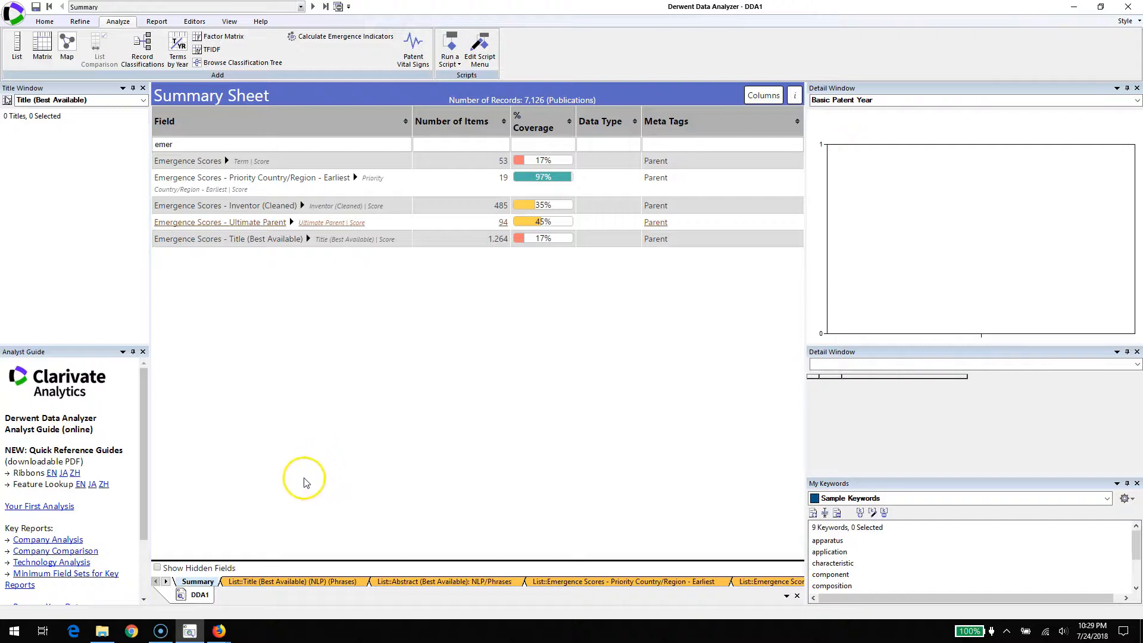
{"action": "mouse_move", "coordinate": [242, 529]}
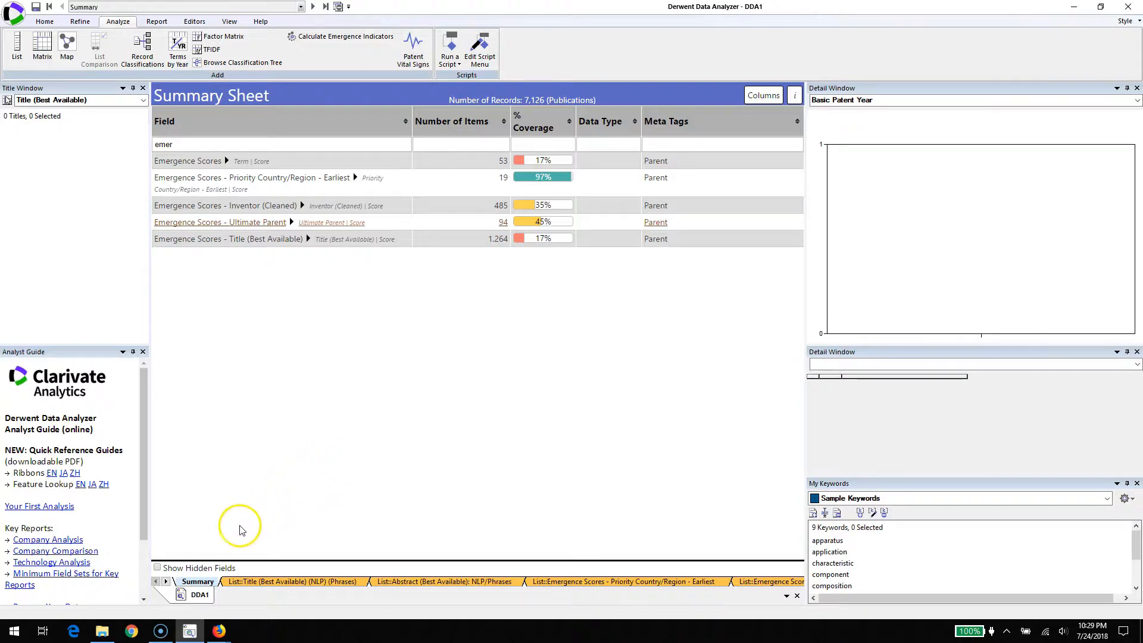